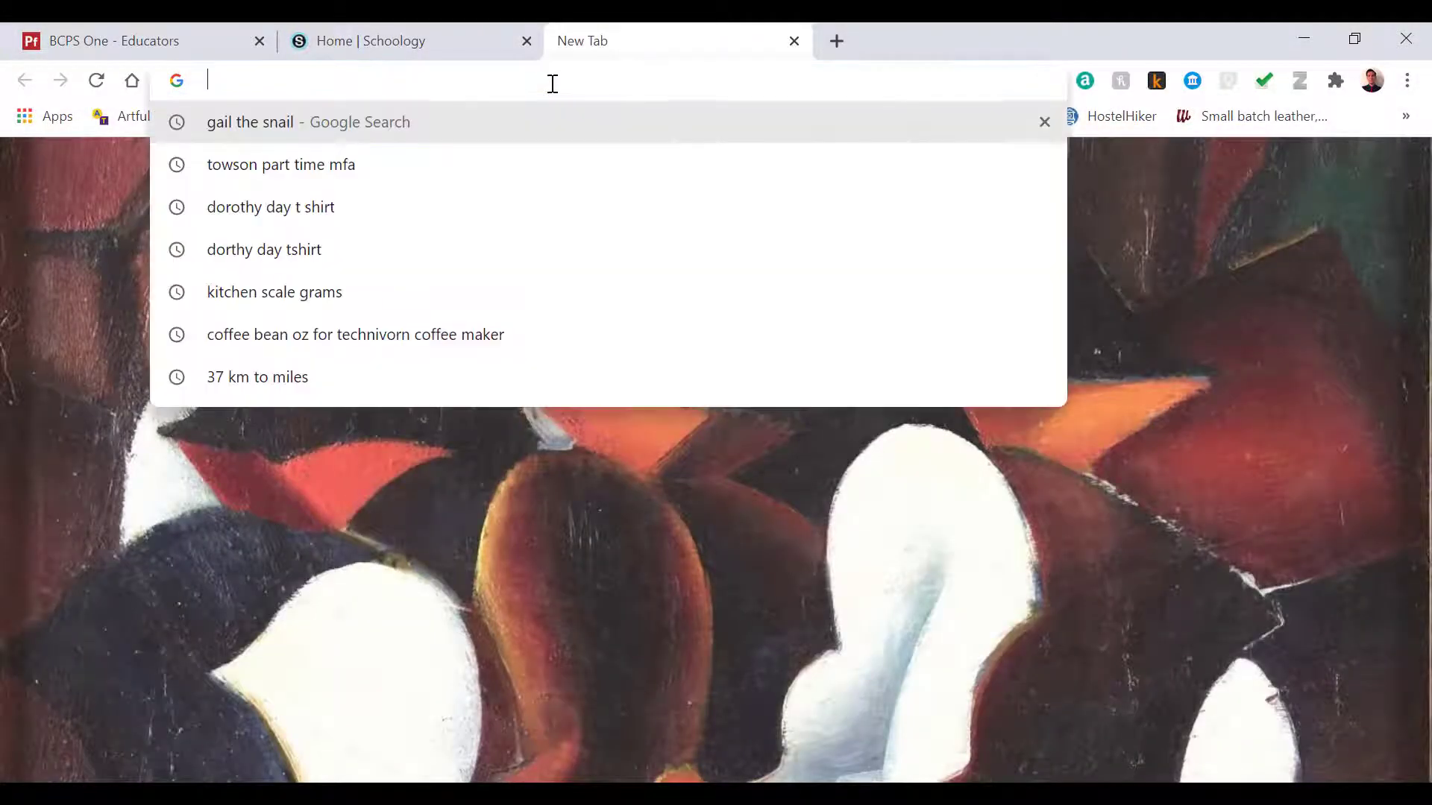
Step: Search for 'drive' in a new tab and open Google Drive's My Drive
type("dr")
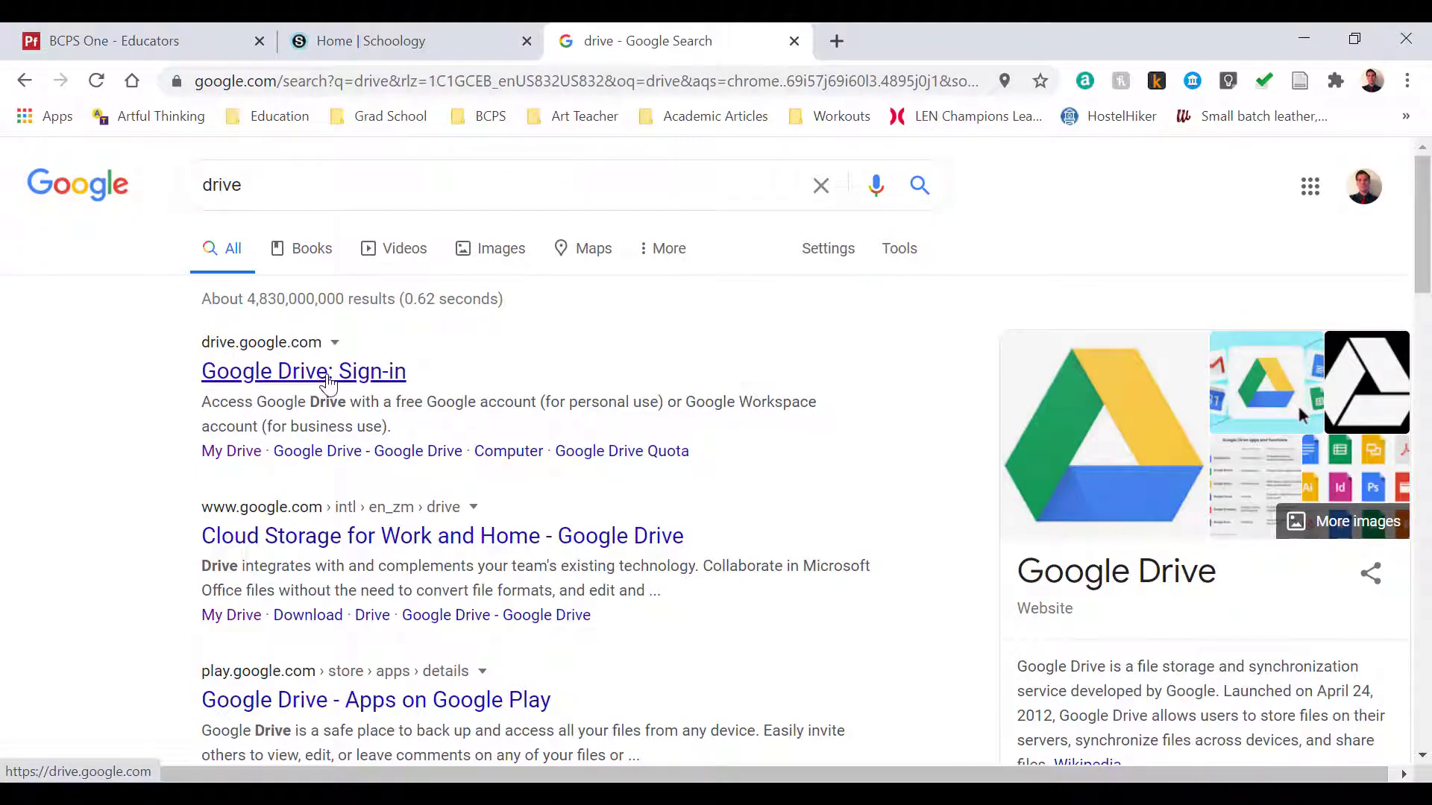
left_click(304, 370)
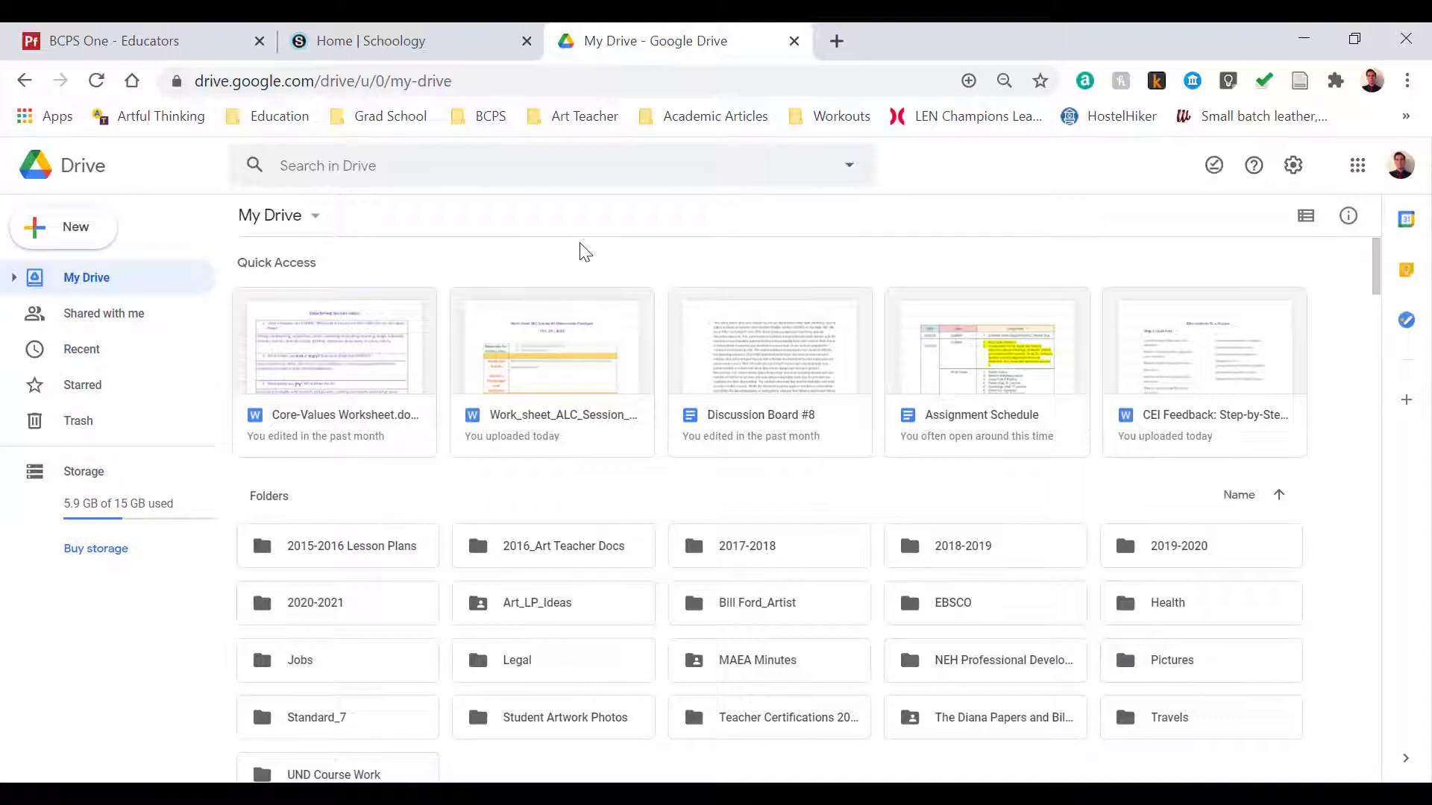
mouse_move(448, 248)
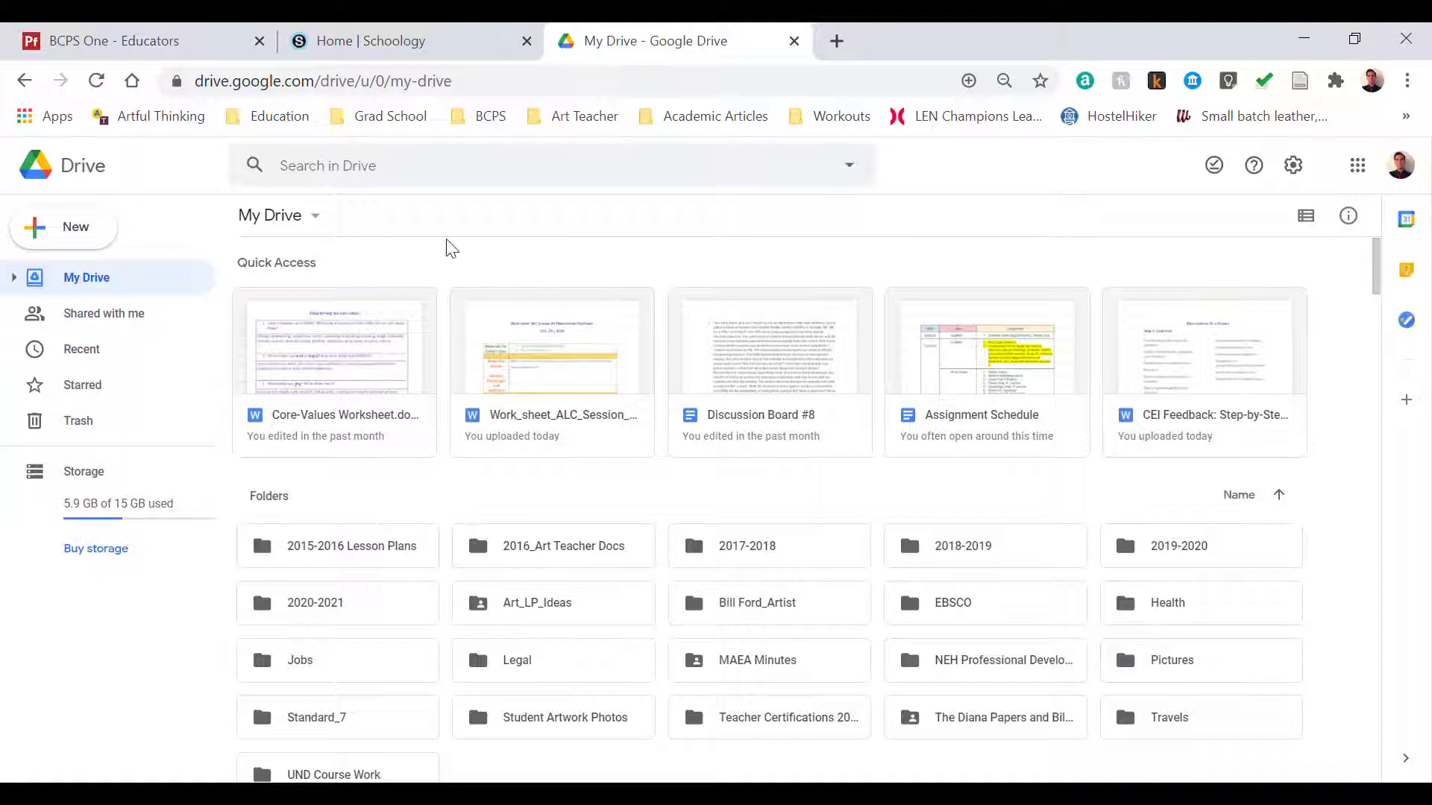
mouse_move(64, 232)
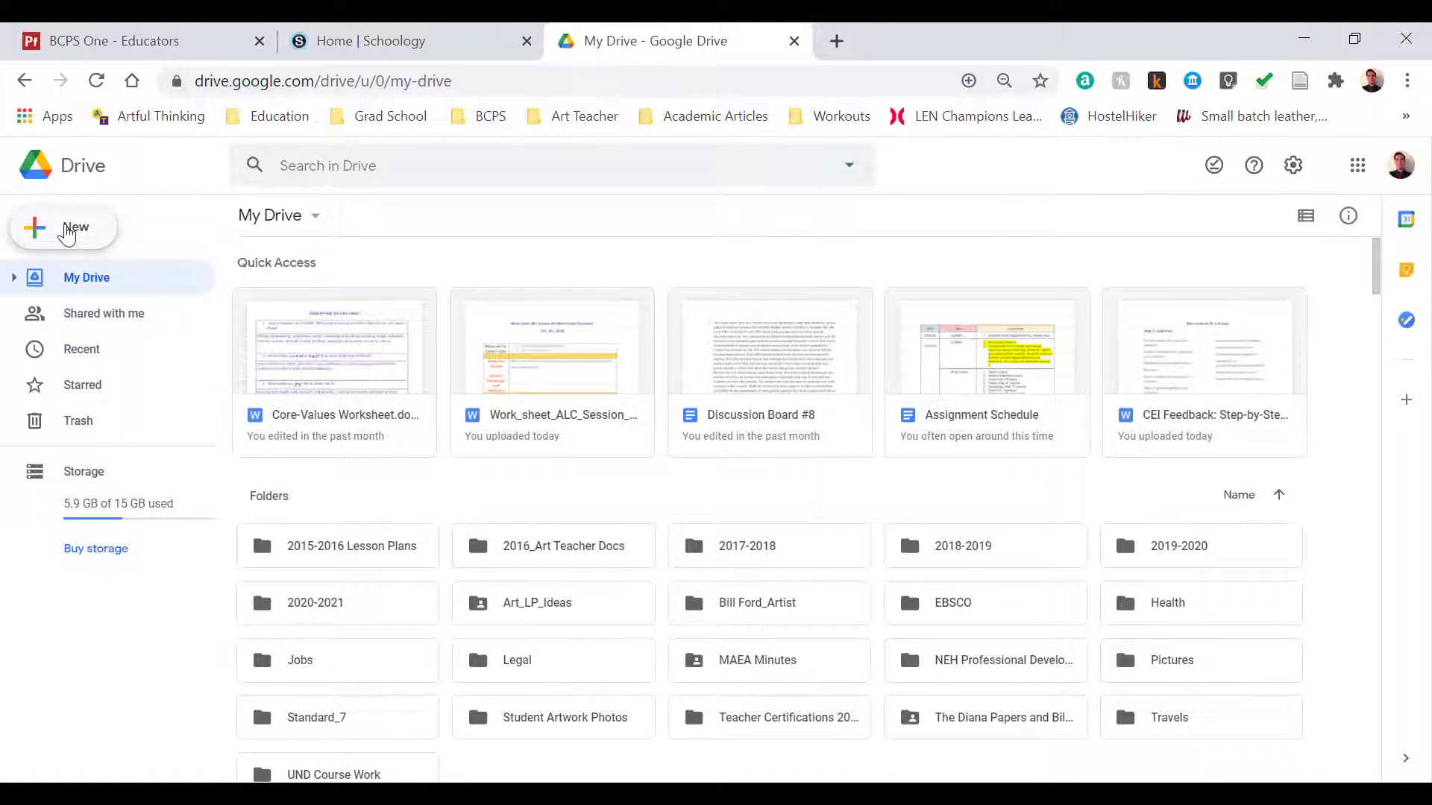
Step: Create a blank Google Drawings file from Drive's New > More menu
left_click(63, 228)
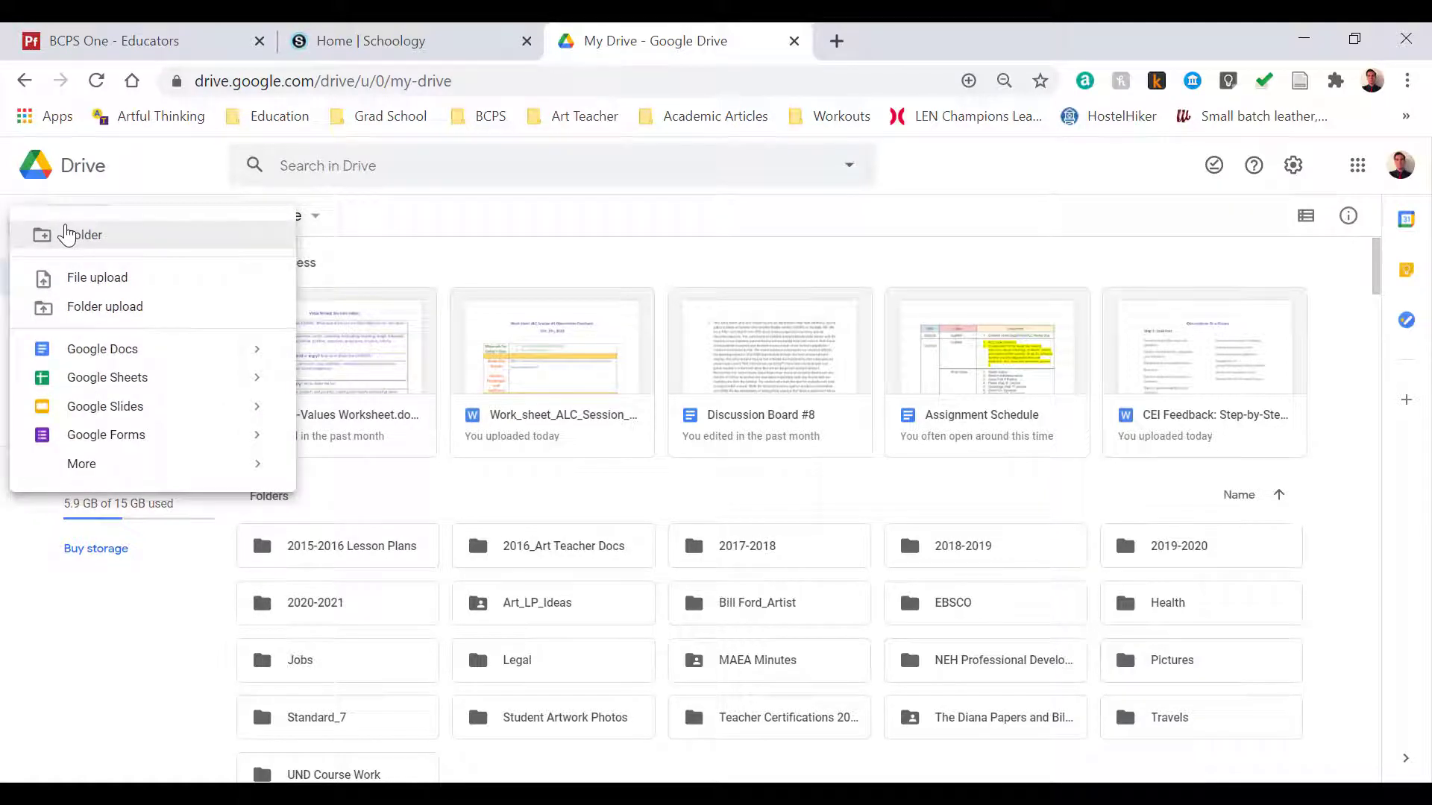
mouse_move(128, 407)
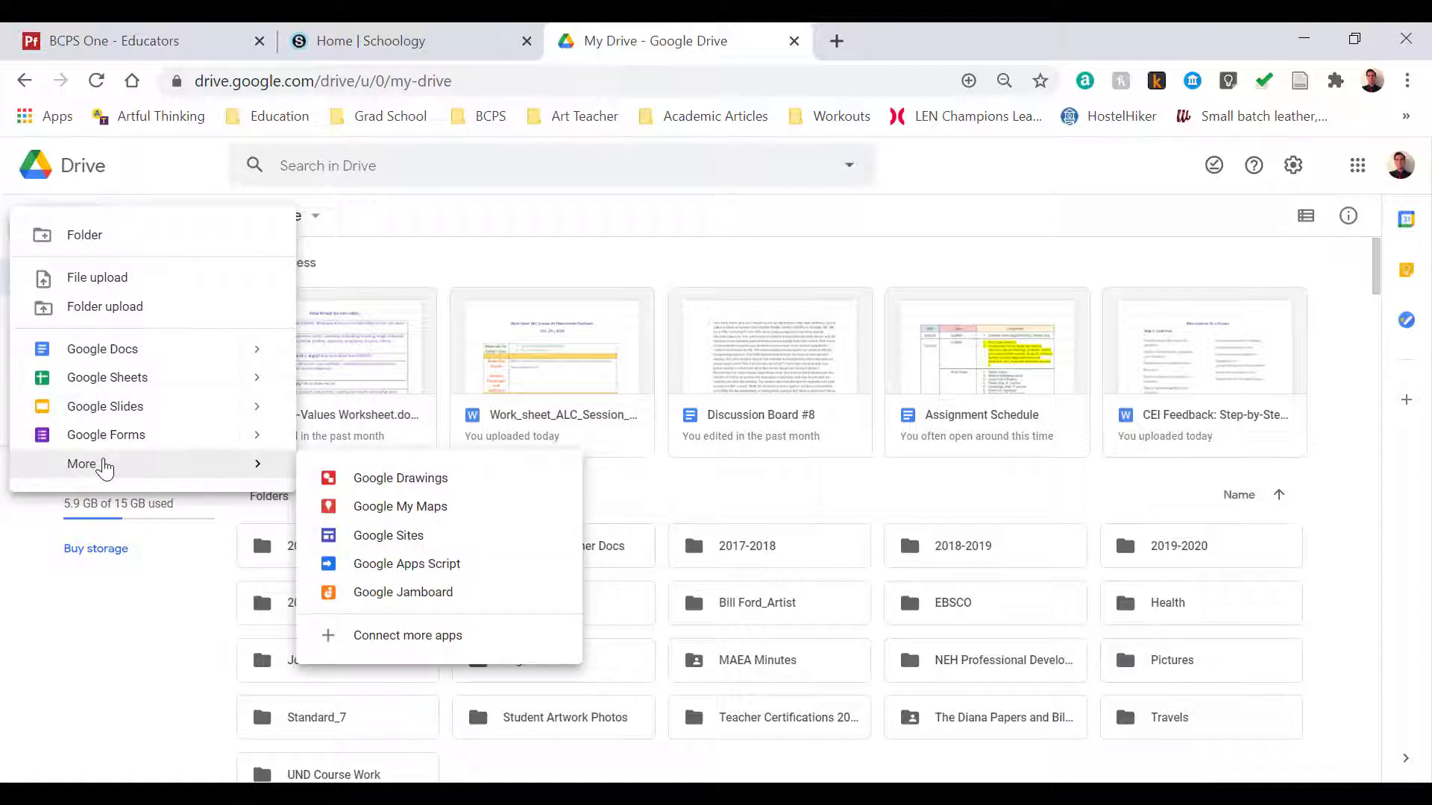
mouse_move(241, 479)
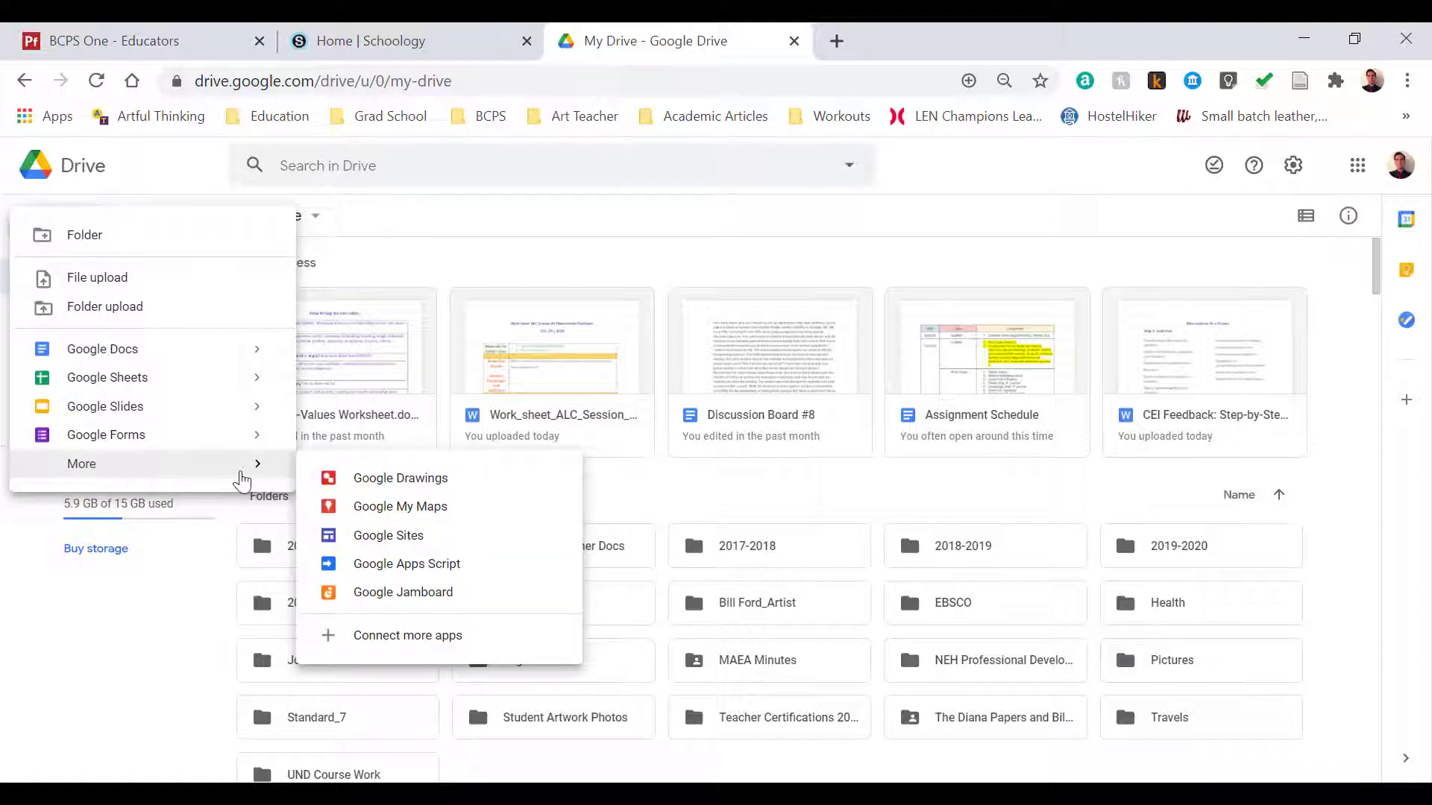
mouse_move(399, 478)
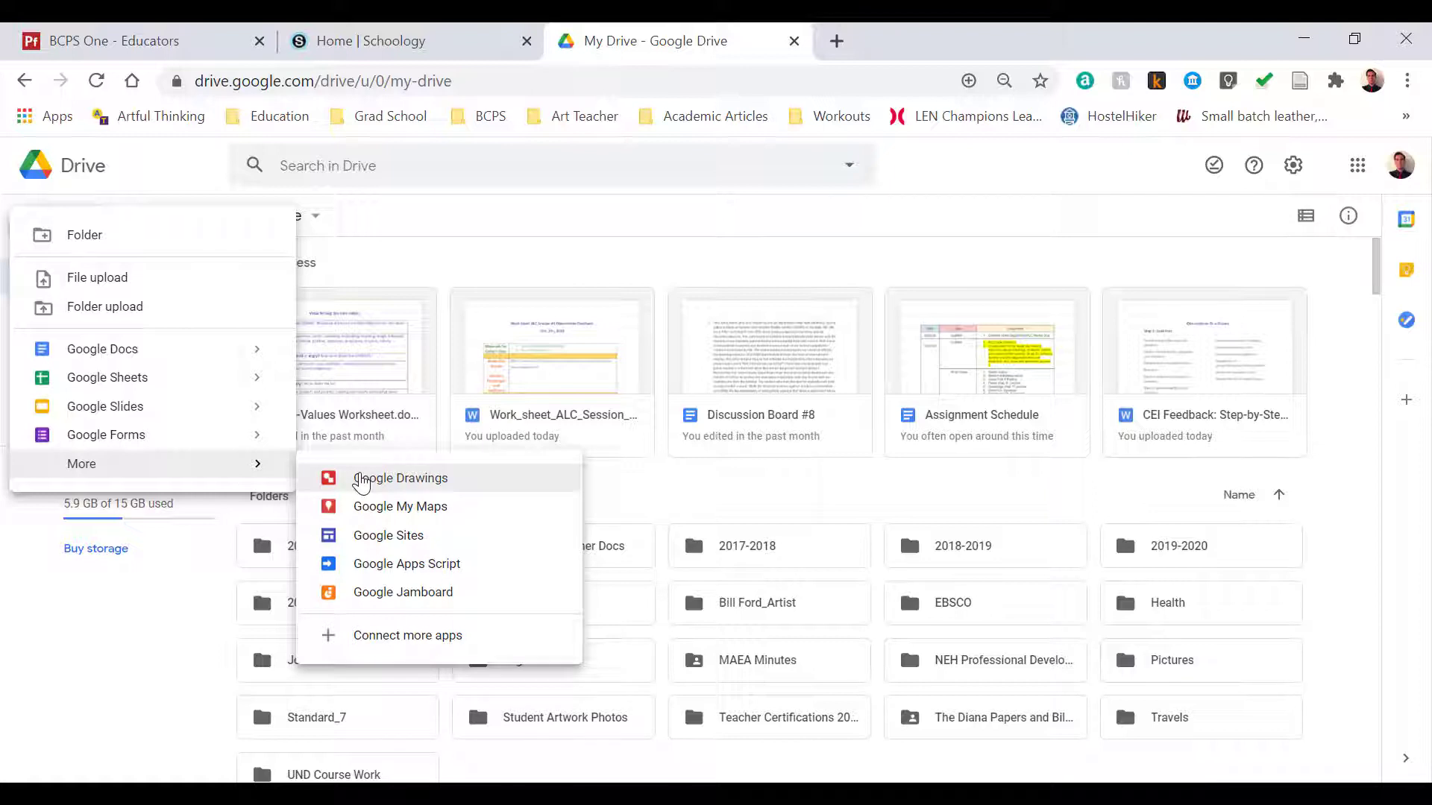
left_click(400, 477)
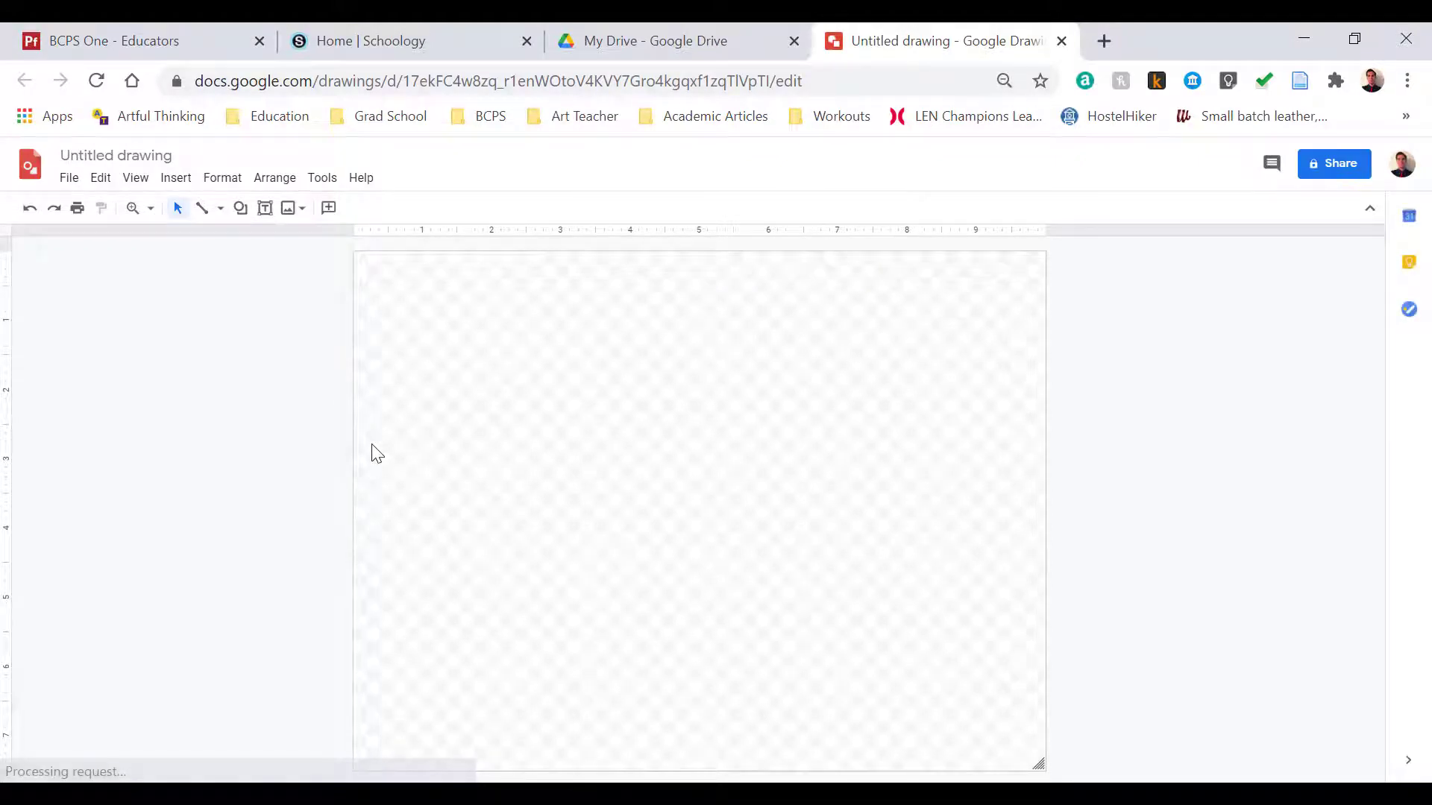
mouse_move(227, 246)
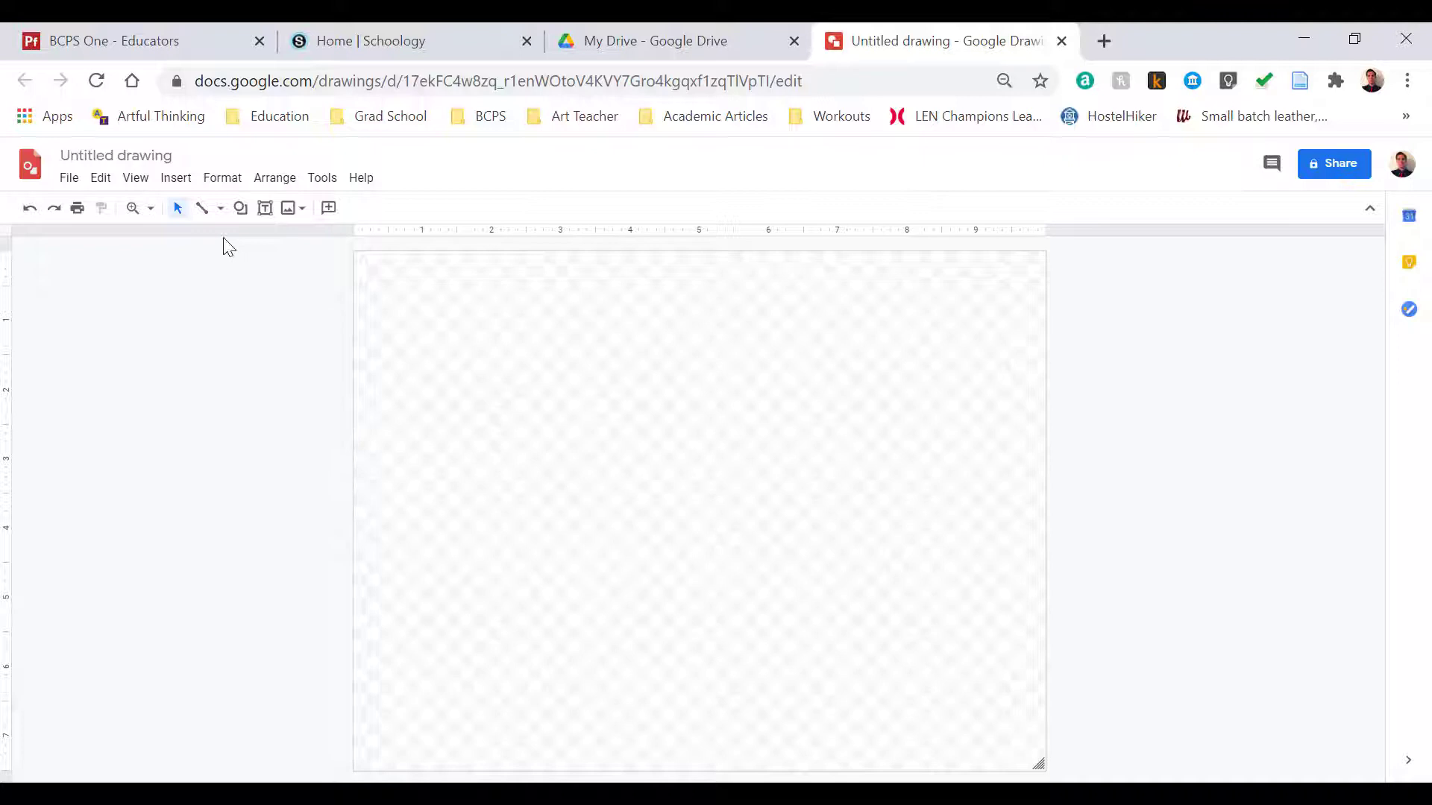
Step: Title the untitled drawing 'Your Name Self-Portrait'
left_click(116, 155)
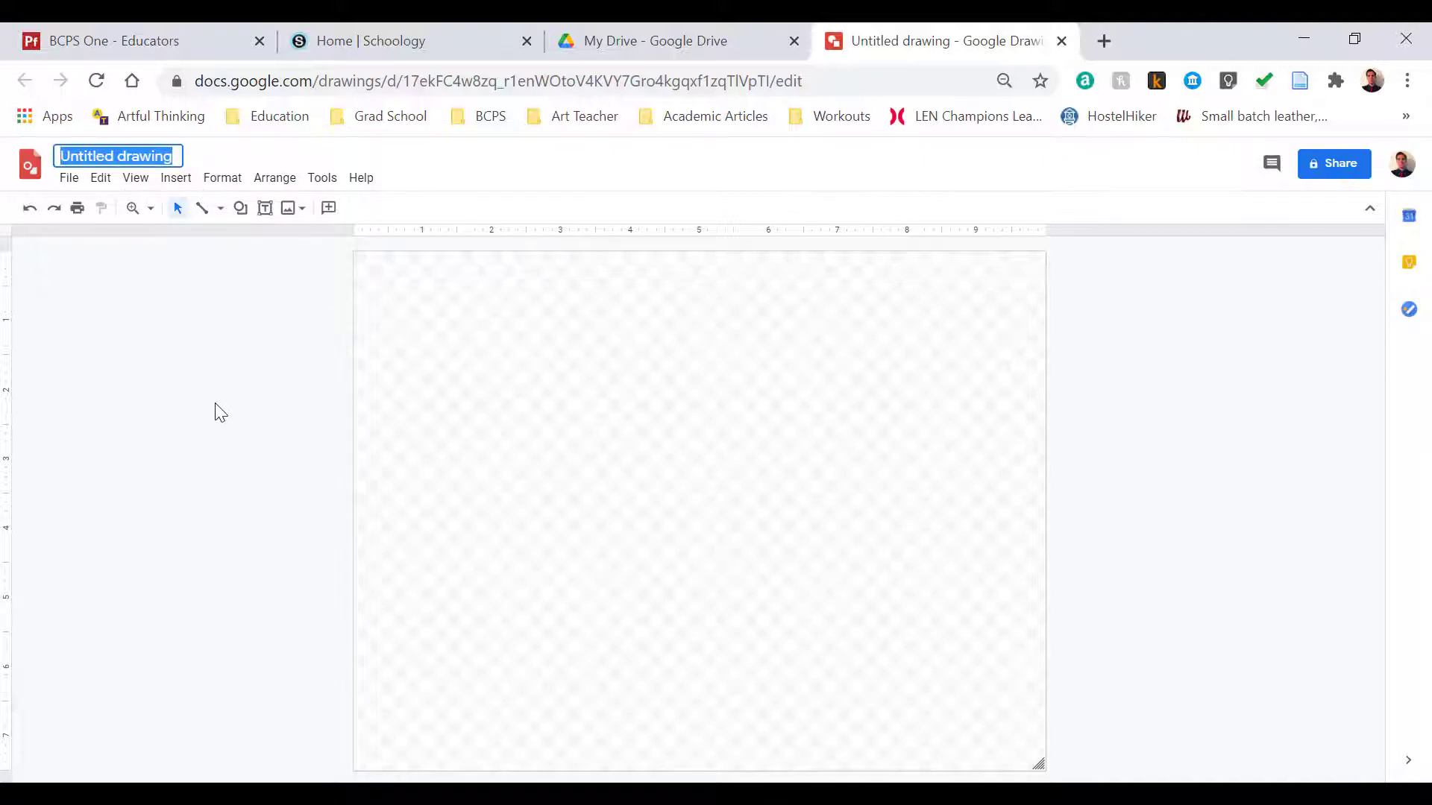
type("Your Name Self-Portrait")
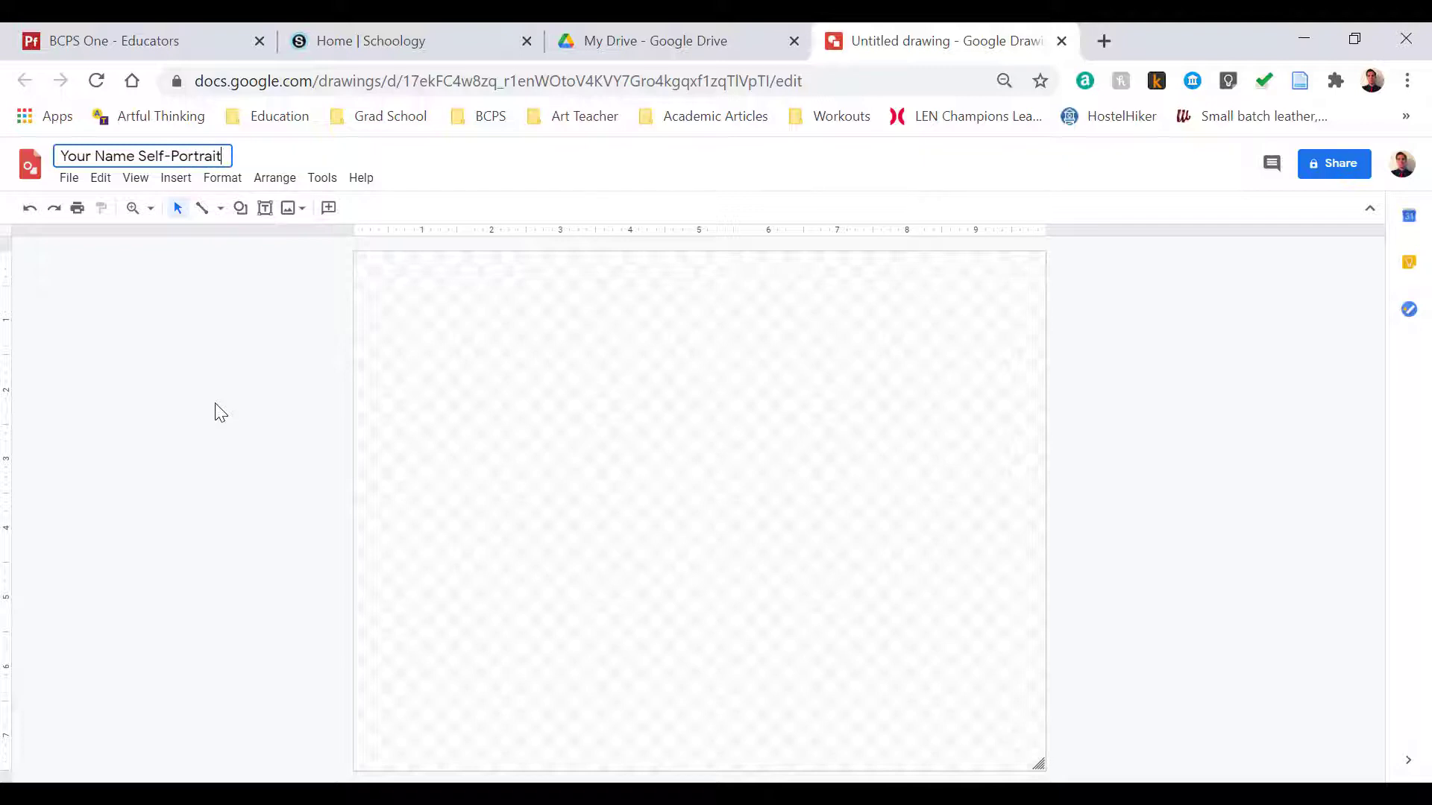
left_click(176, 177)
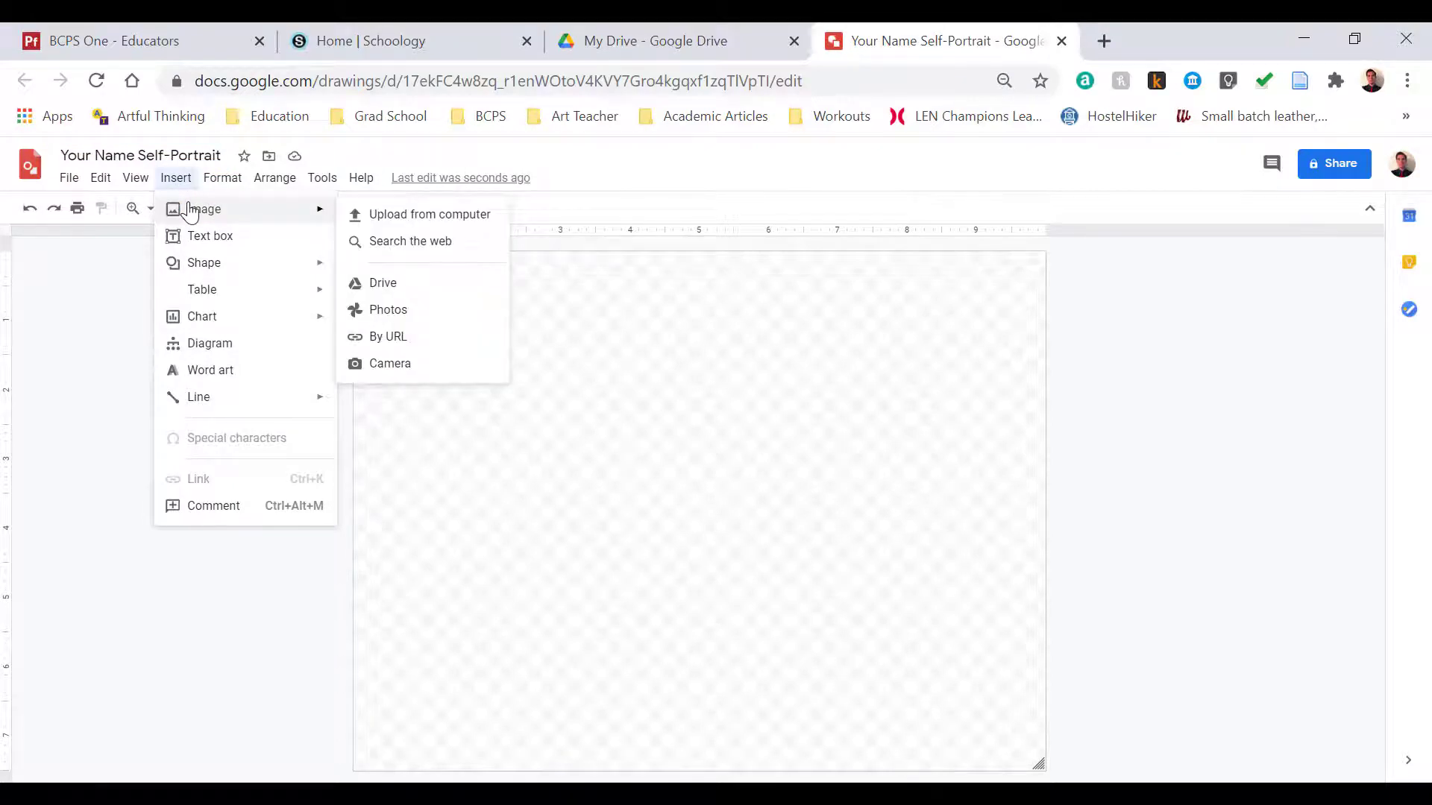
mouse_move(393, 277)
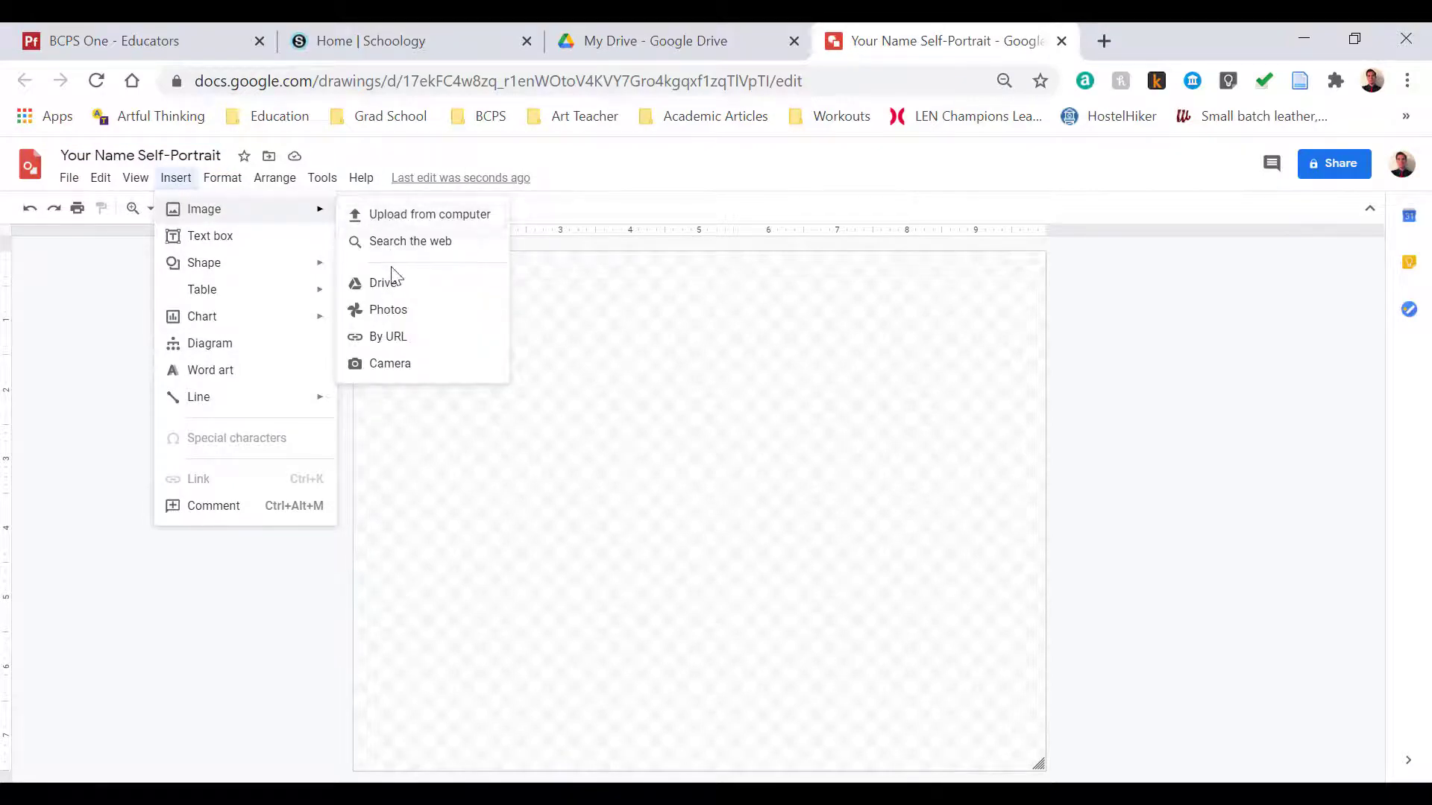
Step: Allow the camera, take several webcam snapshots and insert the first one onto the canvas
left_click(390, 362)
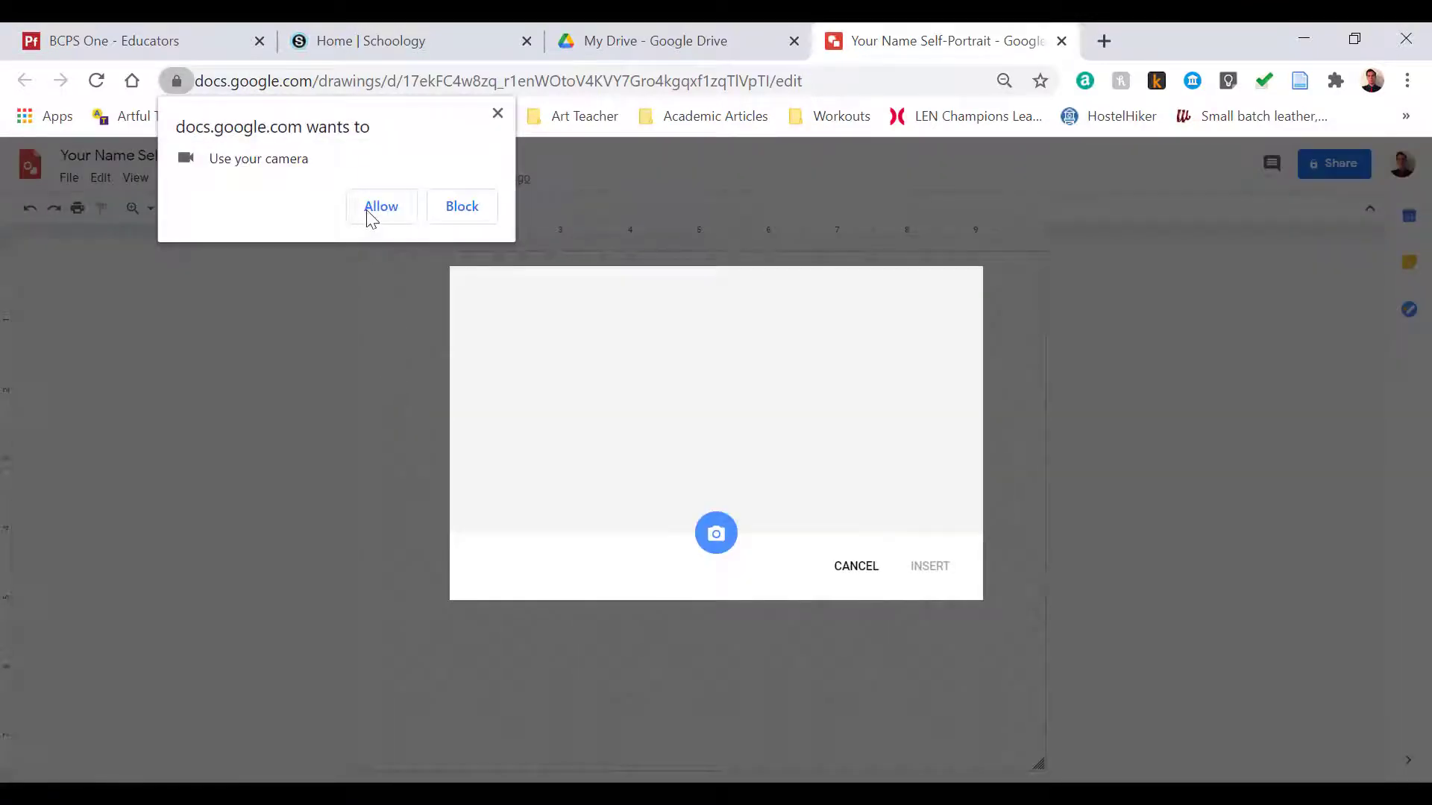
left_click(381, 206)
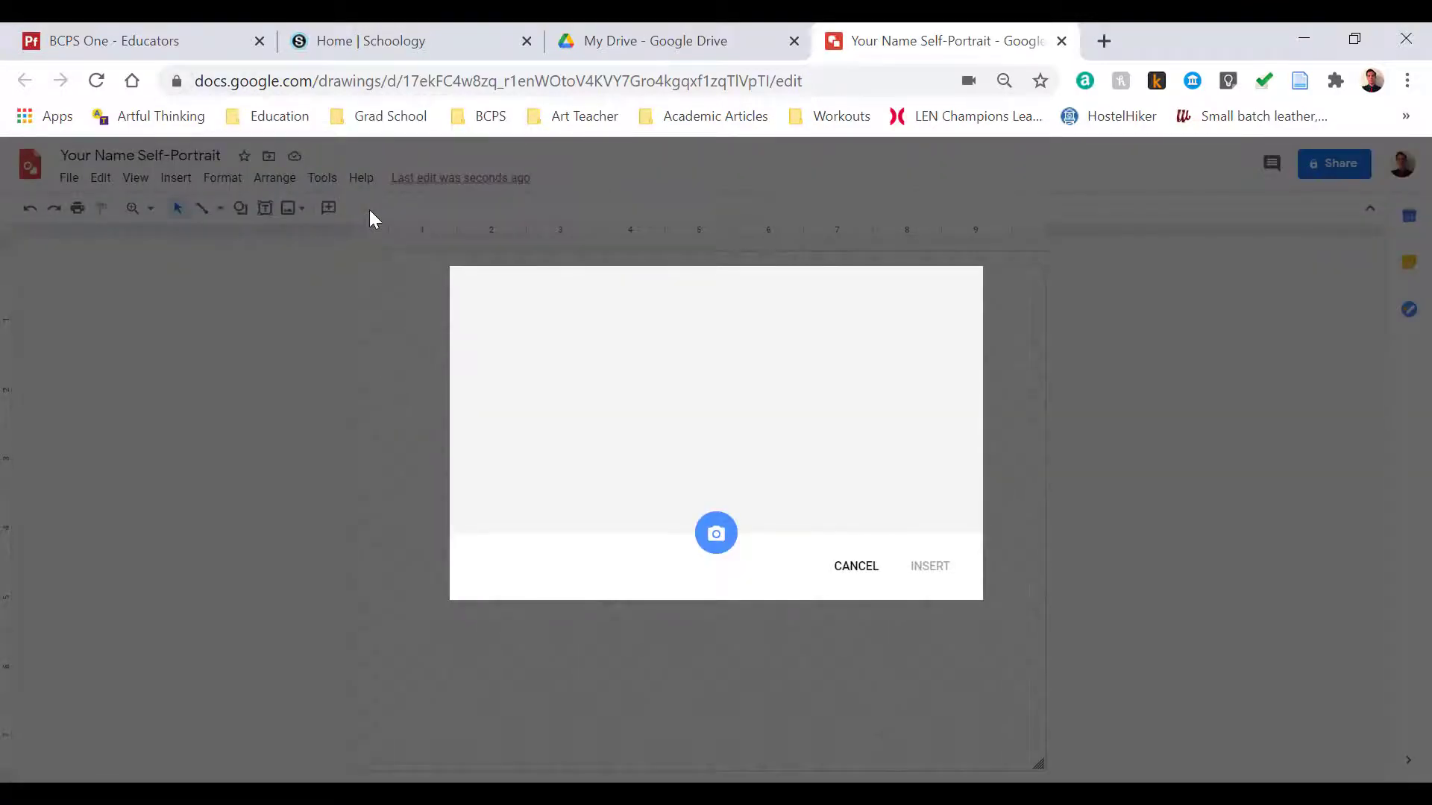
left_click(716, 533)
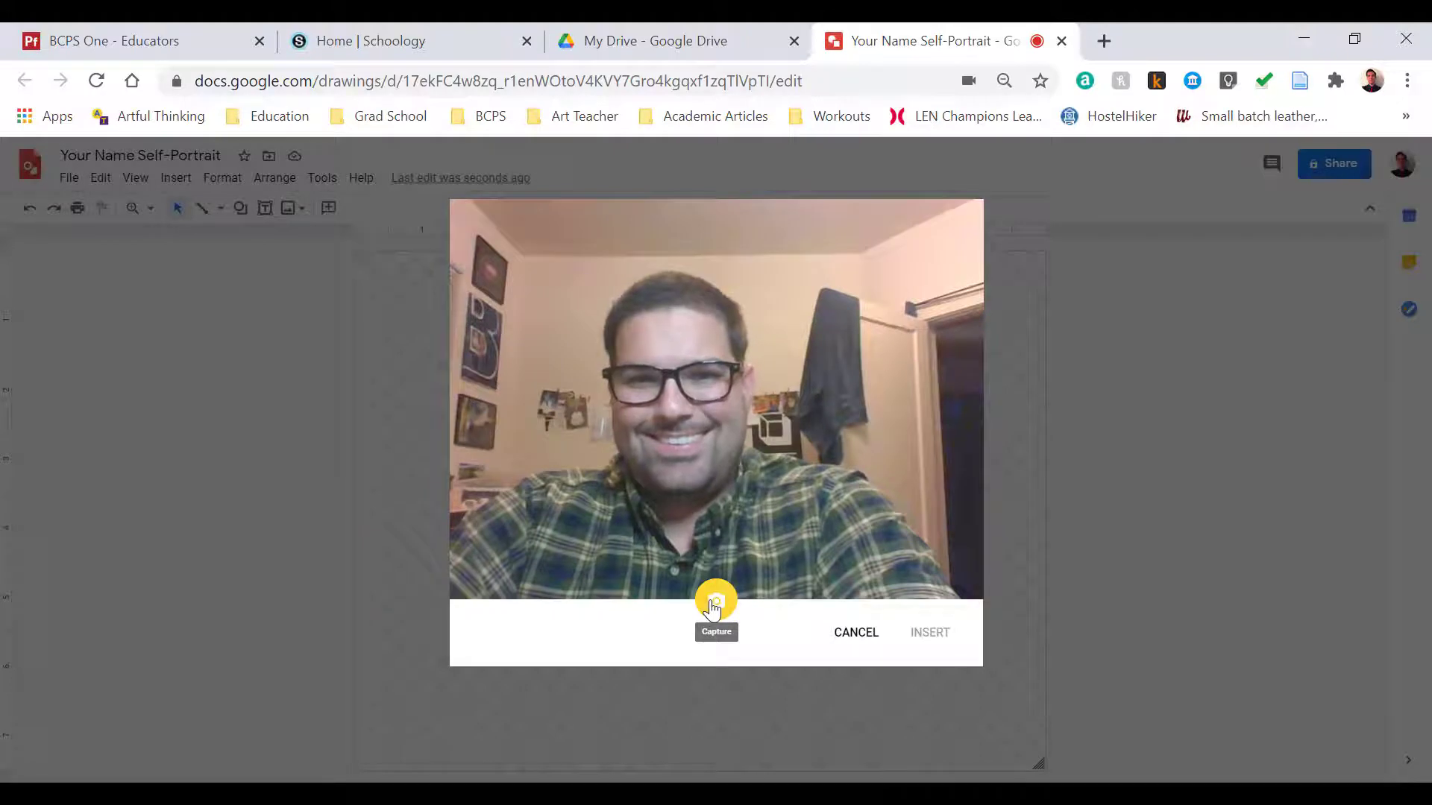
left_click(716, 606)
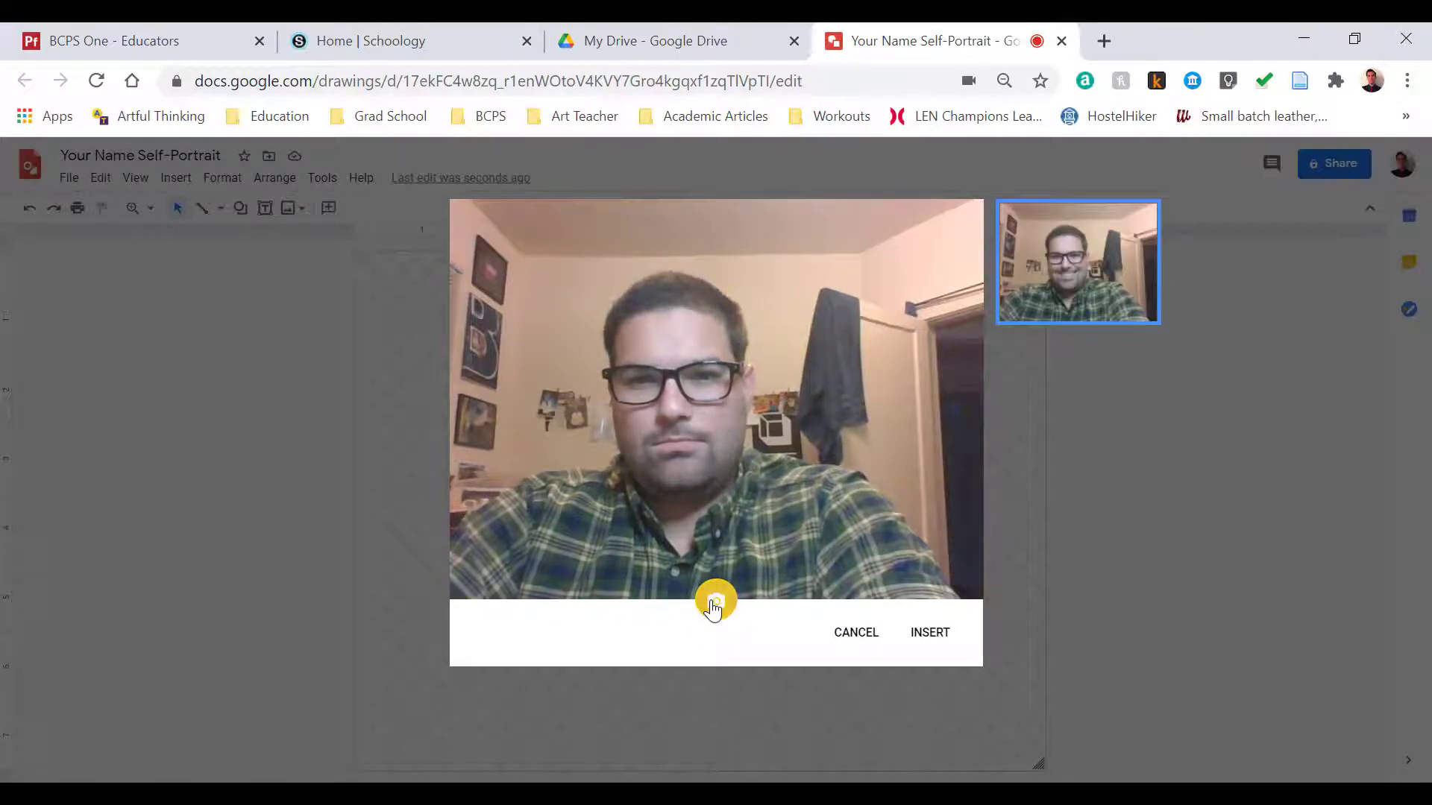
left_click(715, 602)
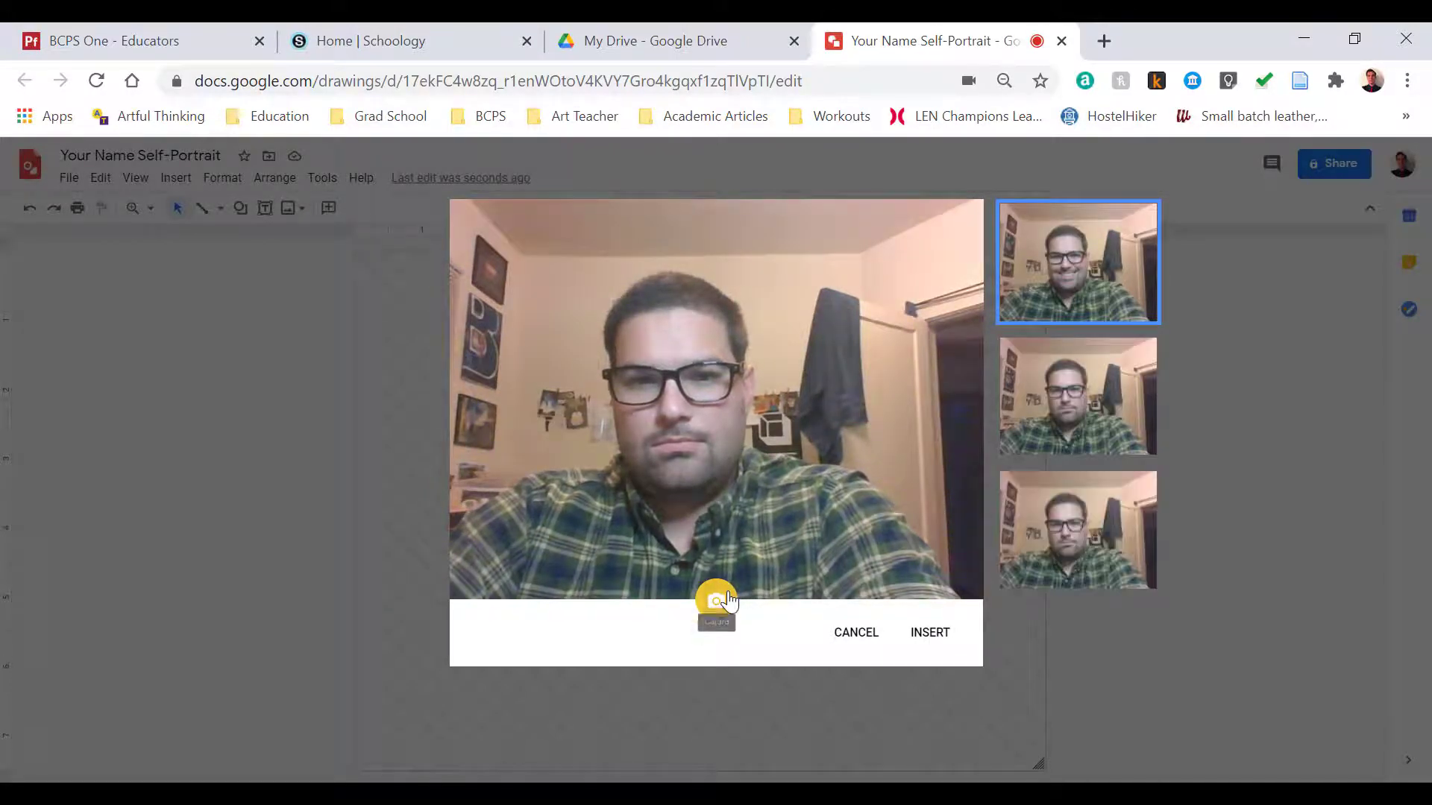
left_click(1077, 530)
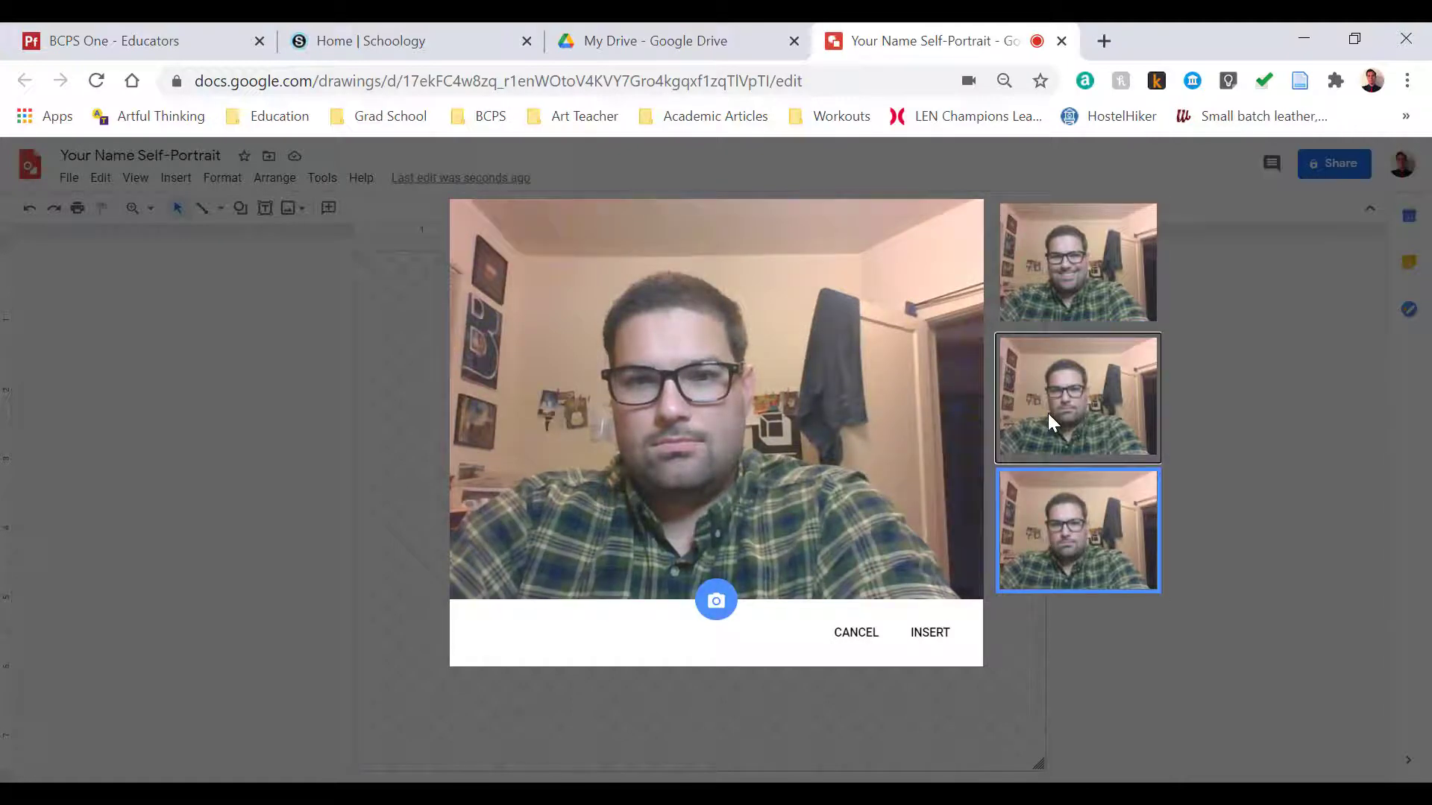
left_click(1077, 263)
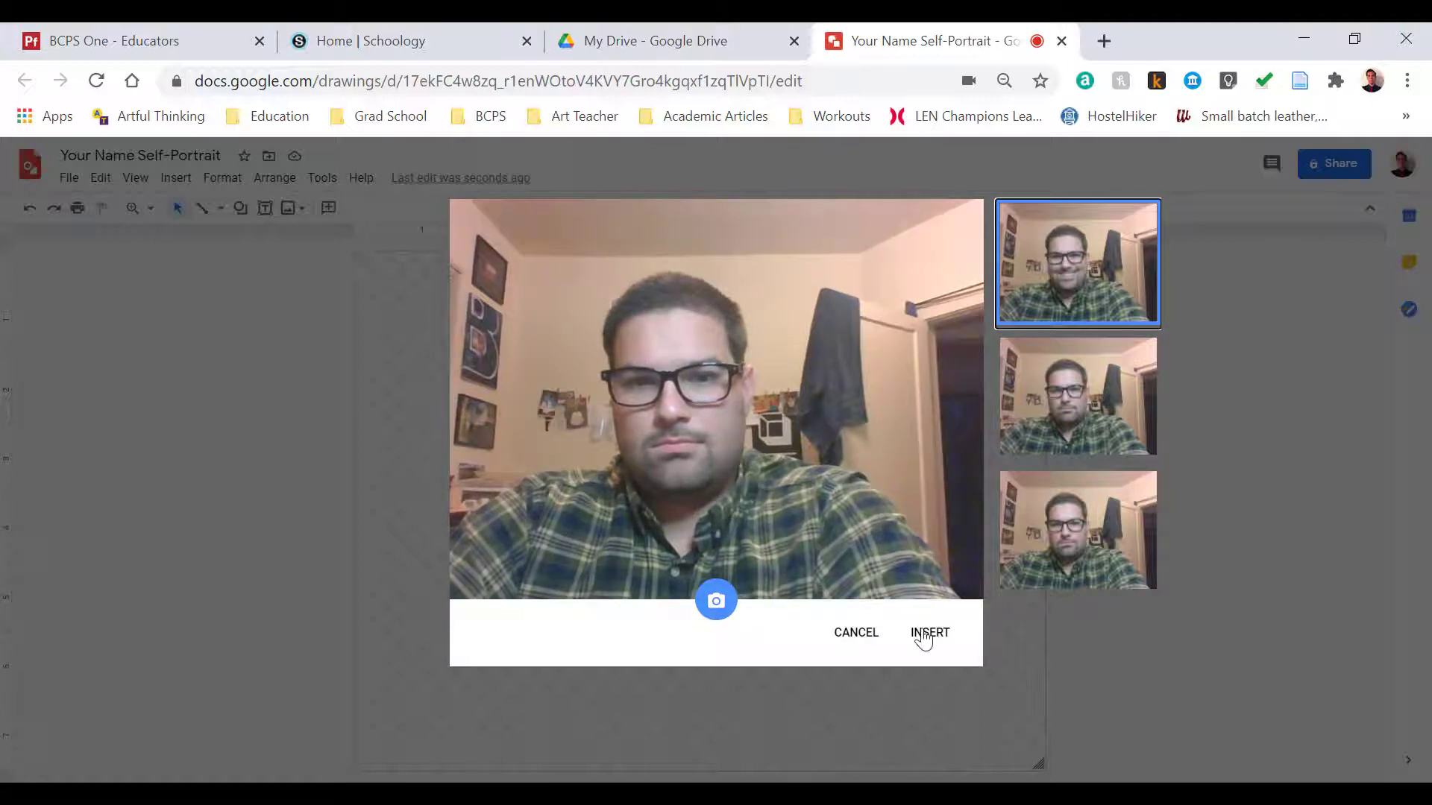
left_click(928, 631)
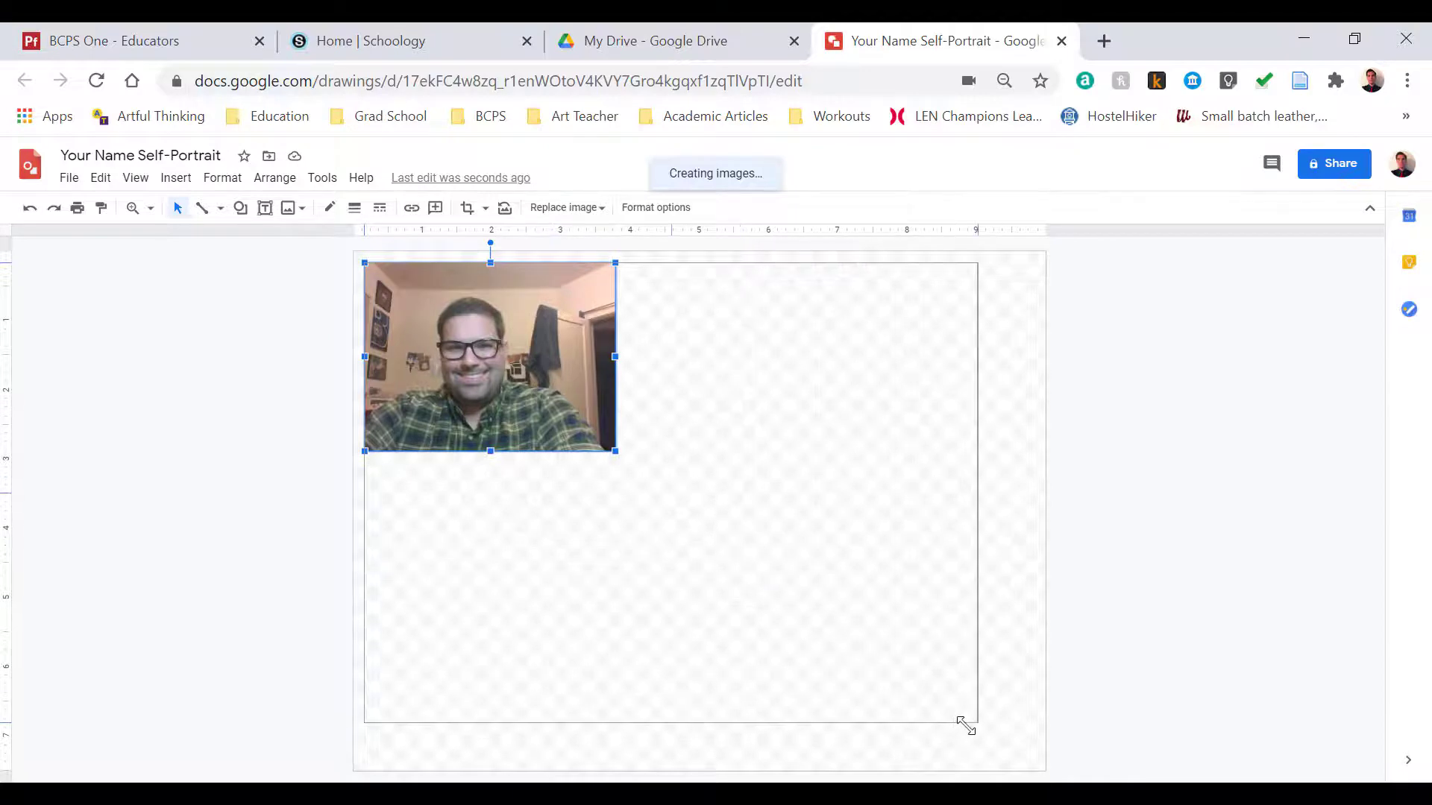
Step: Enlarge the photo, crop its edges around the face, and stretch it to the canvas edge
left_click_drag(965, 728, 1047, 770)
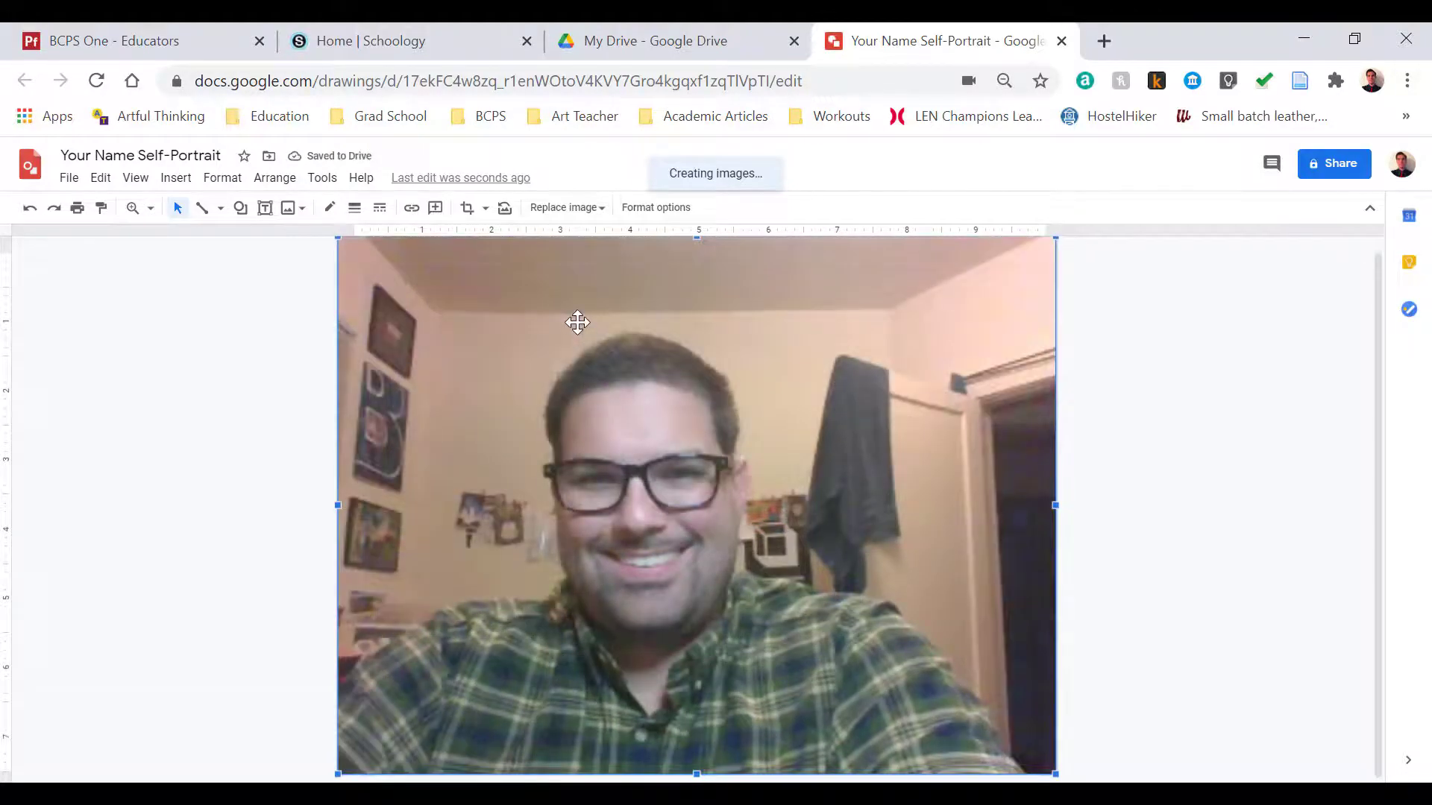
mouse_move(655, 207)
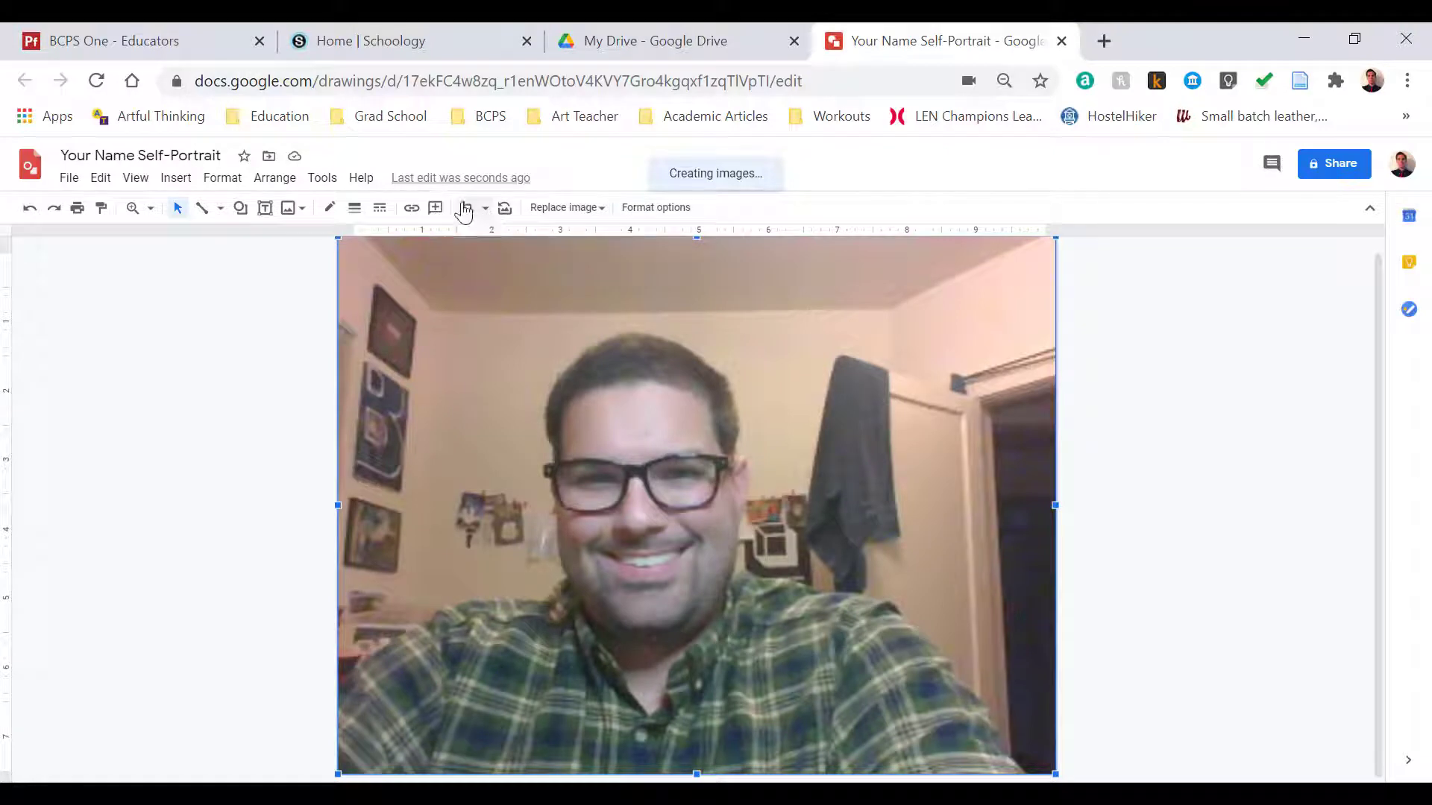
left_click(468, 207)
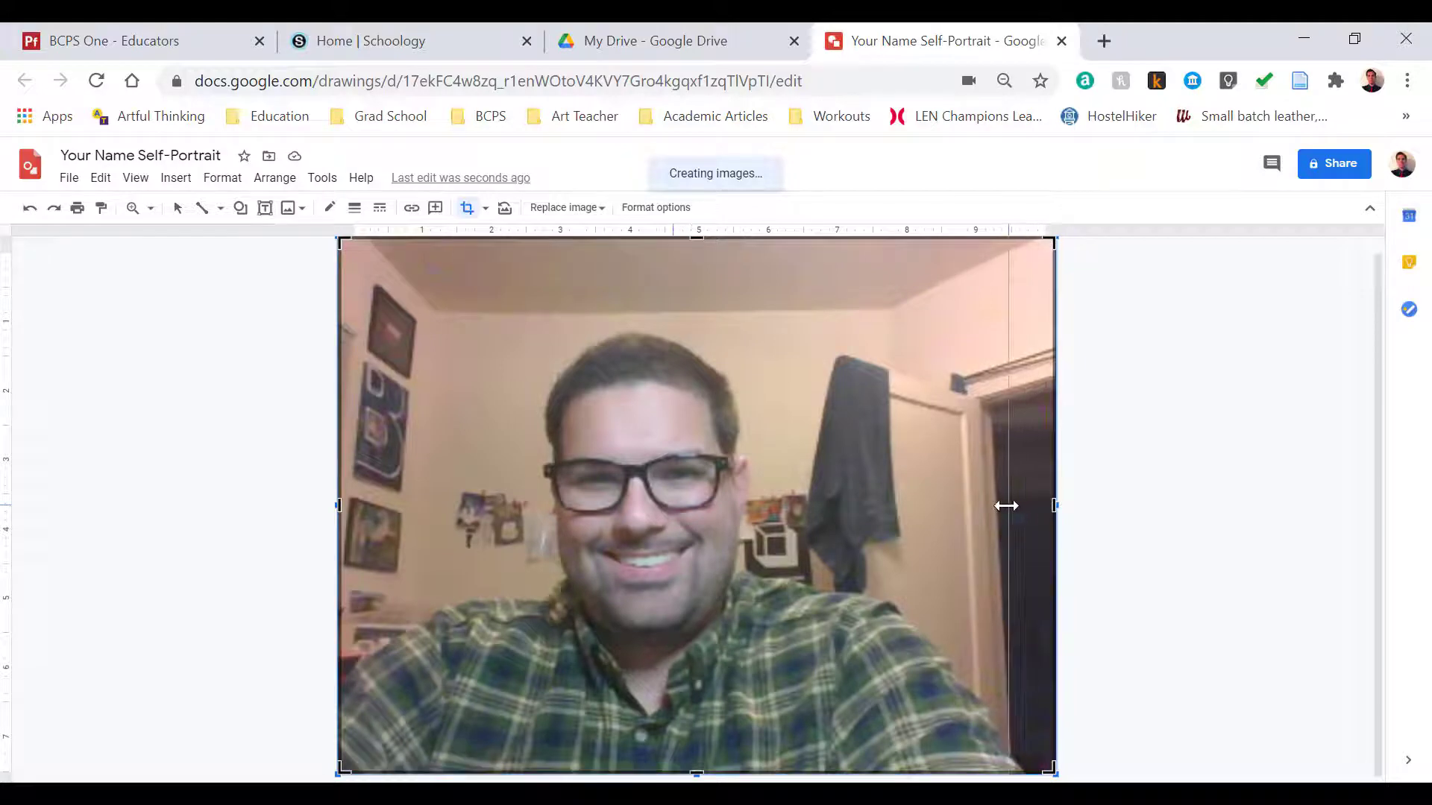
left_click_drag(1054, 504, 986, 505)
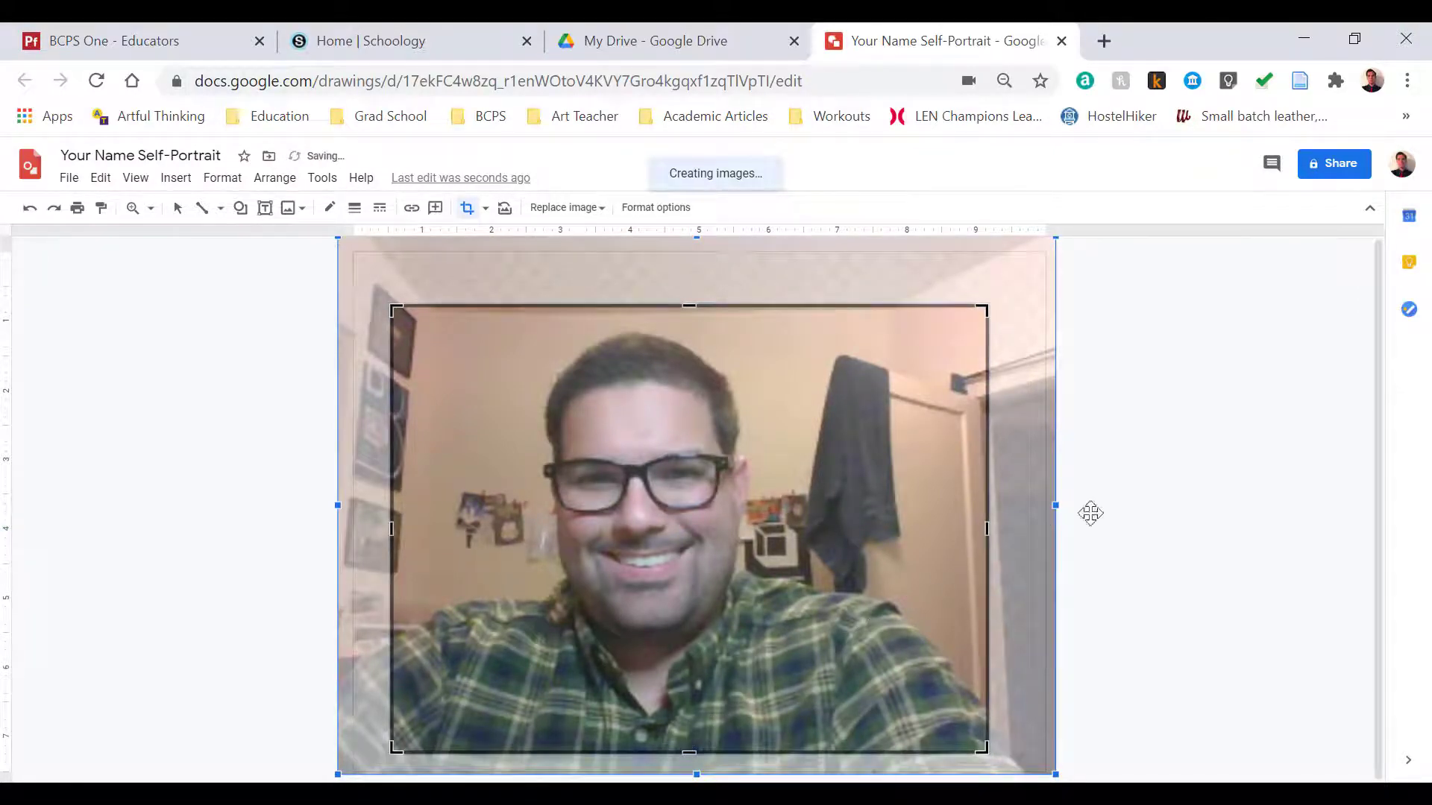
mouse_move(1213, 449)
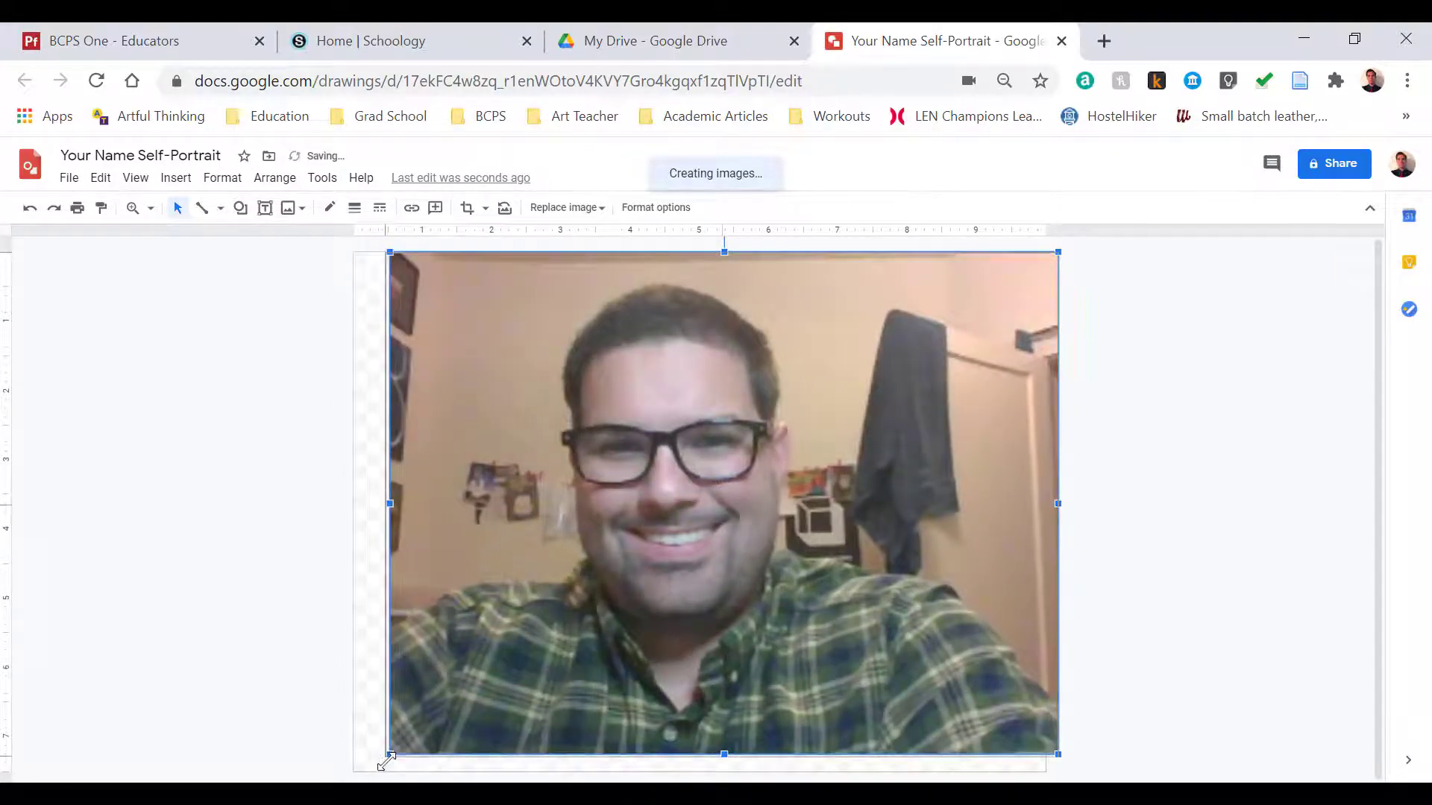
left_click_drag(387, 760, 354, 784)
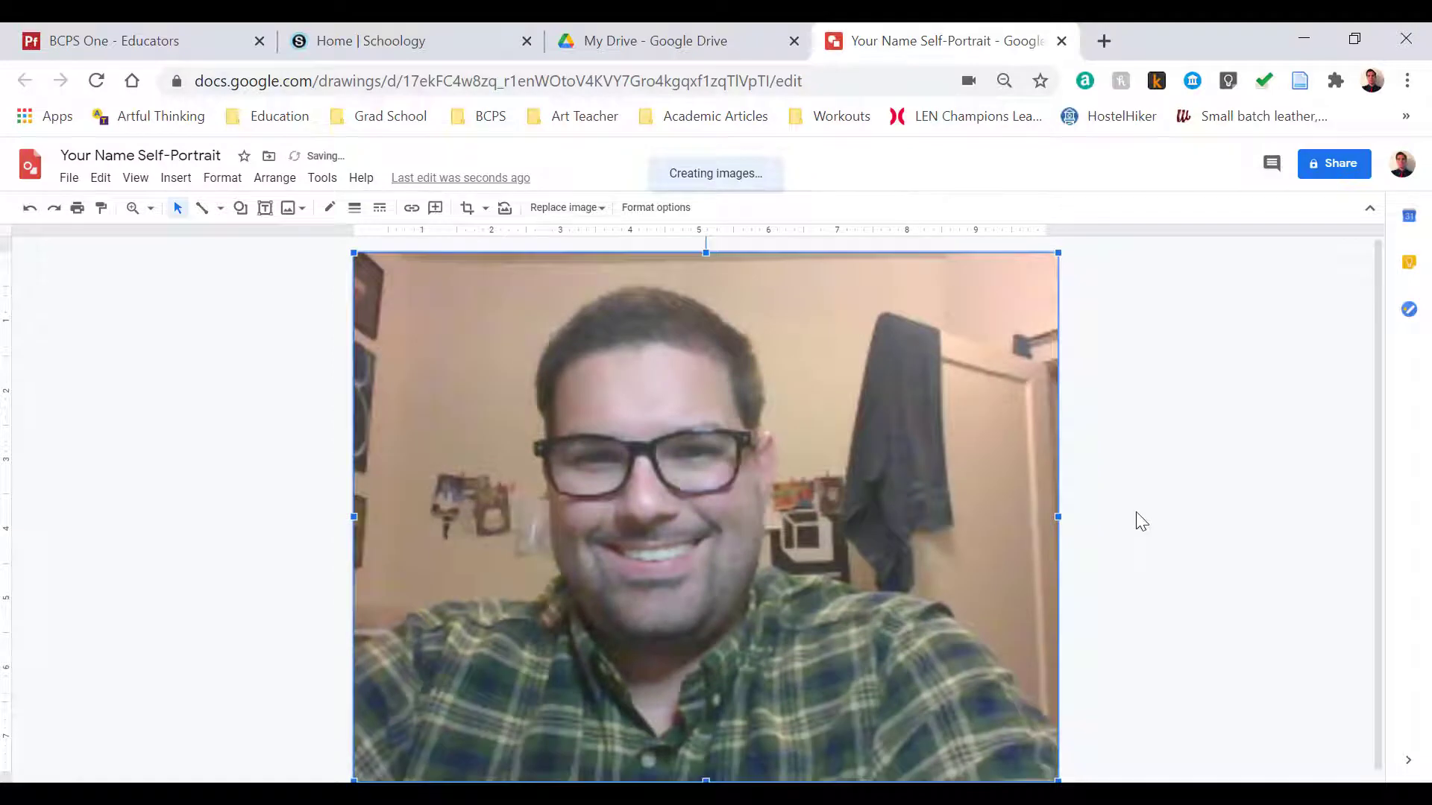
mouse_move(1134, 516)
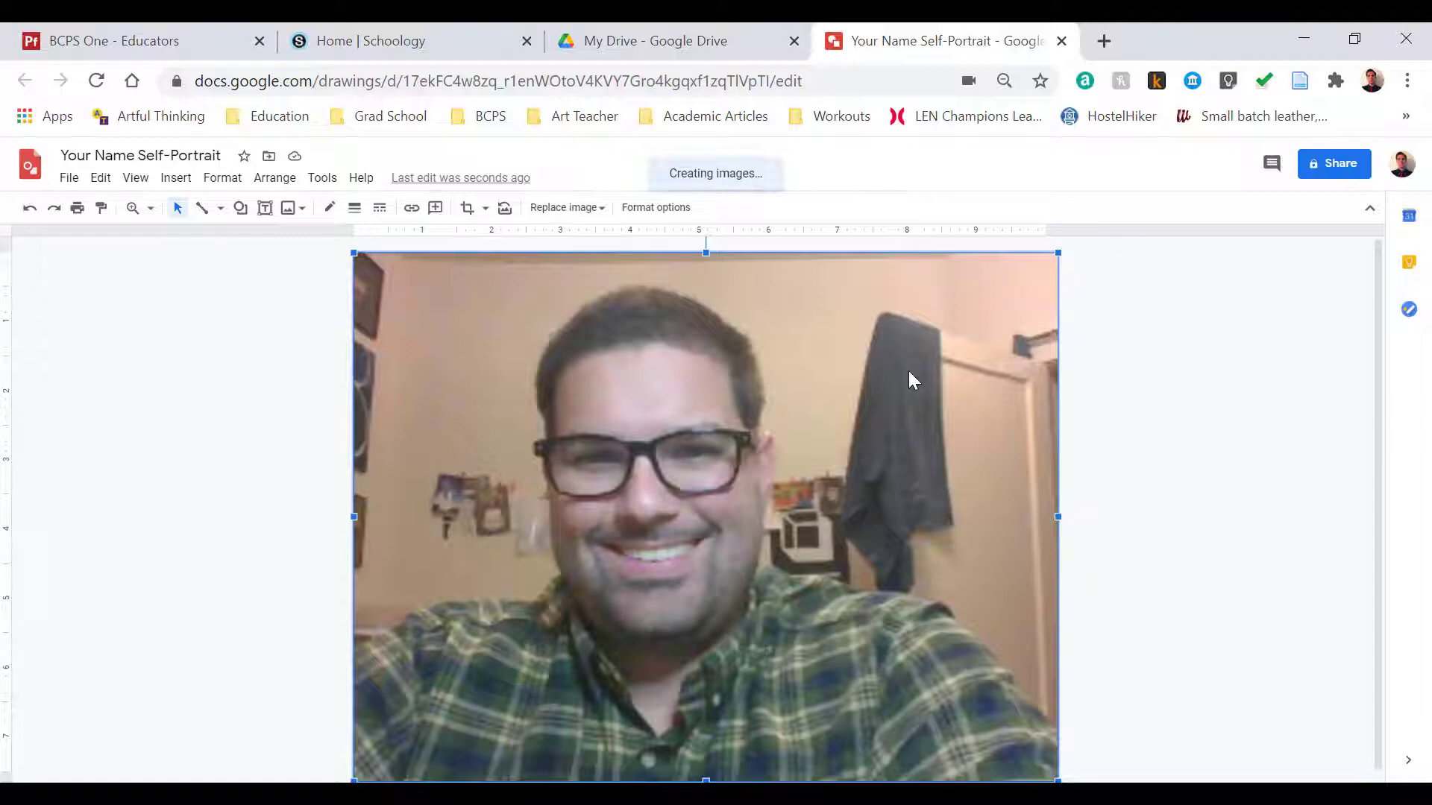
mouse_move(655, 207)
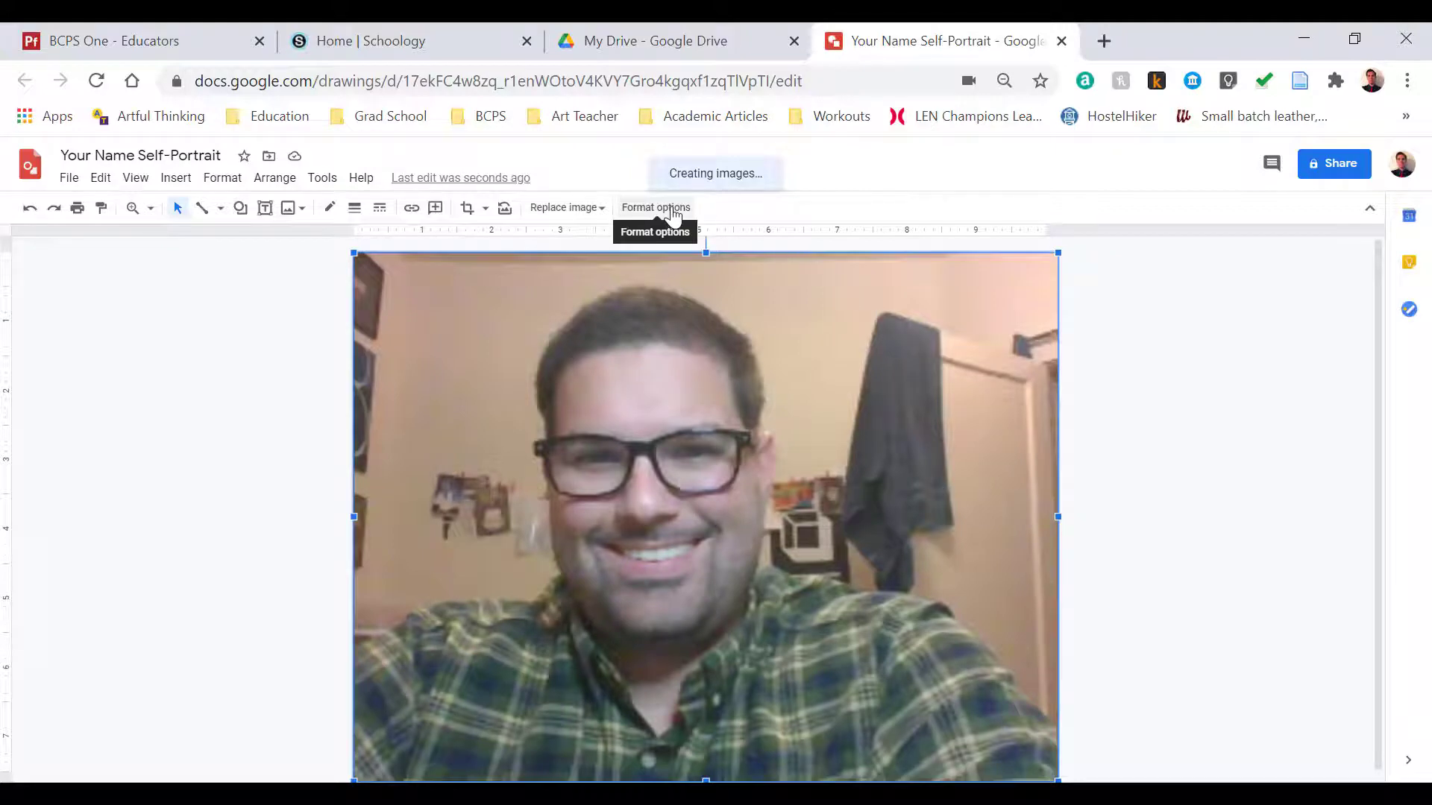
Step: Raise the photo's transparency under Format options > Adjustments to fade it
left_click(655, 207)
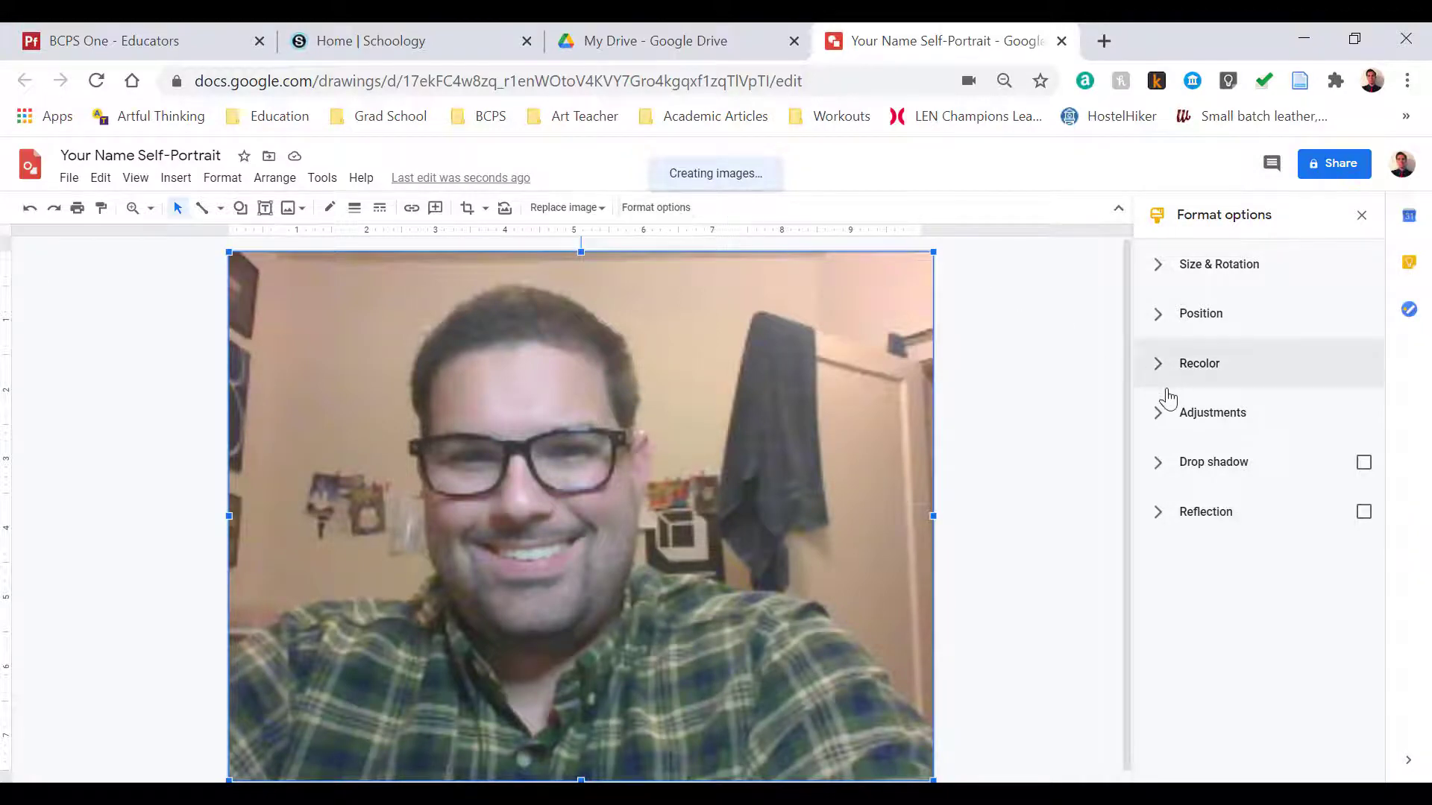
mouse_move(1190, 365)
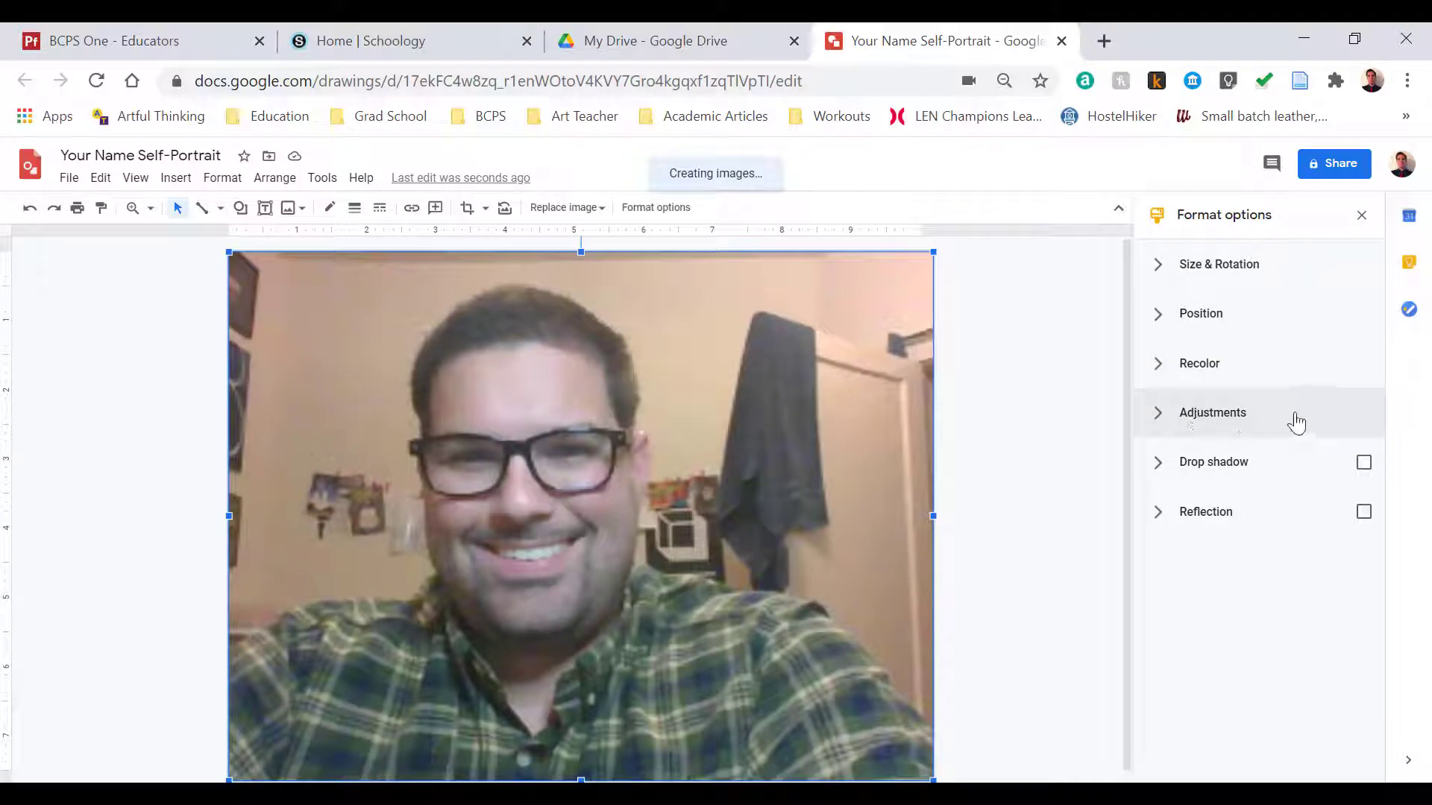
left_click(1212, 412)
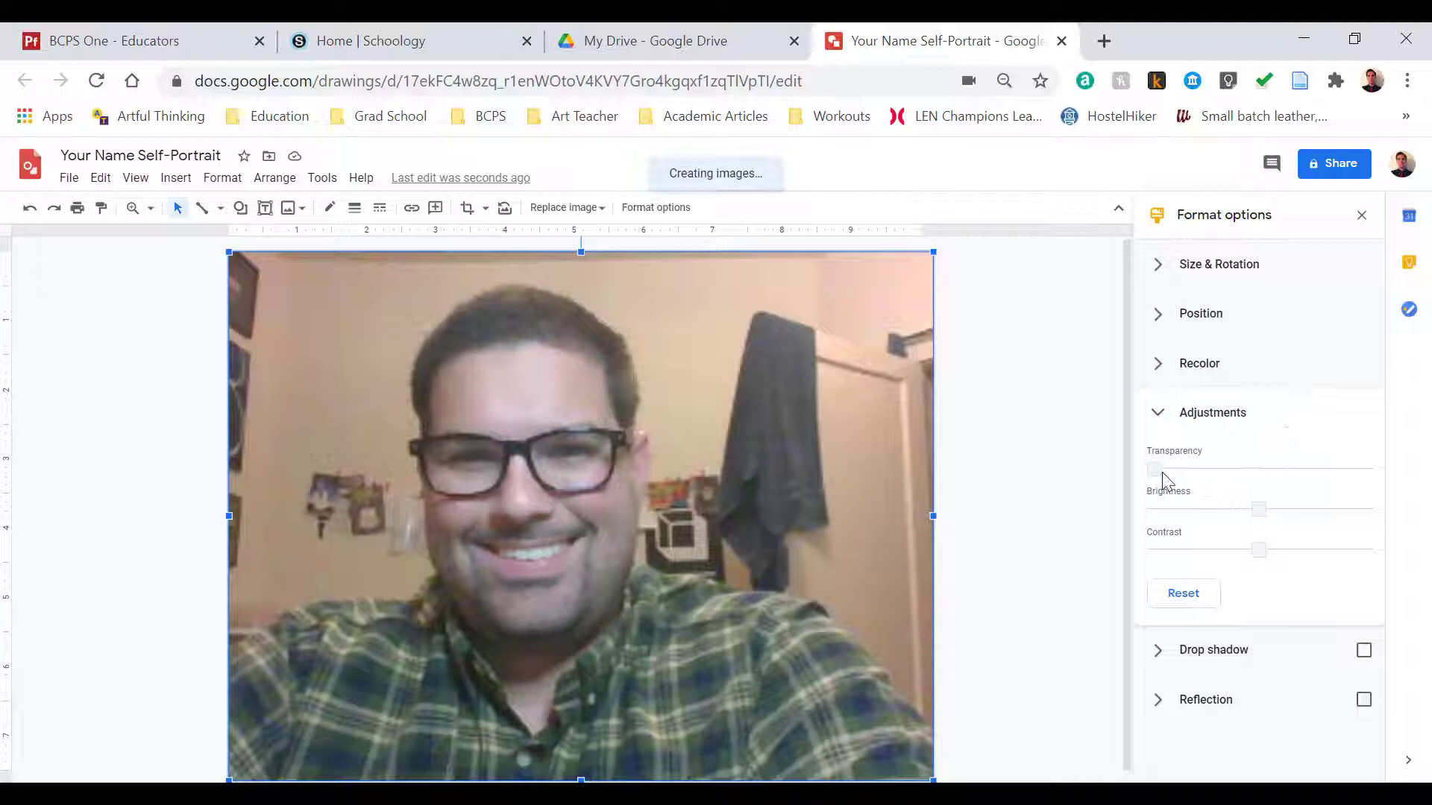
left_click_drag(1151, 468, 1162, 468)
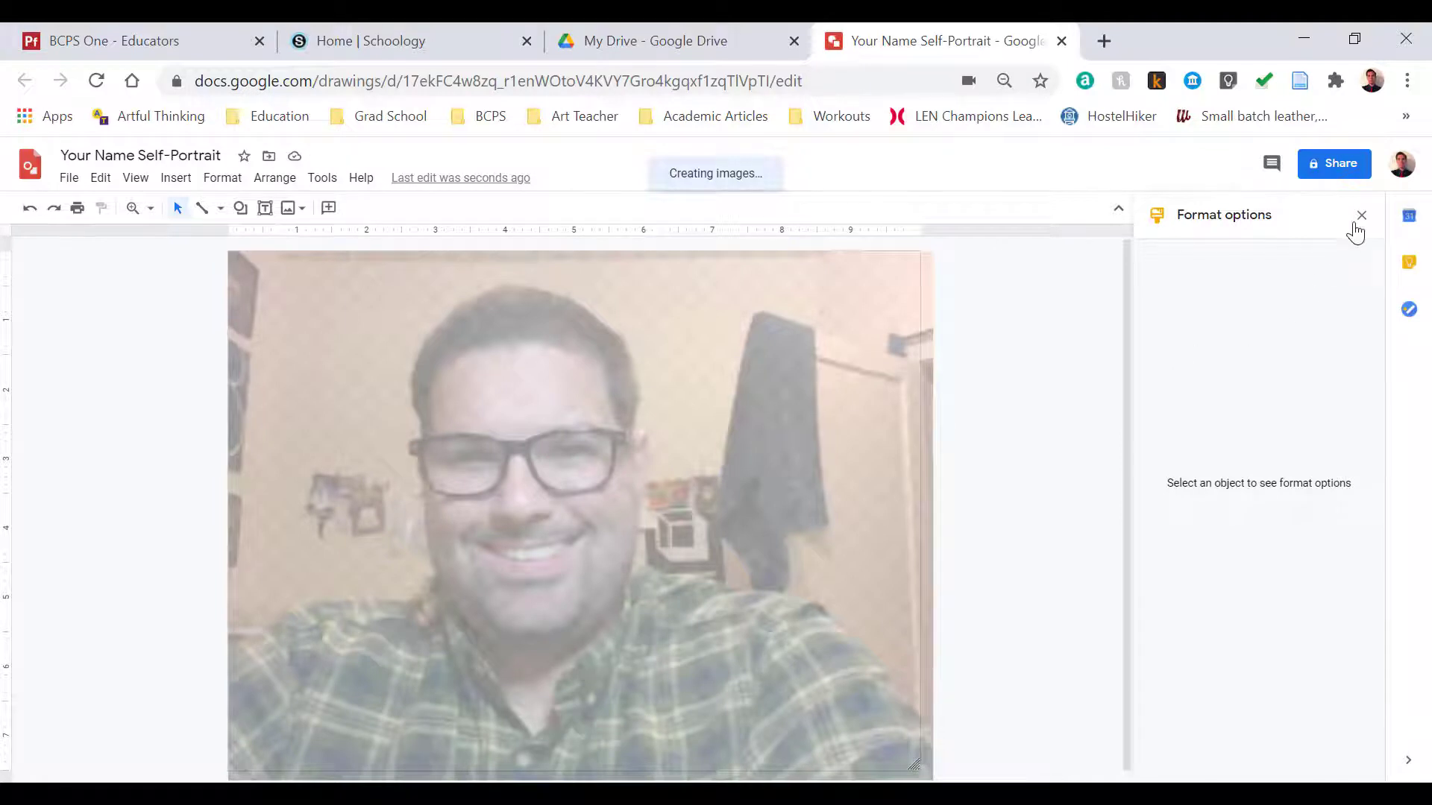
left_click(1360, 216)
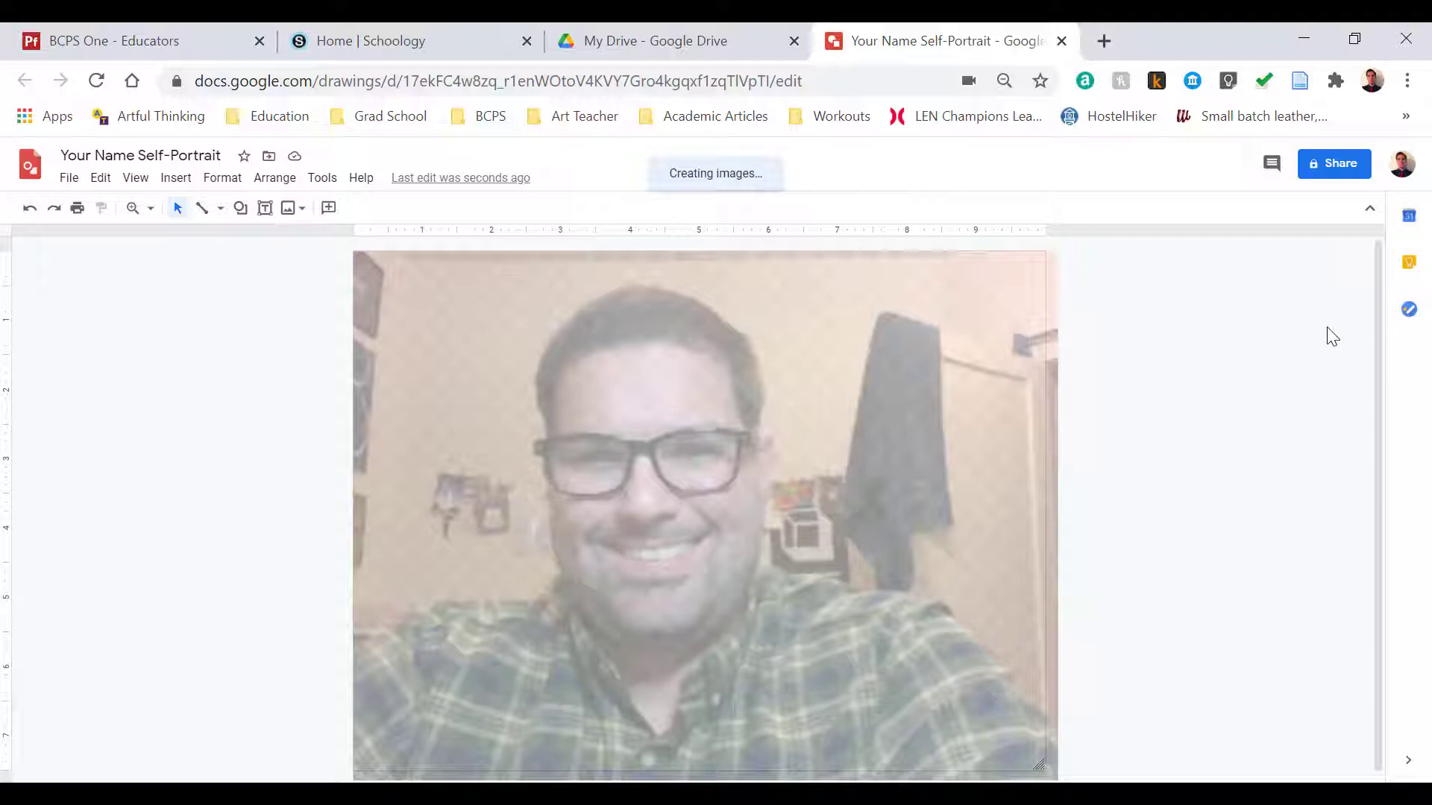
mouse_move(222, 178)
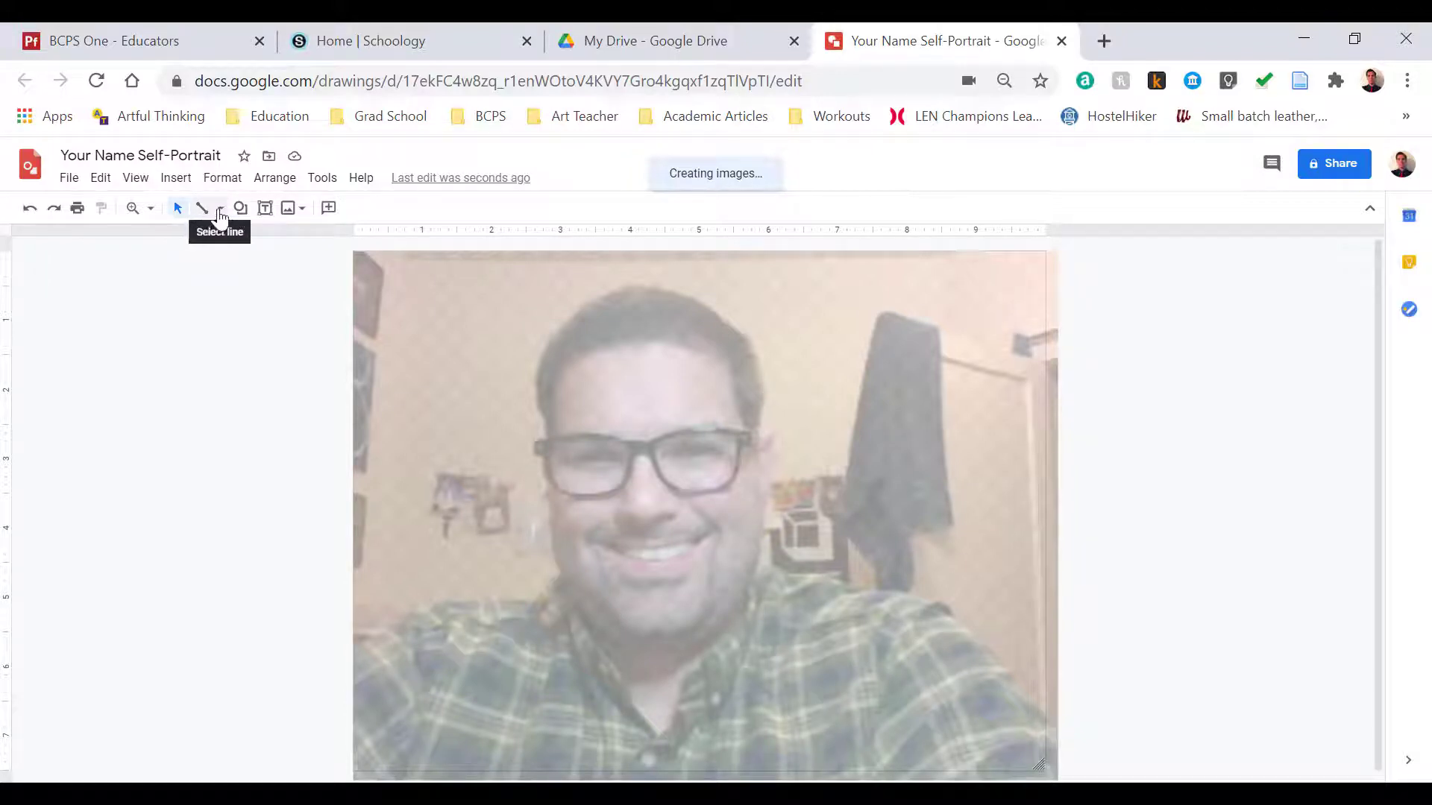
Step: Trace the left shoulder toward the neck and the shirt collar edge with curve lines
left_click(220, 208)
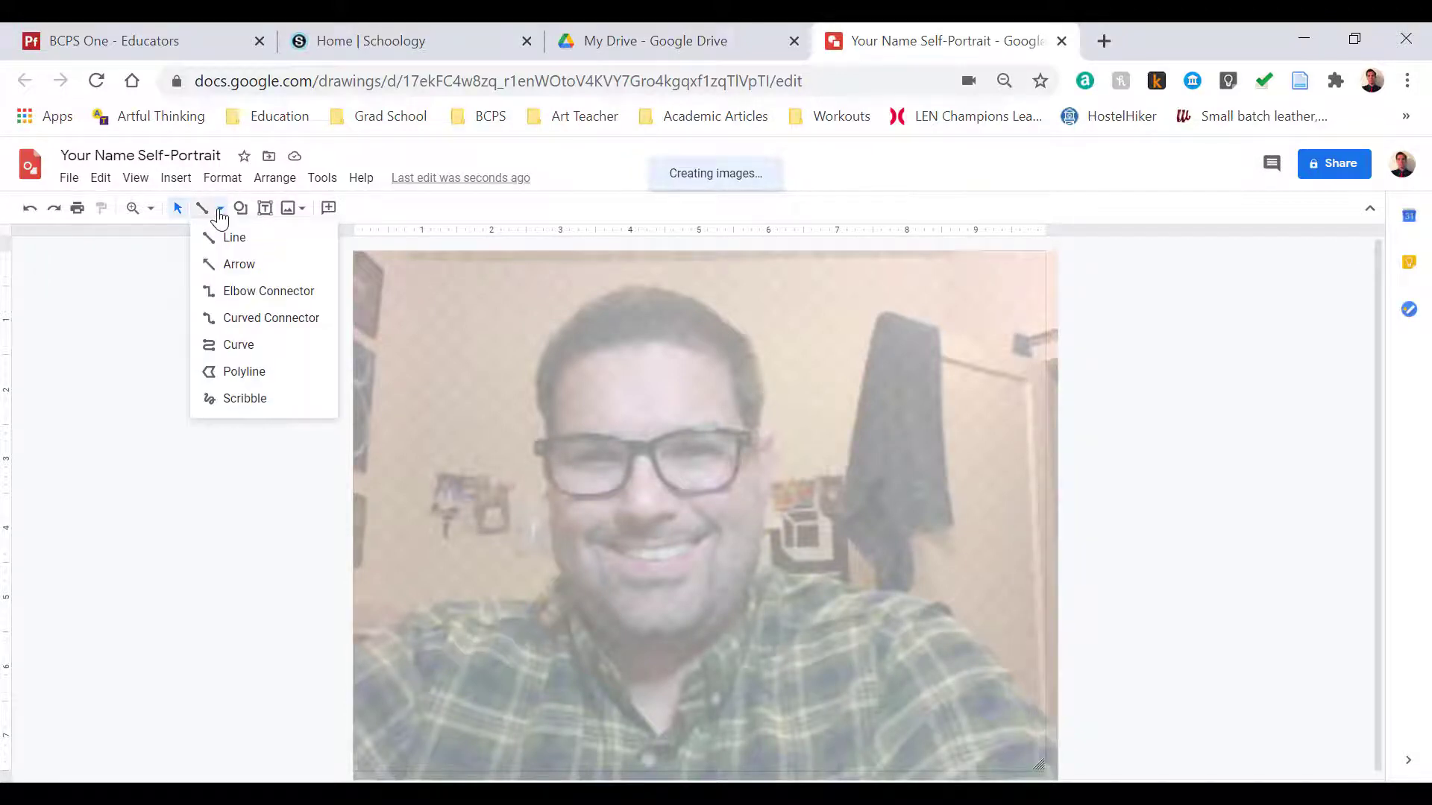
mouse_move(265, 349)
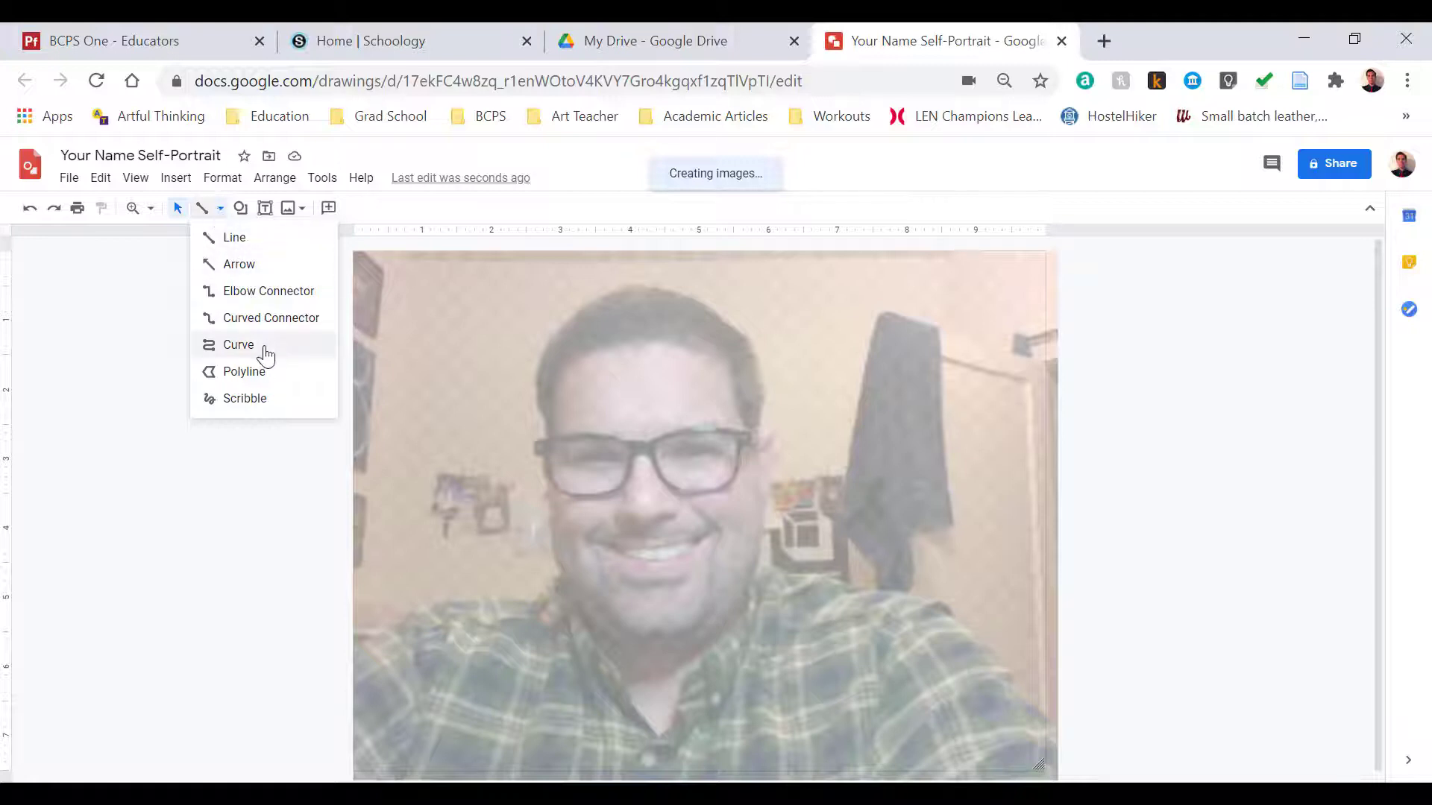
mouse_move(269, 402)
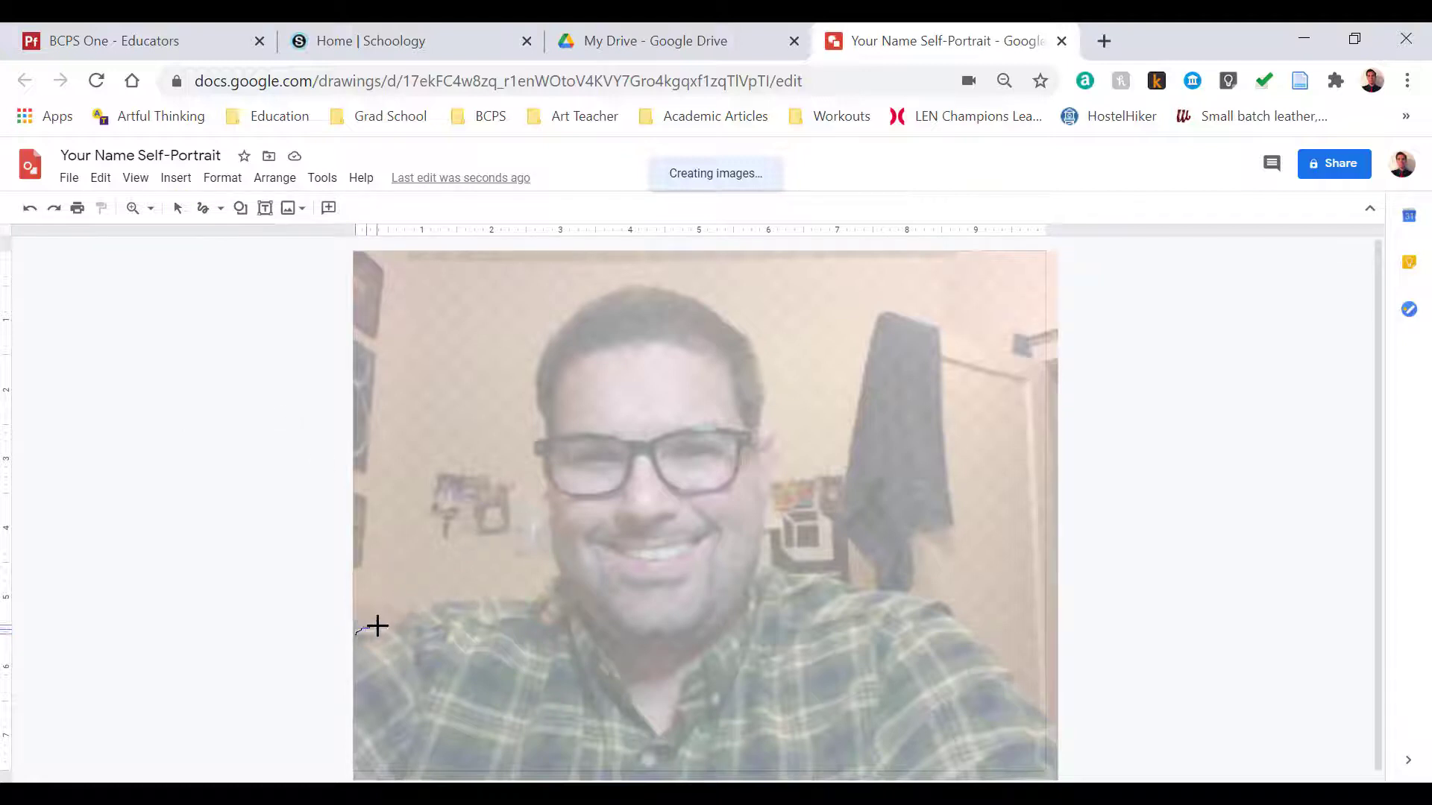
left_click_drag(357, 636, 448, 604)
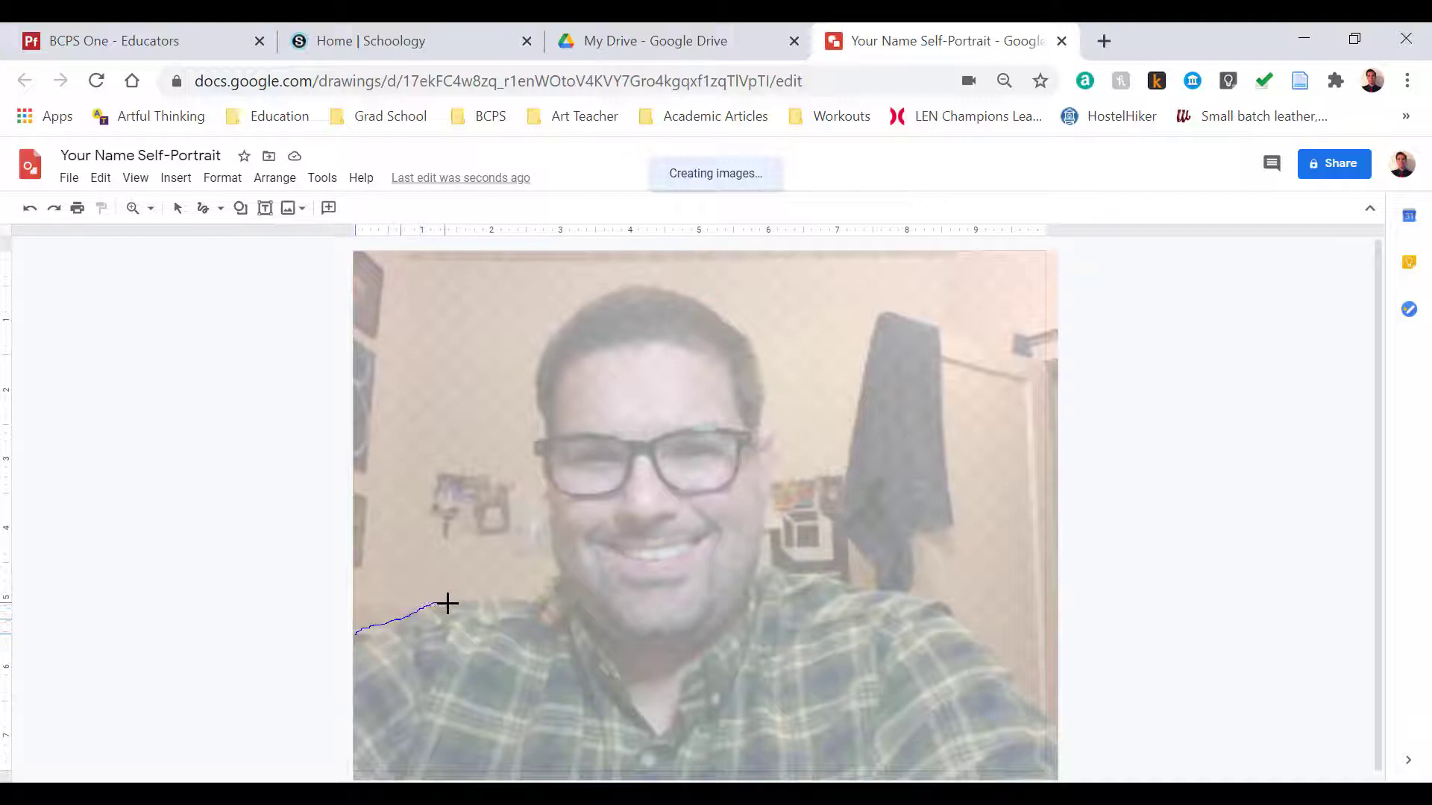
left_click_drag(448, 603, 533, 601)
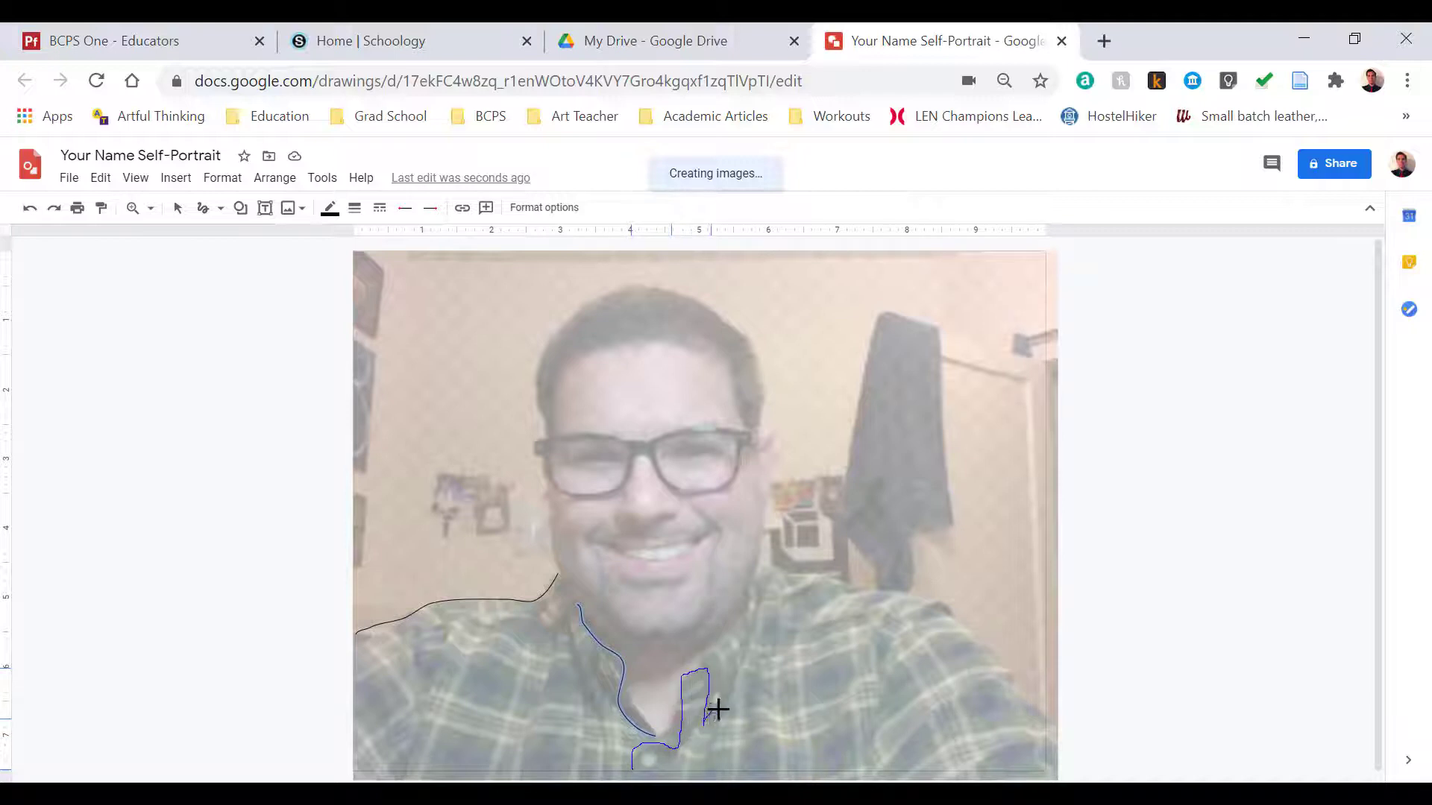
left_click_drag(717, 707, 748, 639)
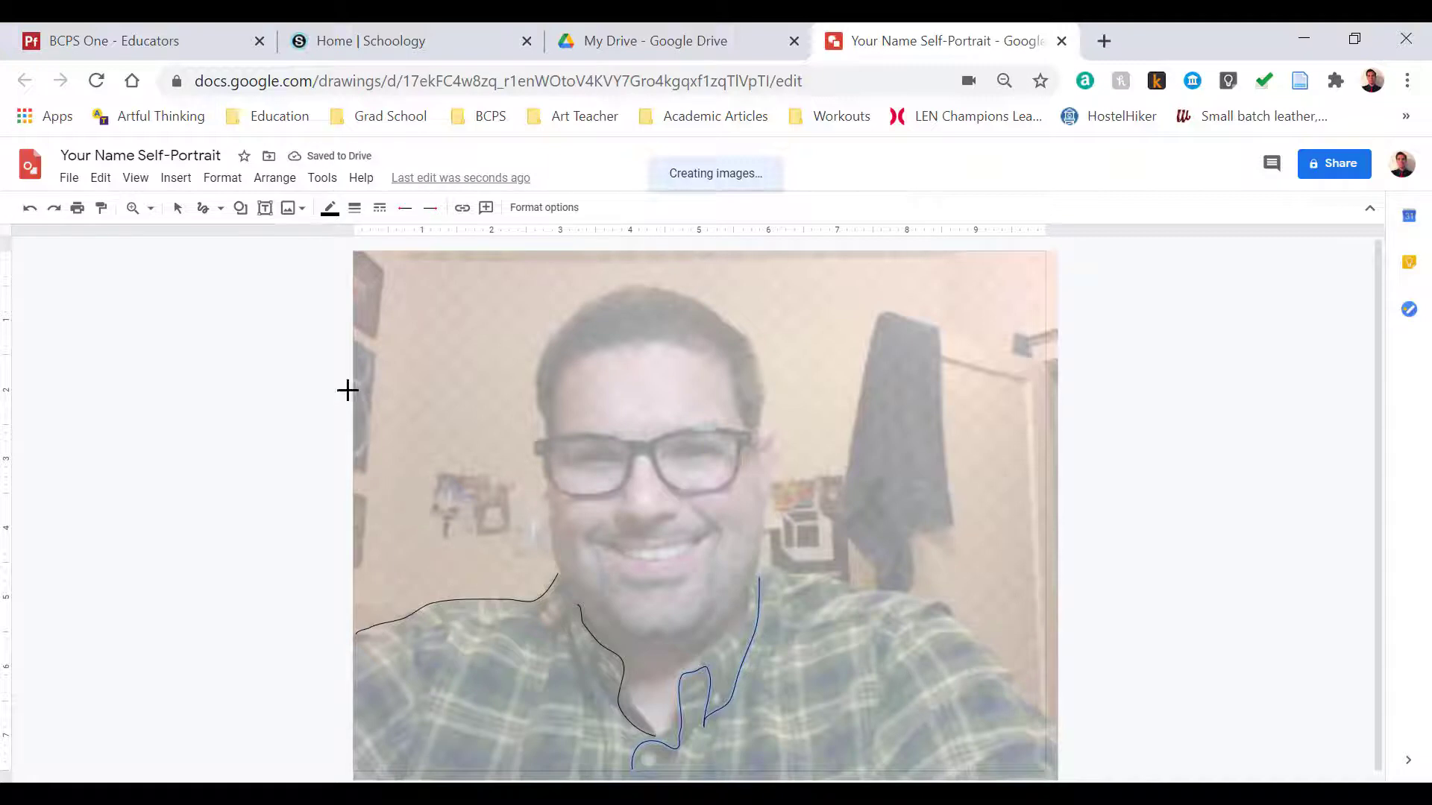
mouse_move(350, 241)
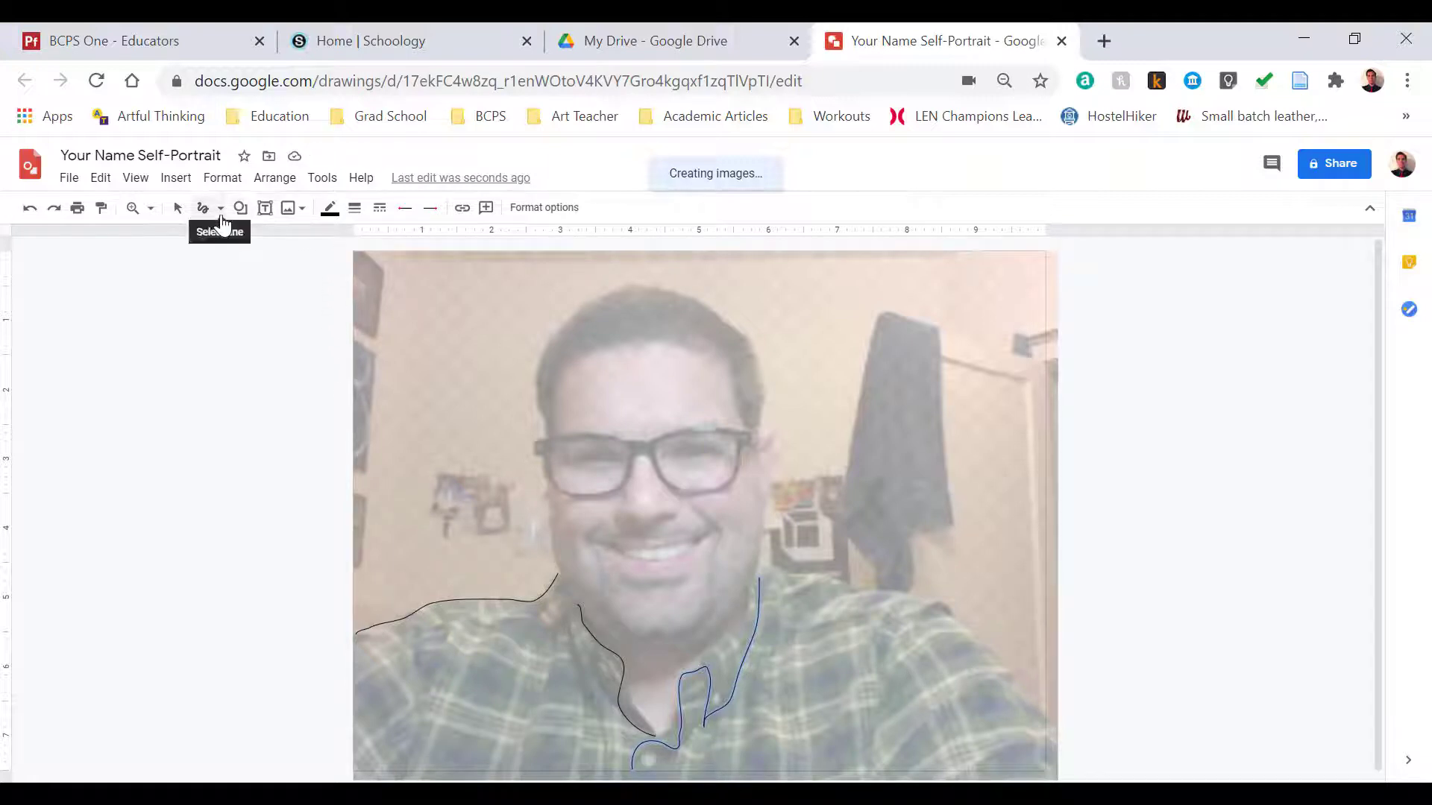
left_click(220, 207)
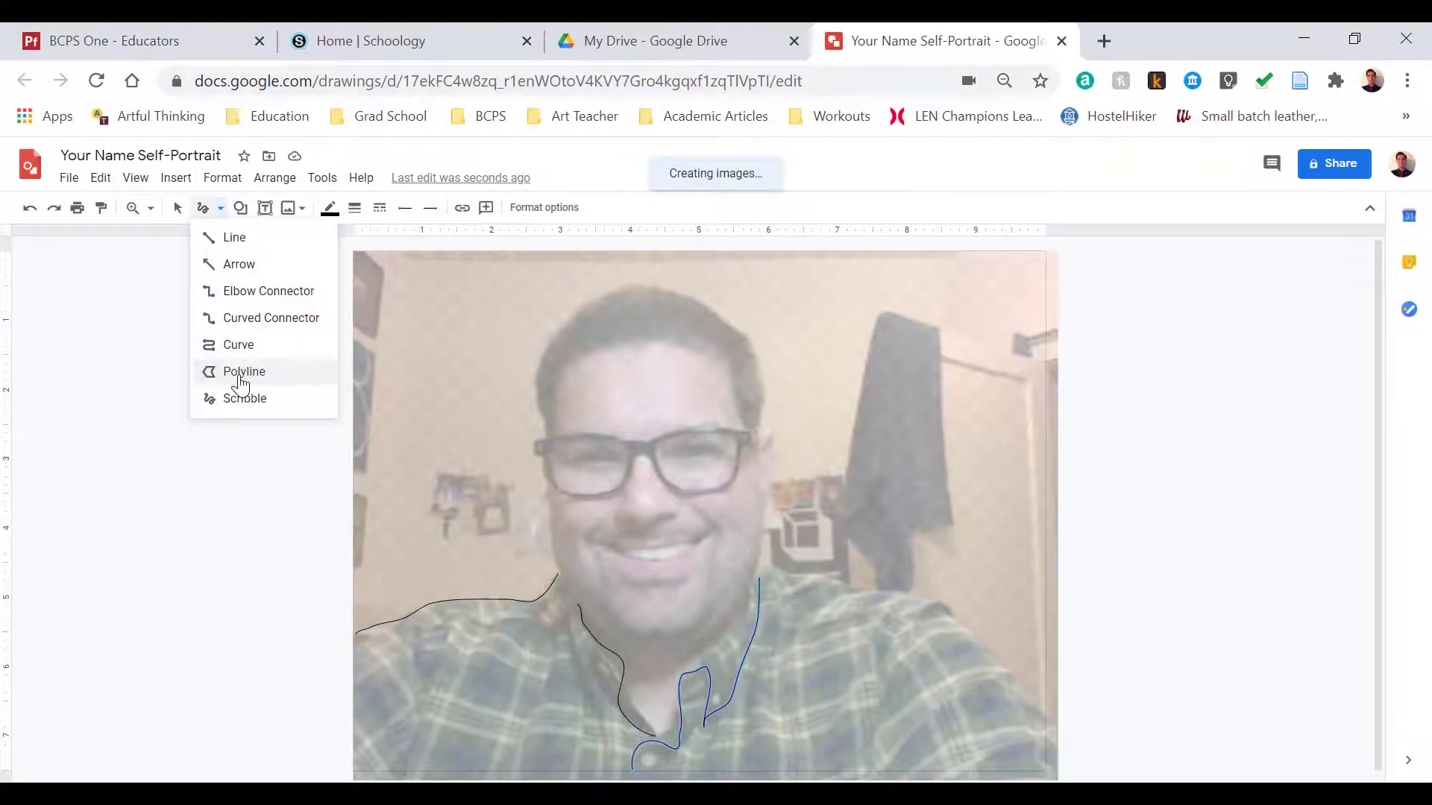
Step: Draw polylines along the right side of the neck, the right shoulder and the left arm
left_click(244, 371)
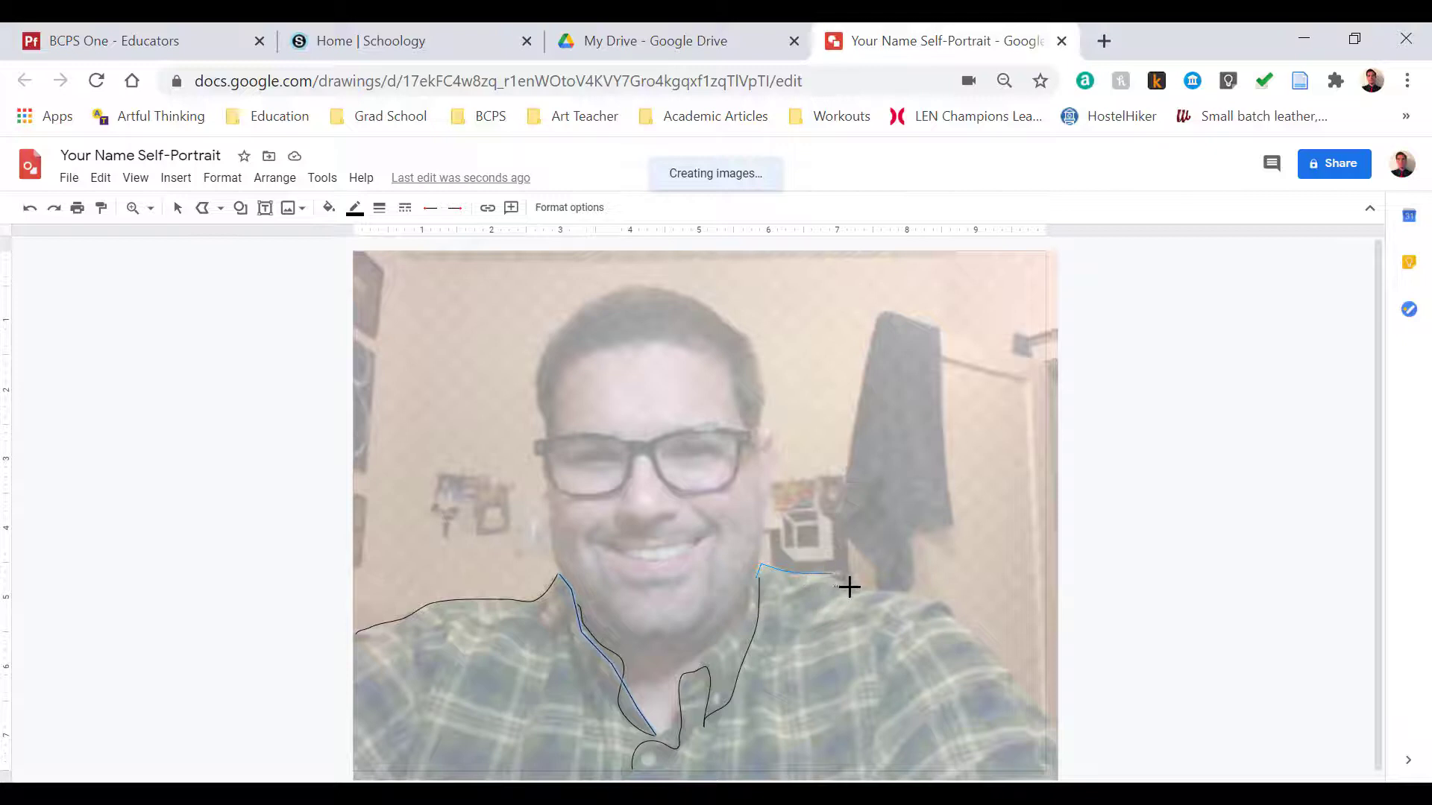
left_click_drag(850, 586, 1004, 668)
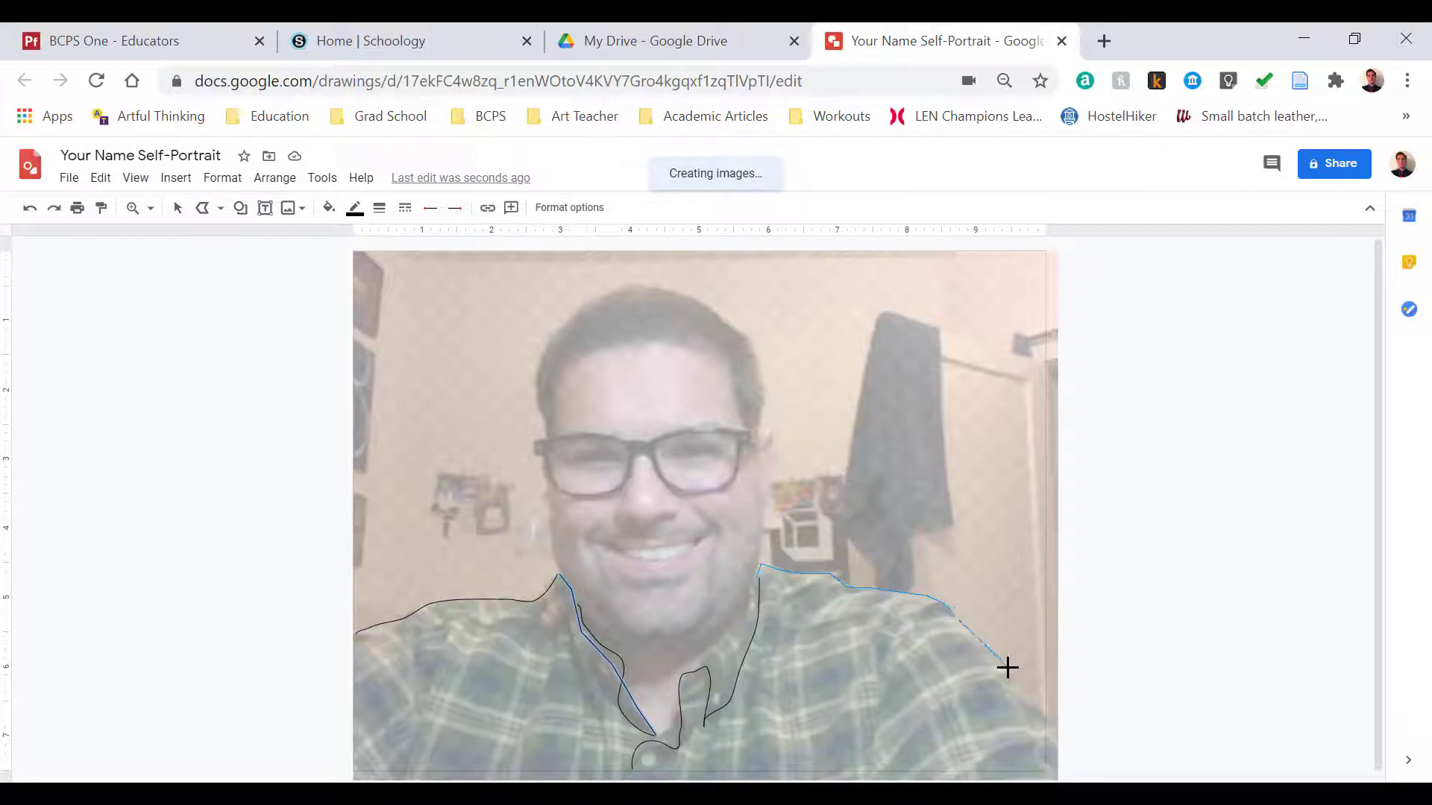
left_click_drag(1007, 668, 740, 628)
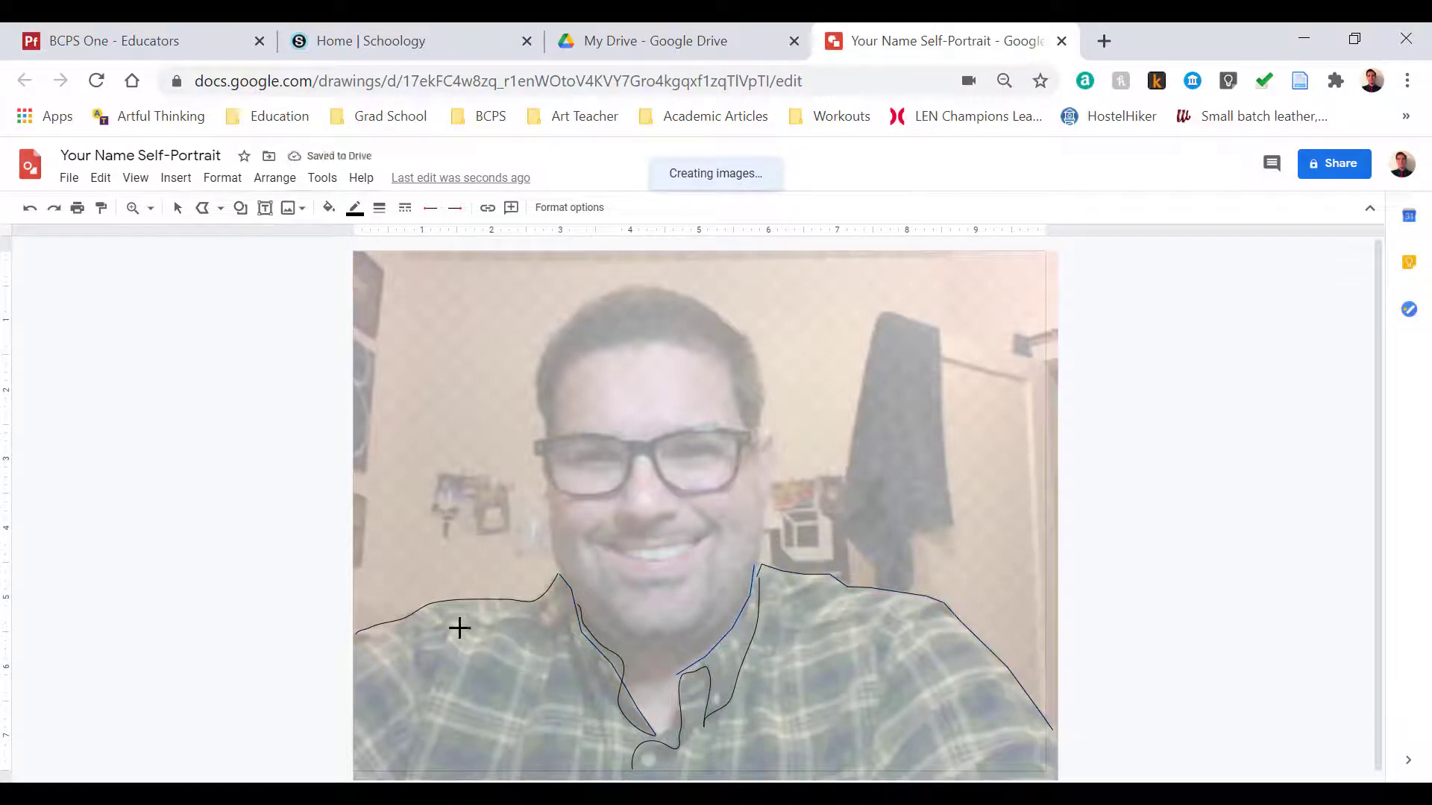
left_click_drag(465, 628, 402, 762)
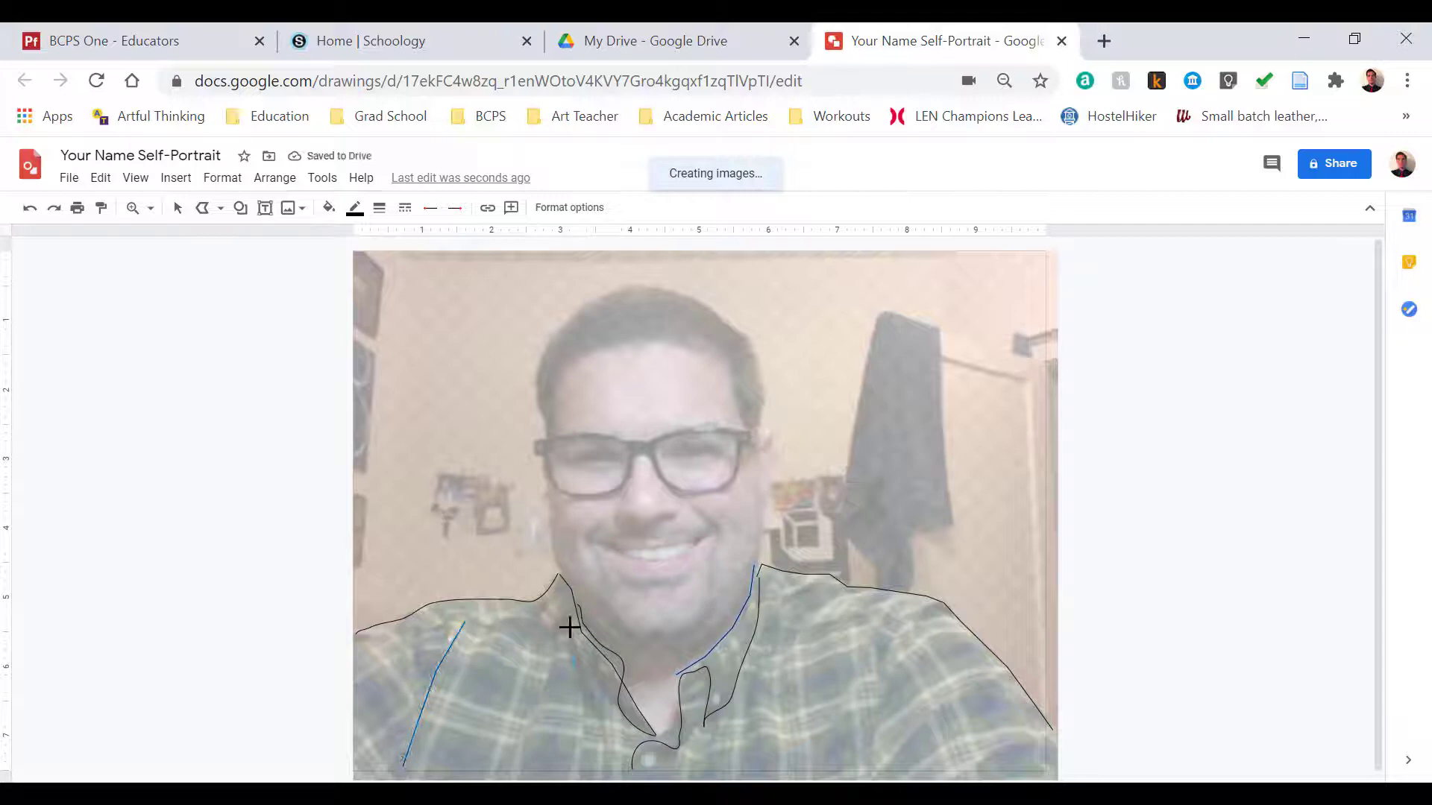
Step: Trace the face, jaw, collar and glasses lenses, giving the lenses a transparent fill
left_click(329, 207)
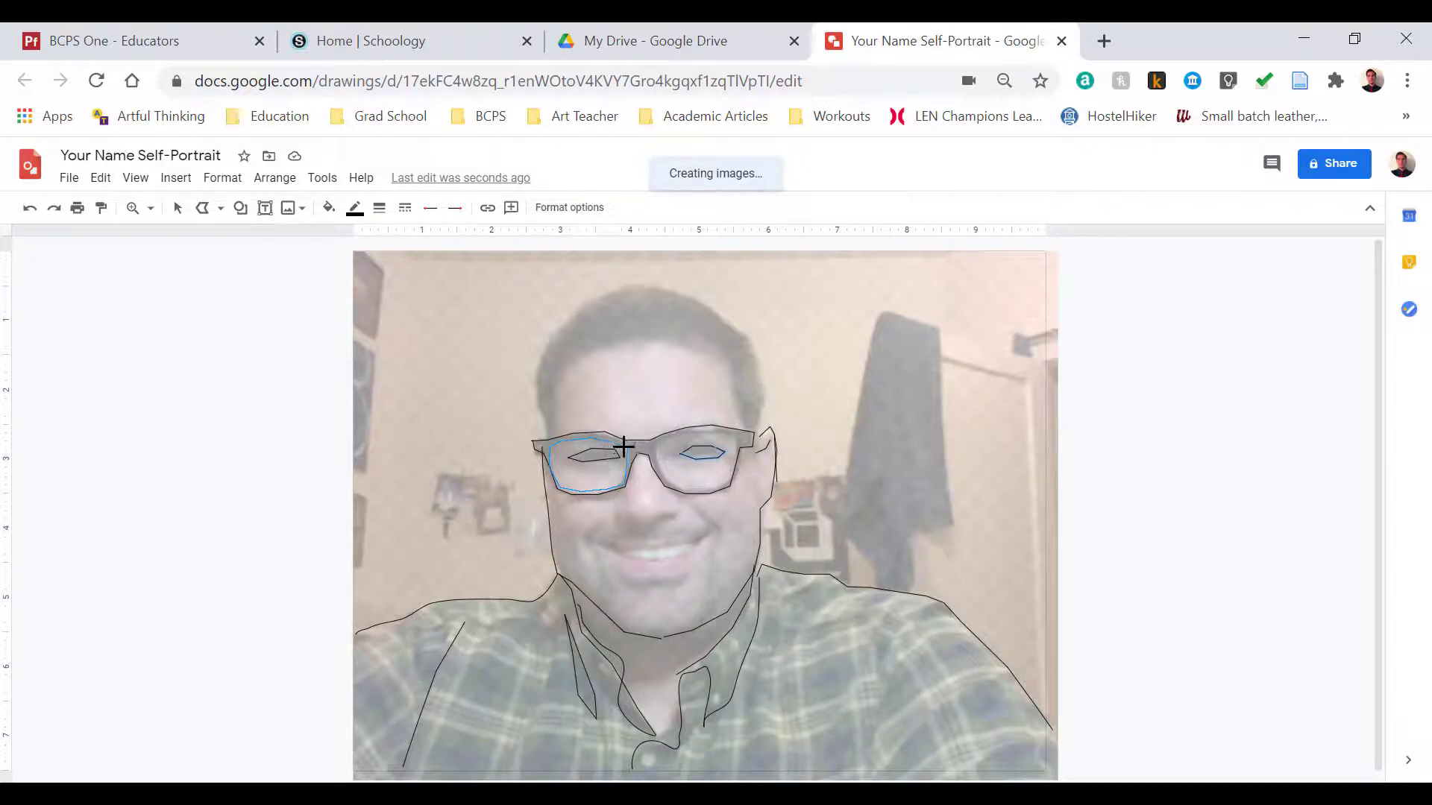
left_click(328, 207)
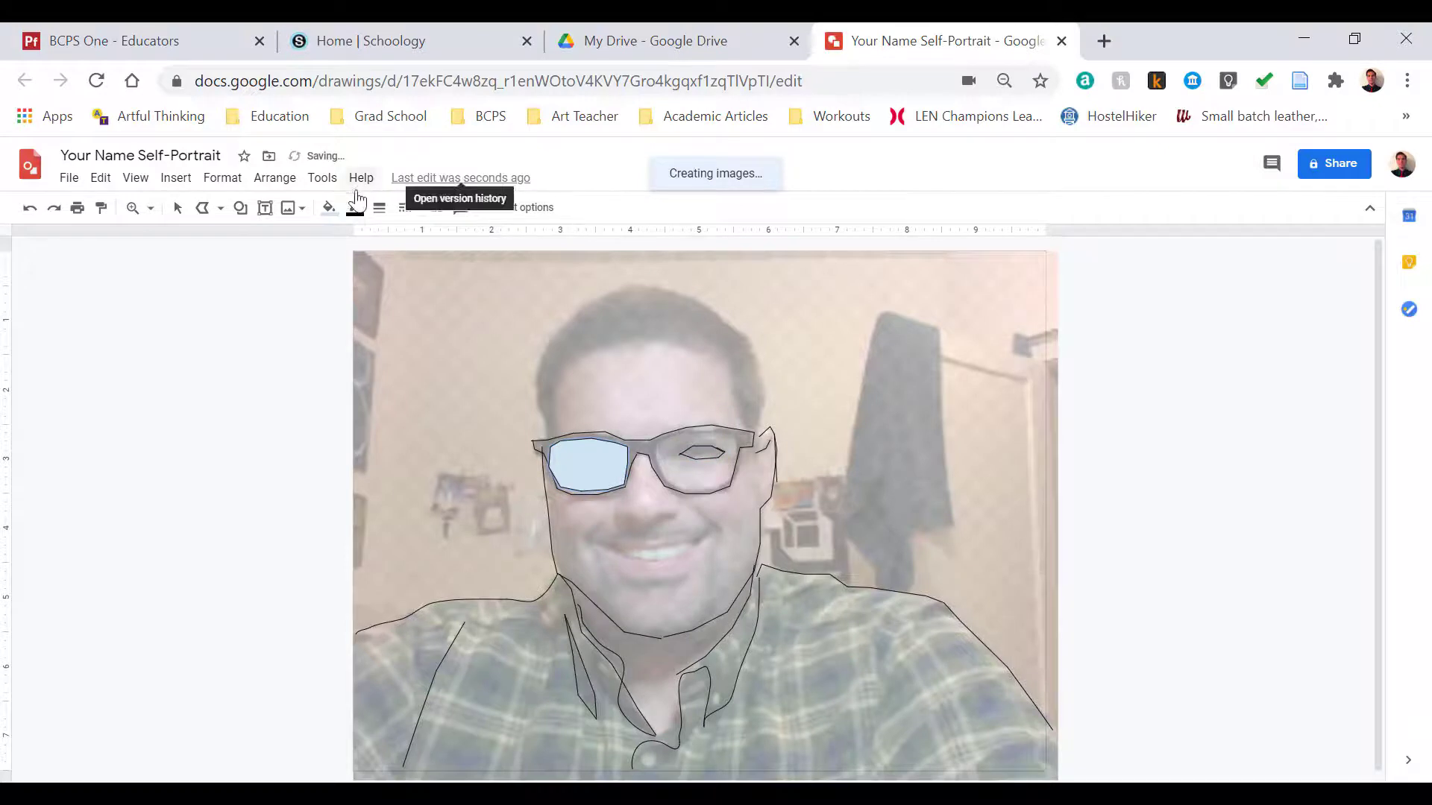
left_click(326, 207)
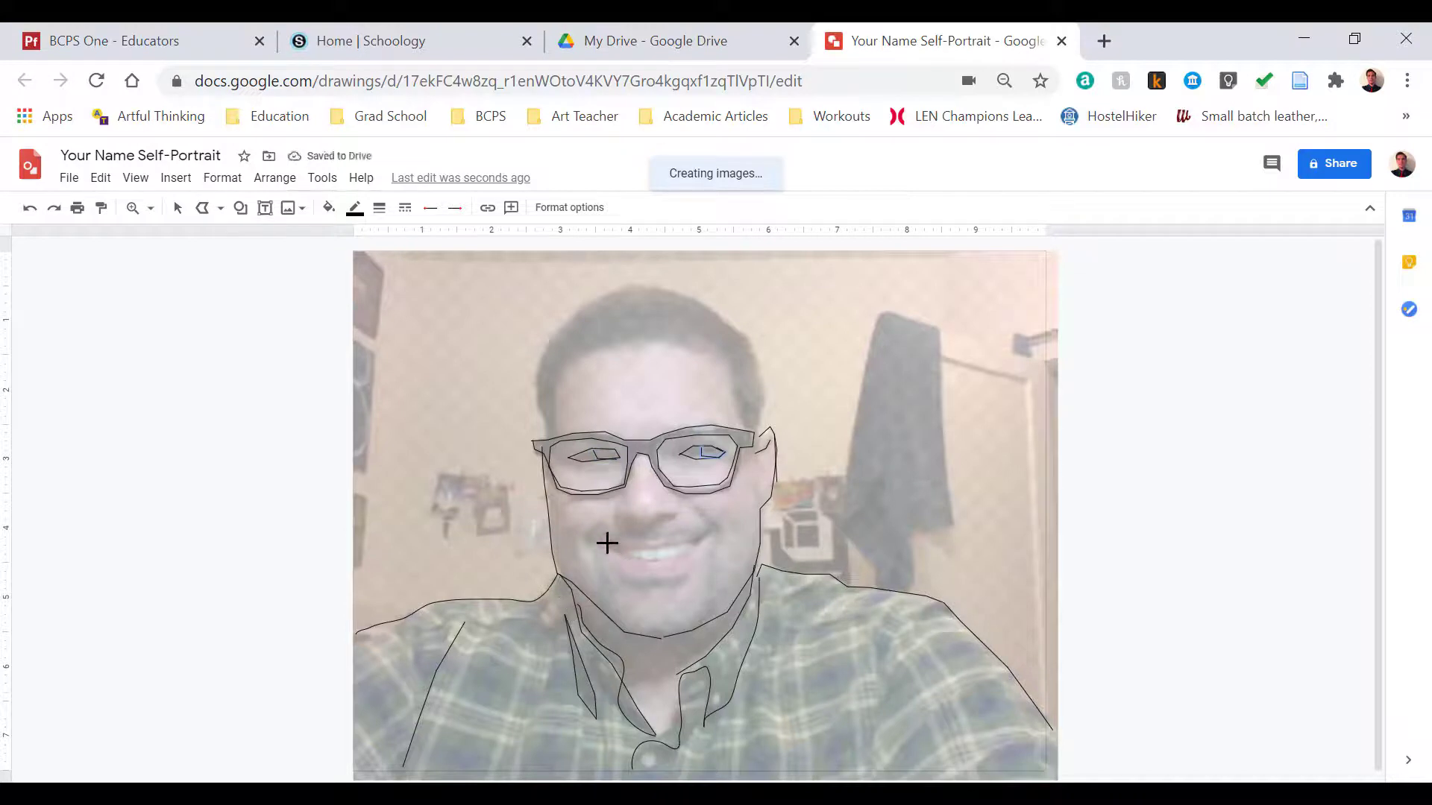
Step: Finish the head outline, then select all traced lines and give them a heavier line weight
left_click_drag(607, 543, 655, 548)
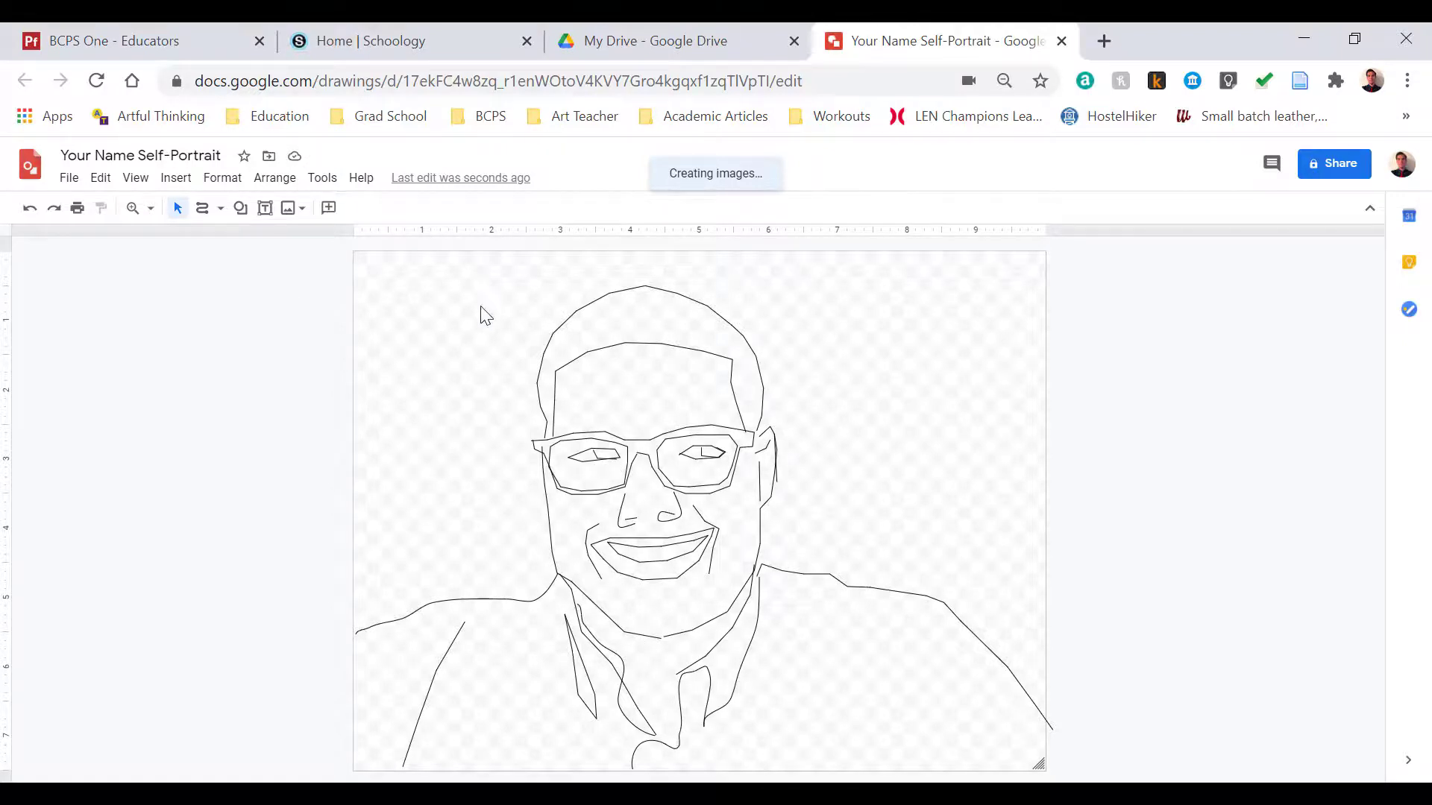
left_click_drag(370, 268, 400, 291)
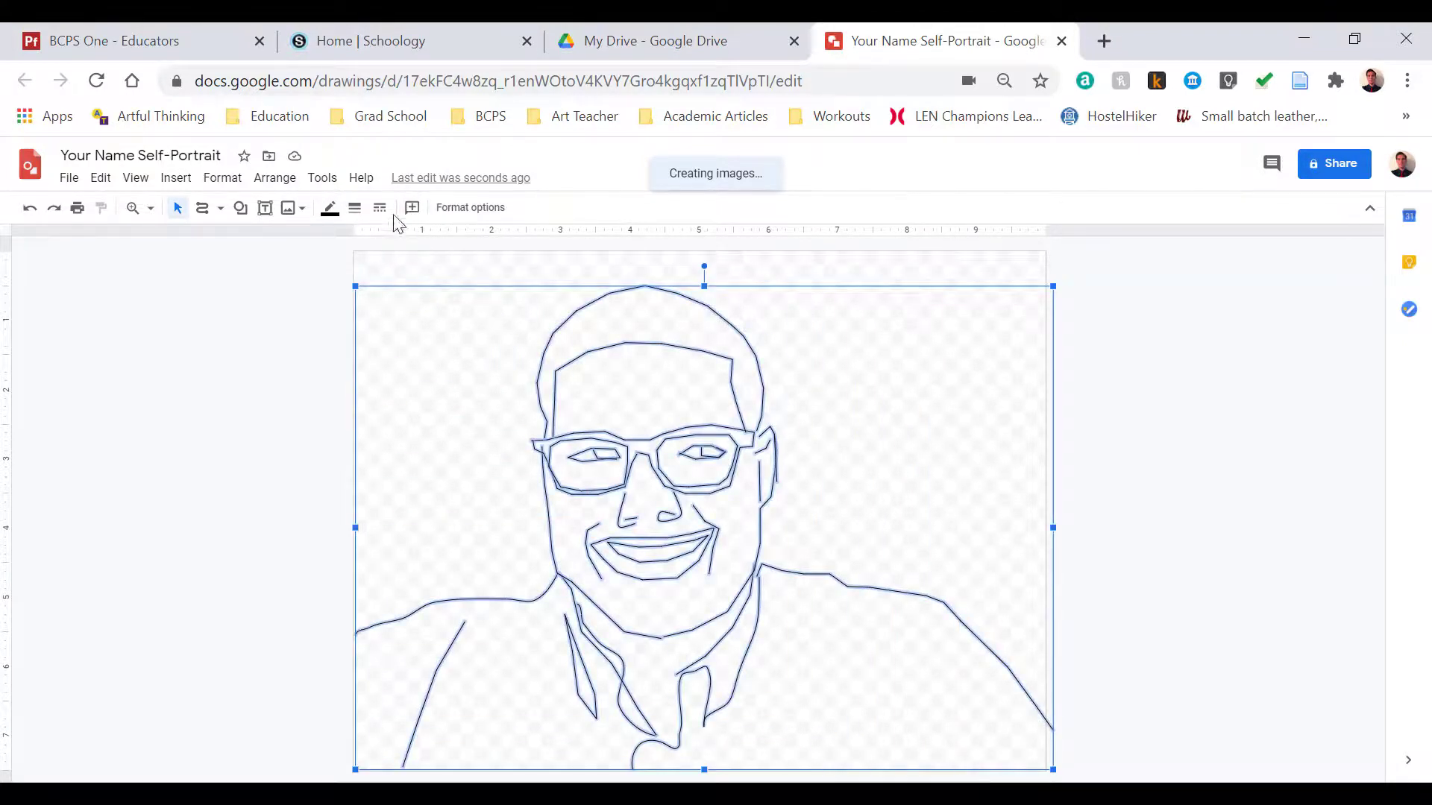
left_click(354, 208)
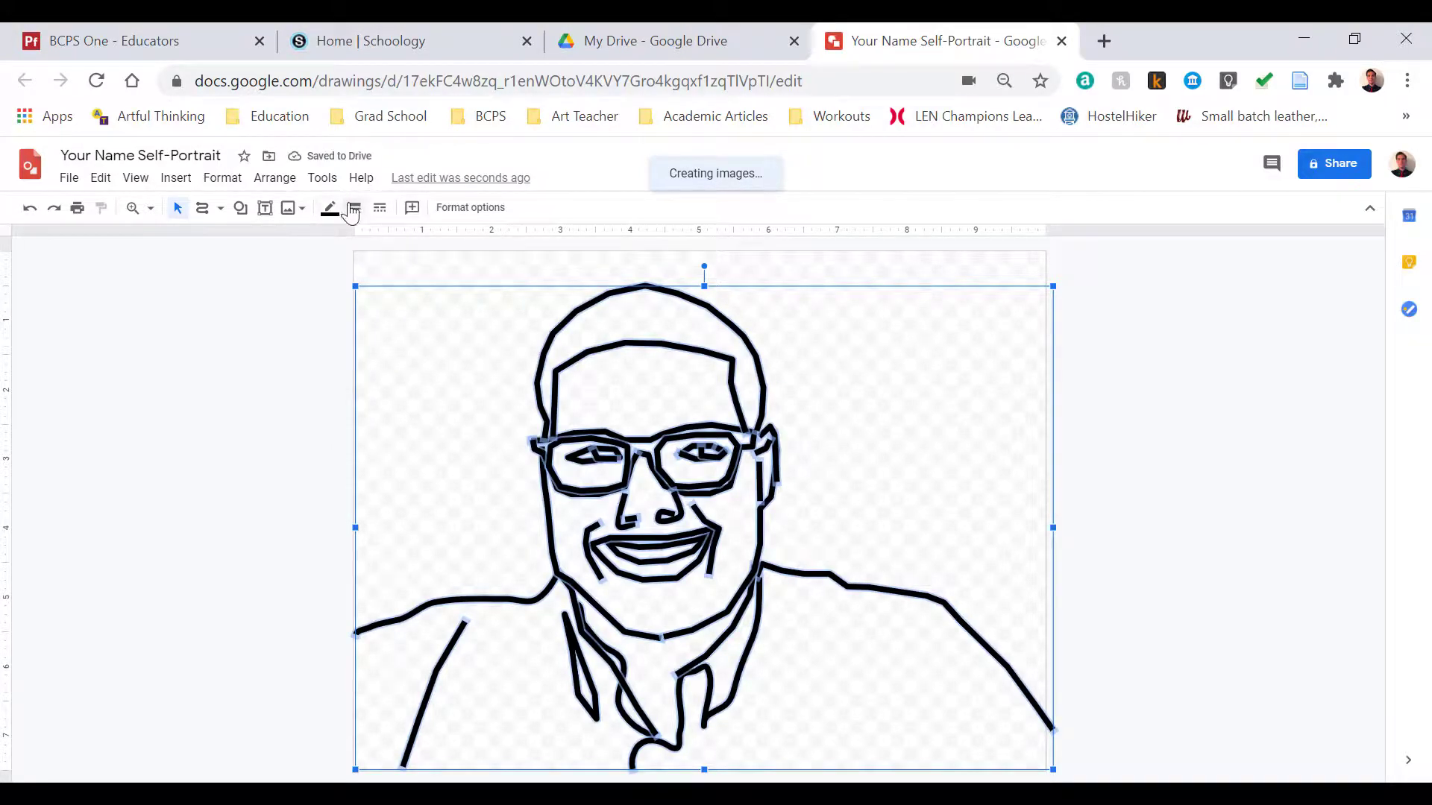
left_click(329, 208)
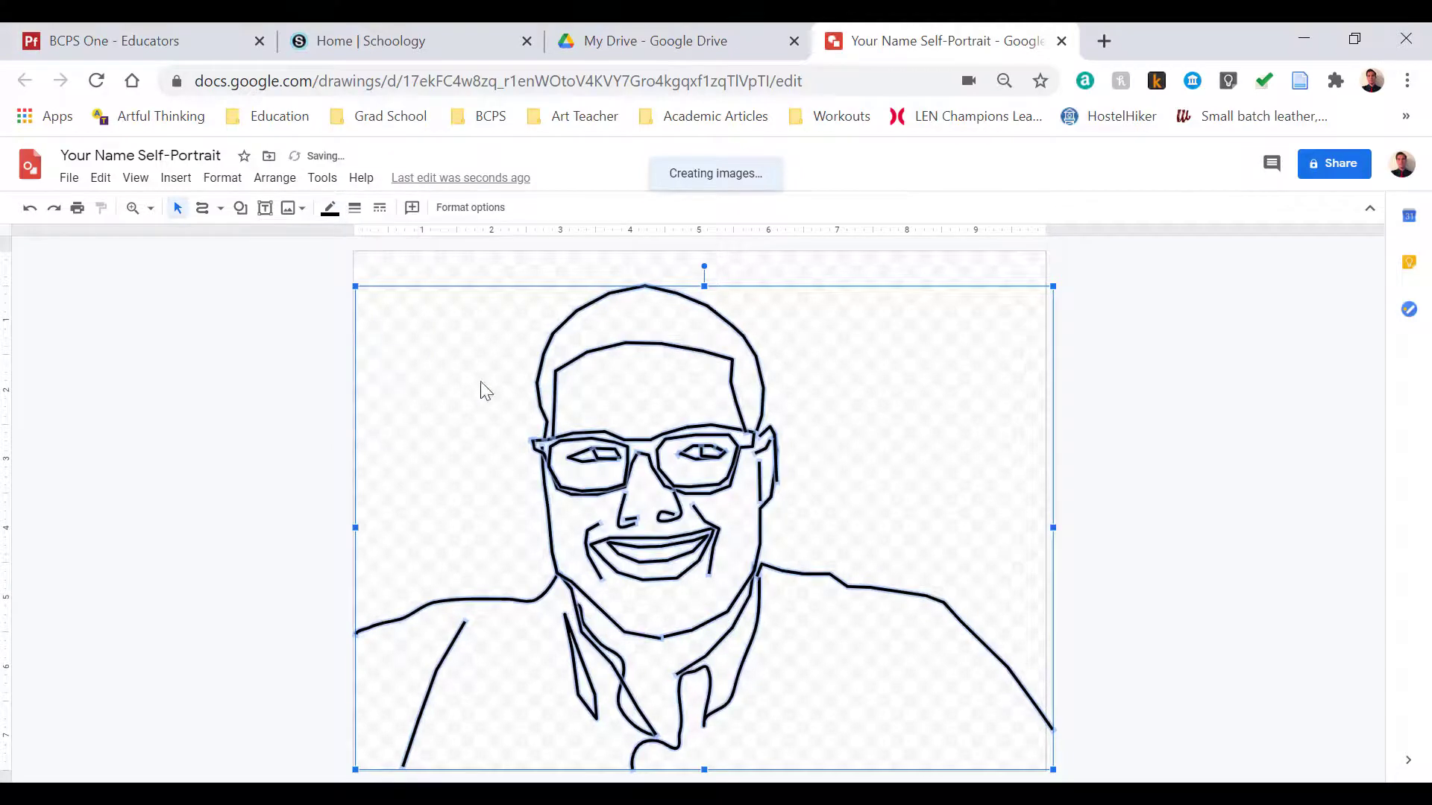
left_click(429, 277)
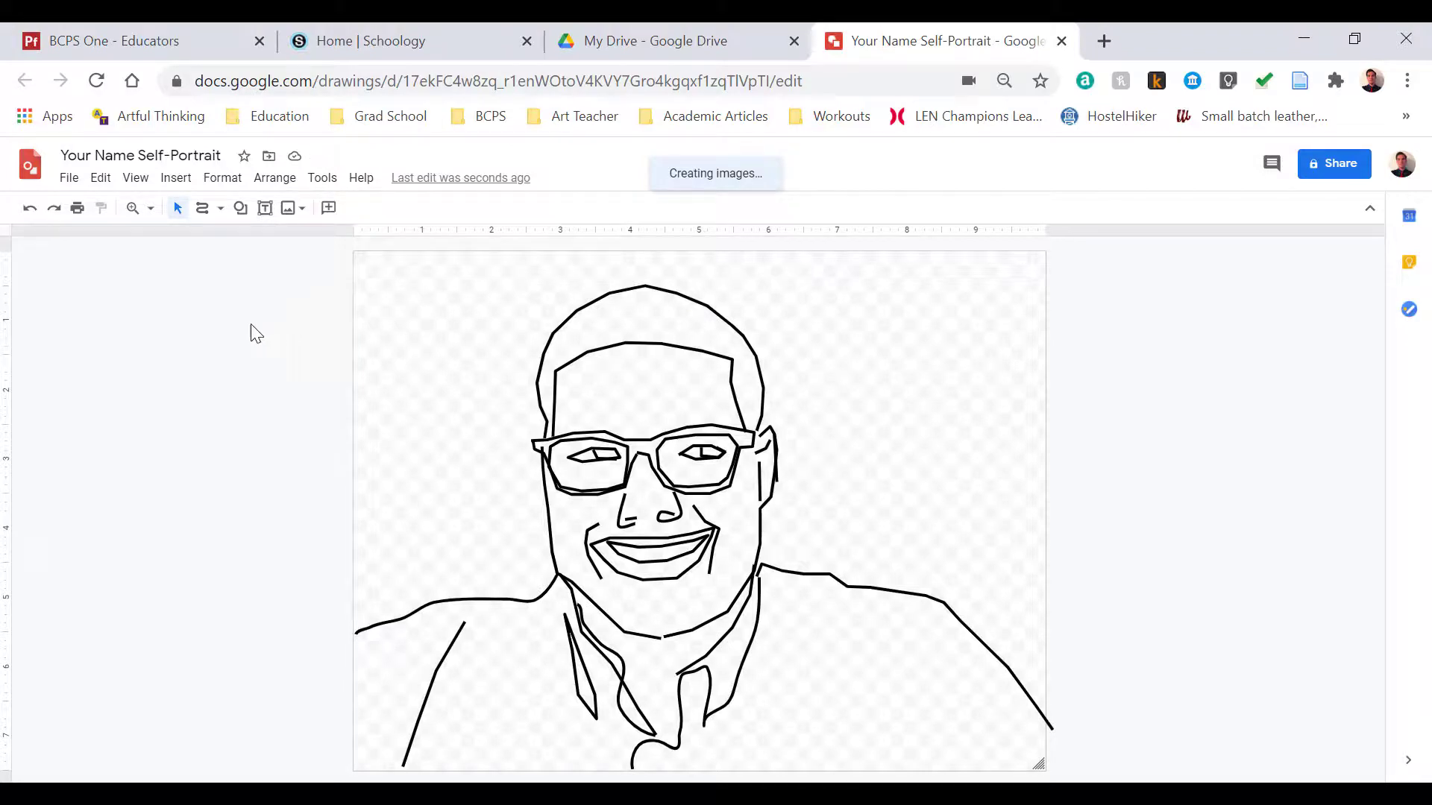
mouse_move(5, 575)
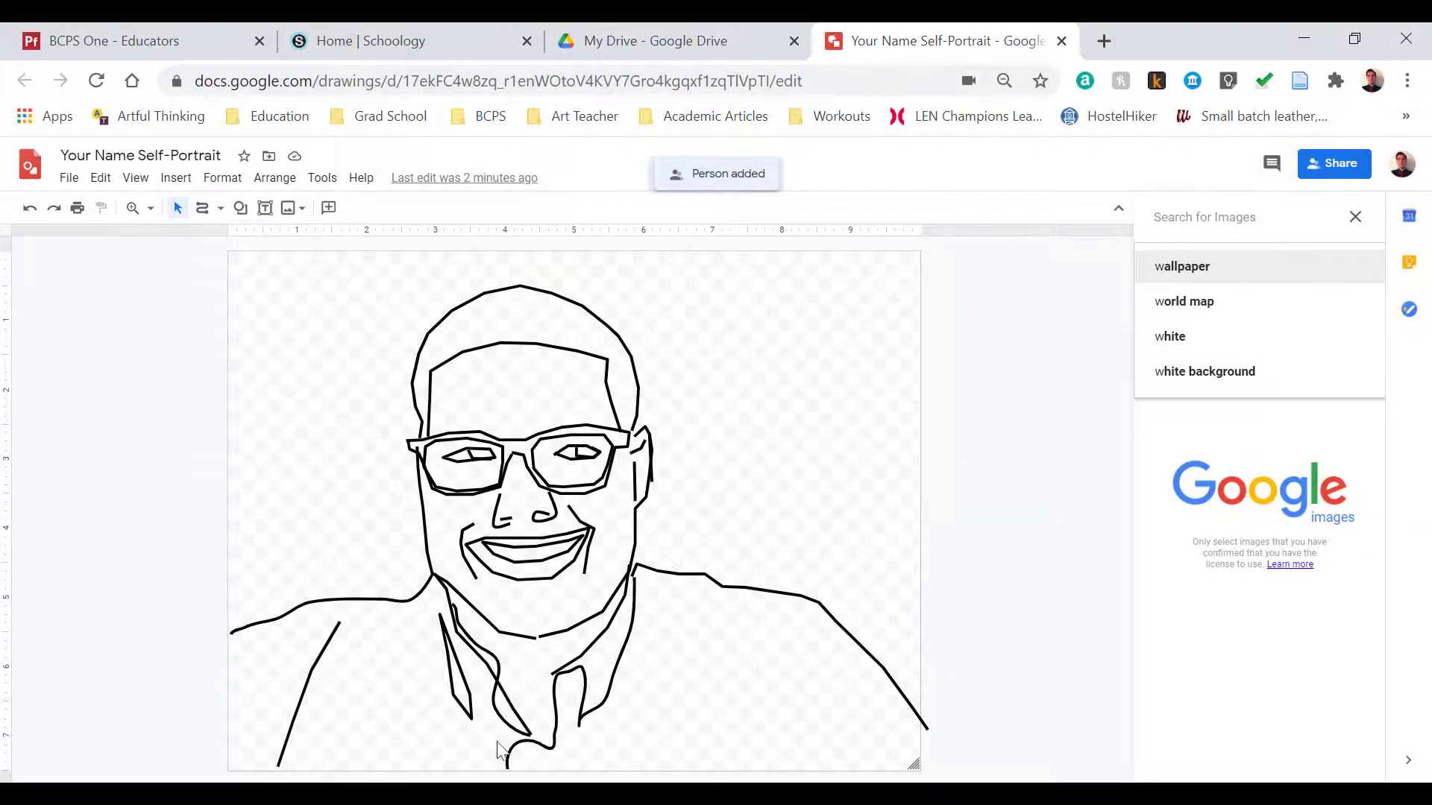
mouse_move(378, 543)
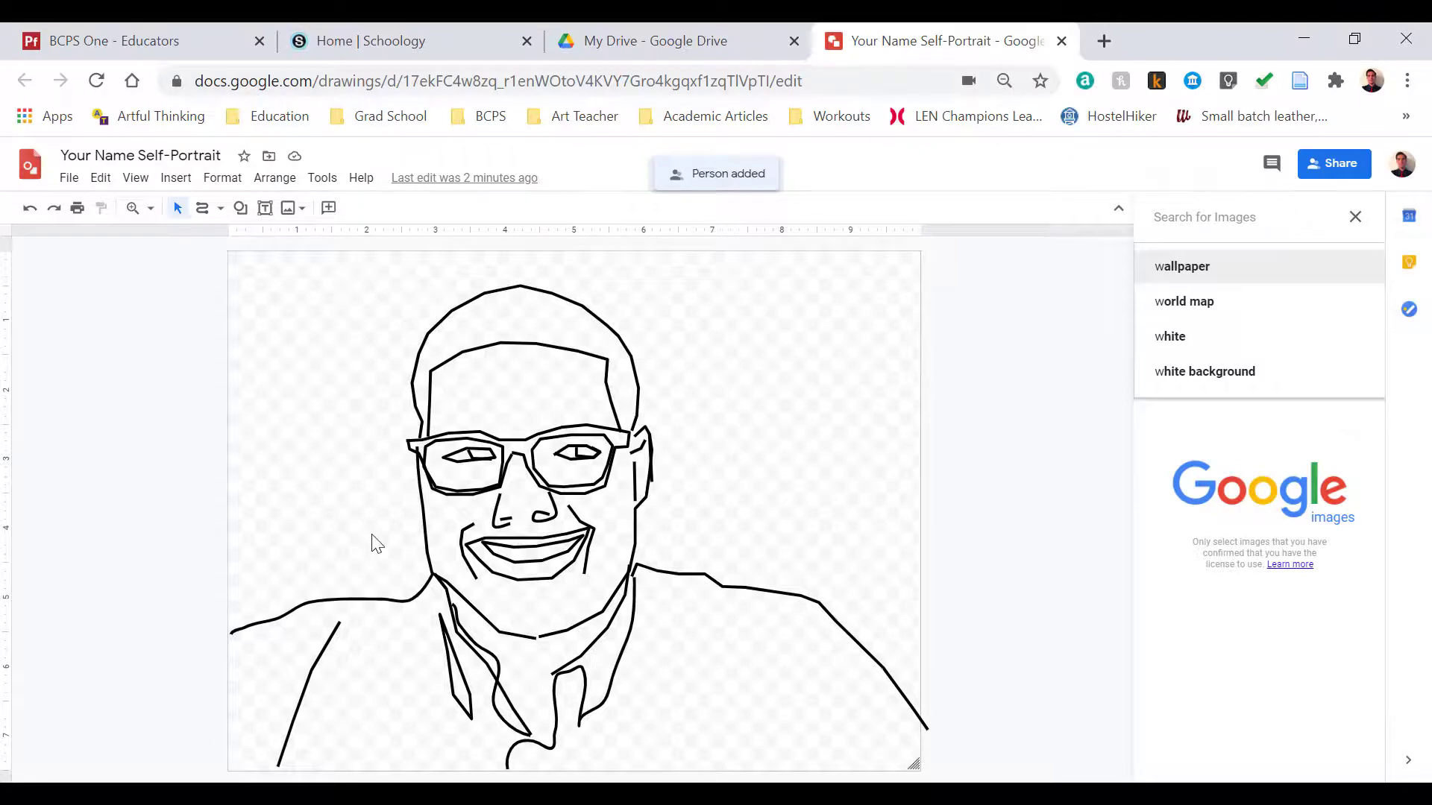
Step: Switch from the finished portrait to the Home | Schoology browser tab
left_click(370, 41)
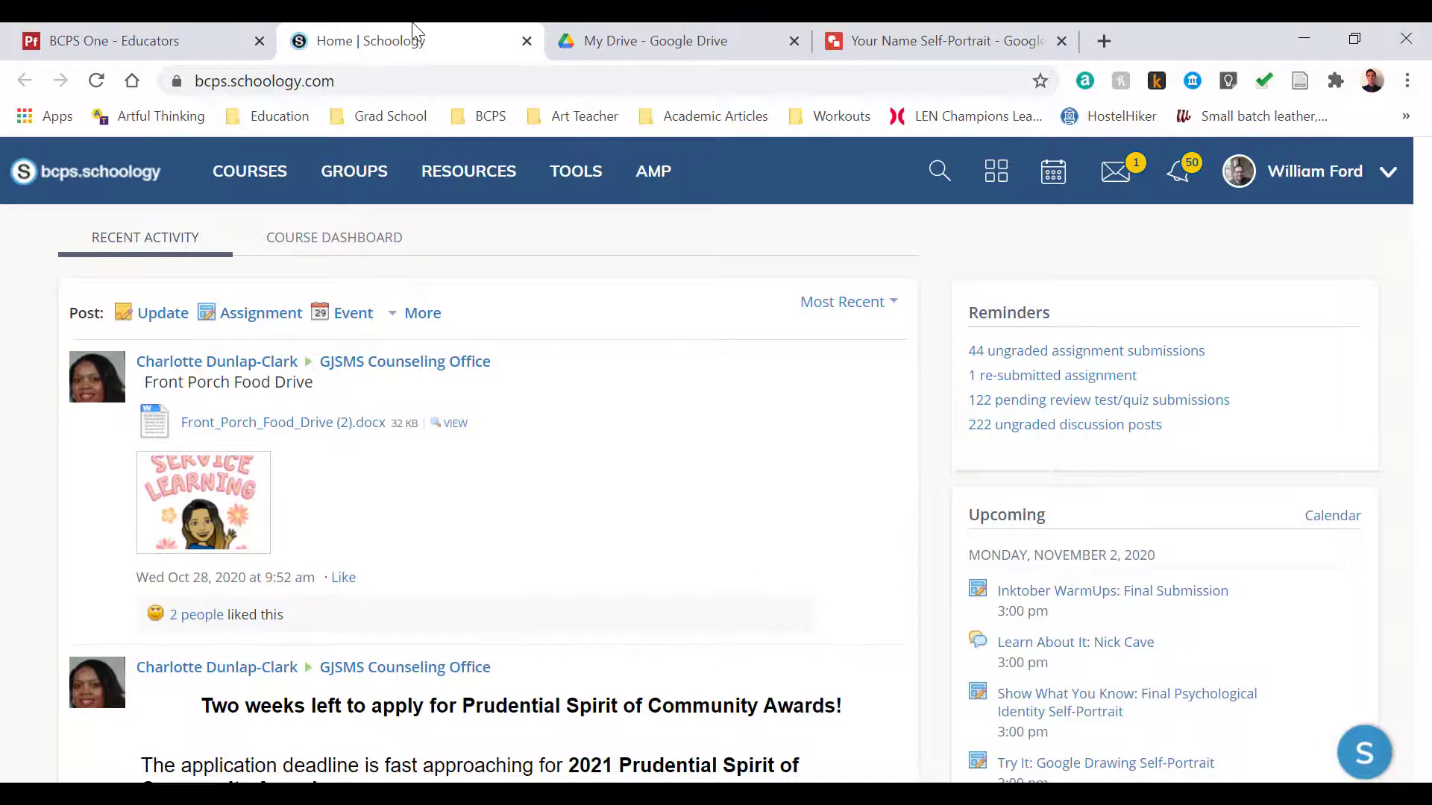
mouse_move(278, 116)
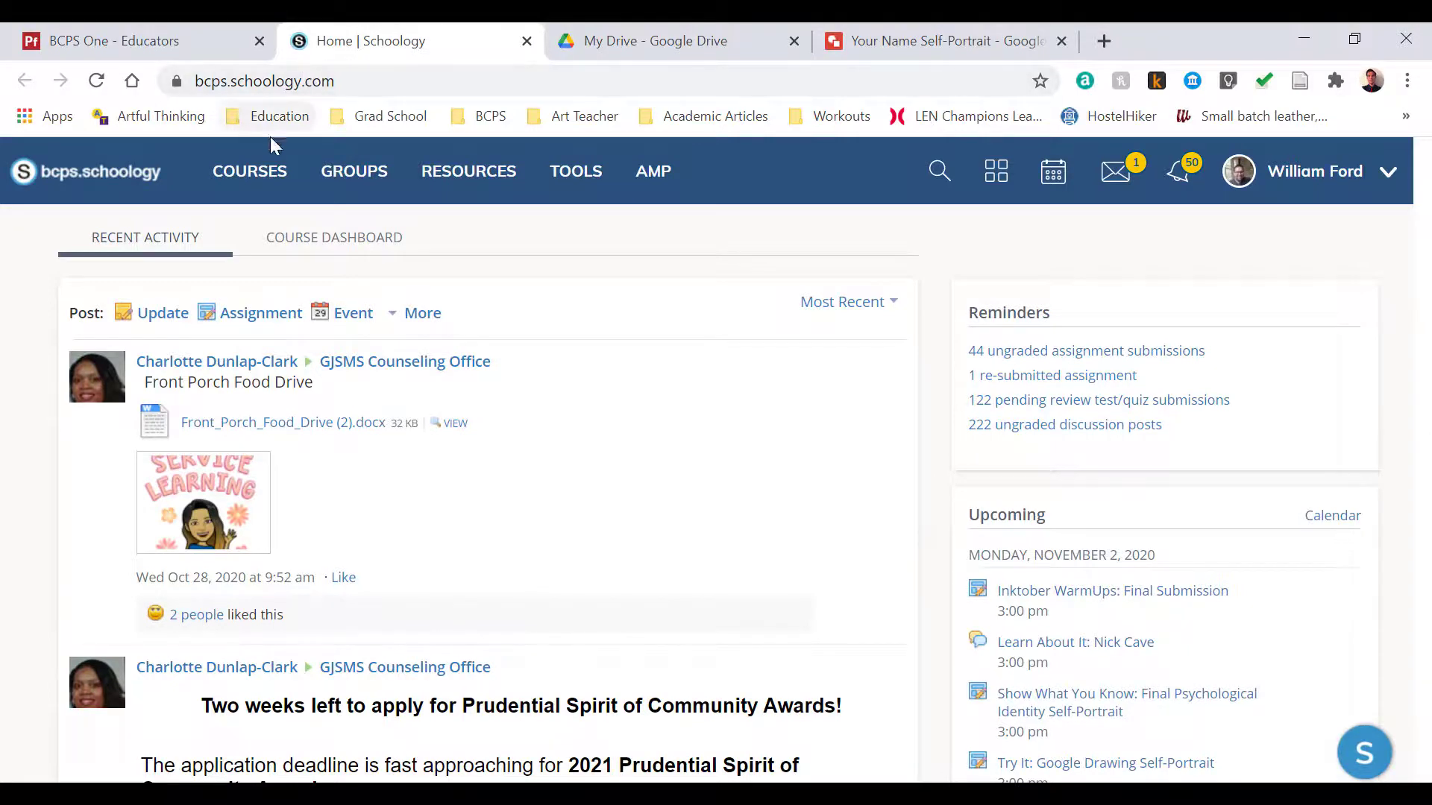
Step: Go through Courses, the 2B course and Week #8 Lesson to the Try It self-portrait assignment
left_click(250, 171)
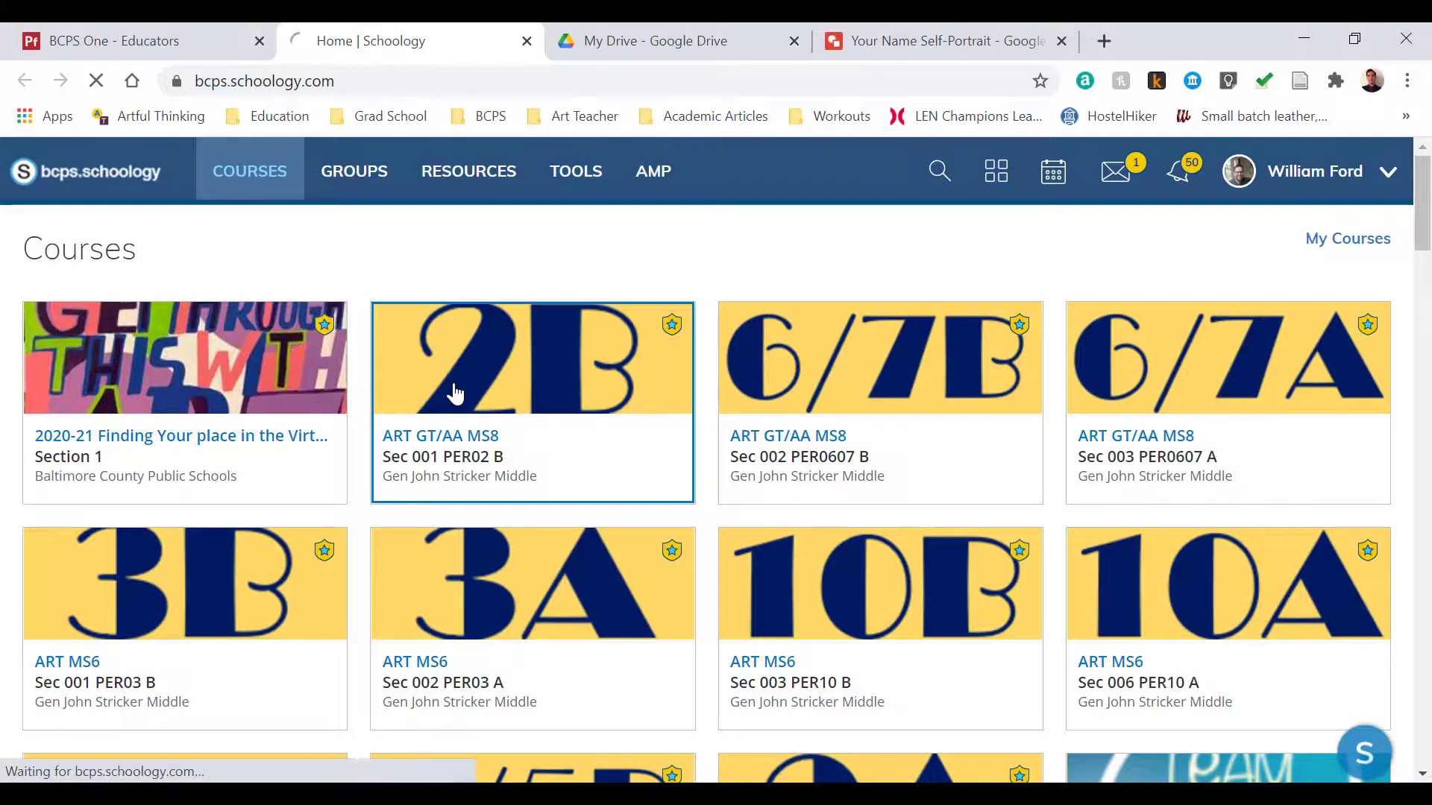
left_click(533, 357)
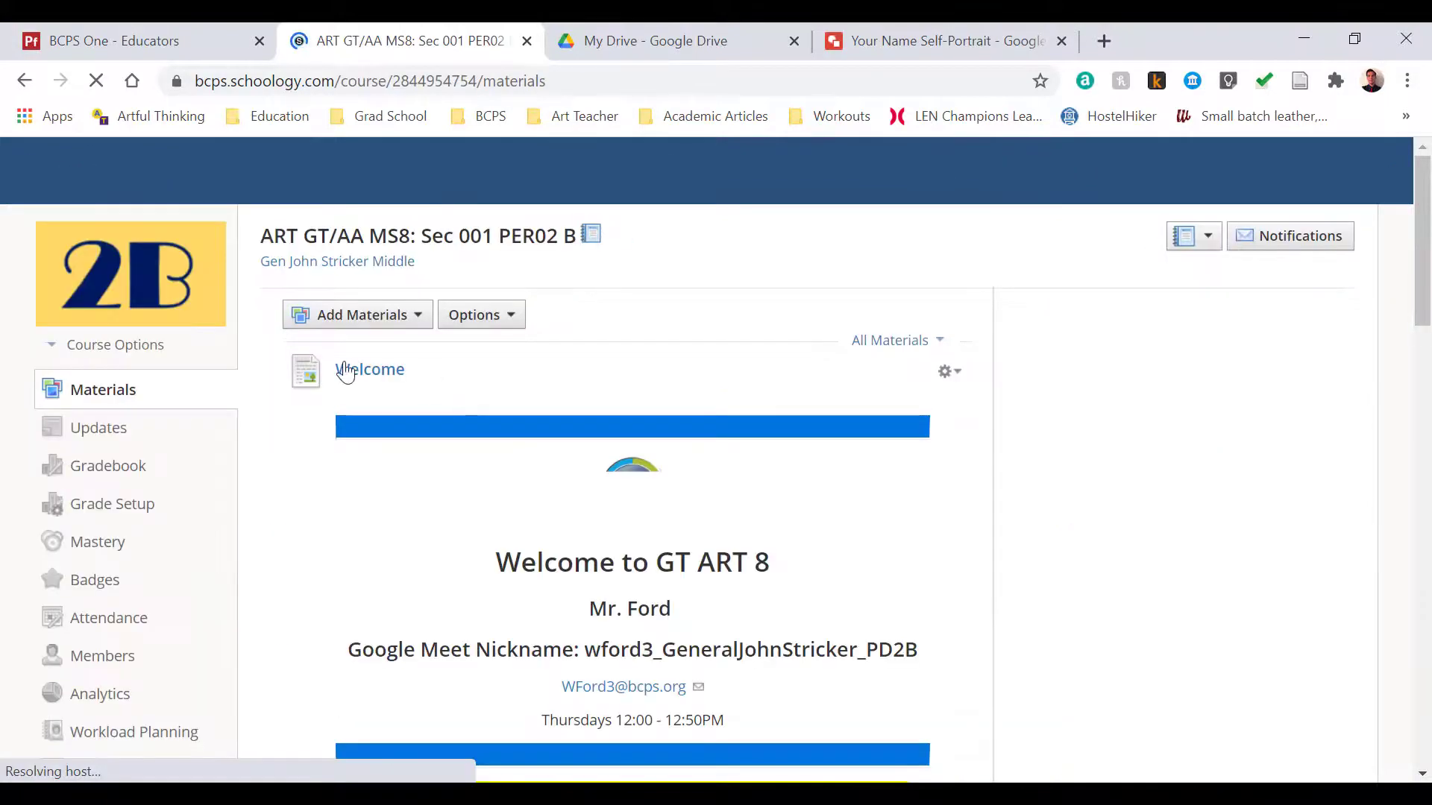
scroll("down", 3)
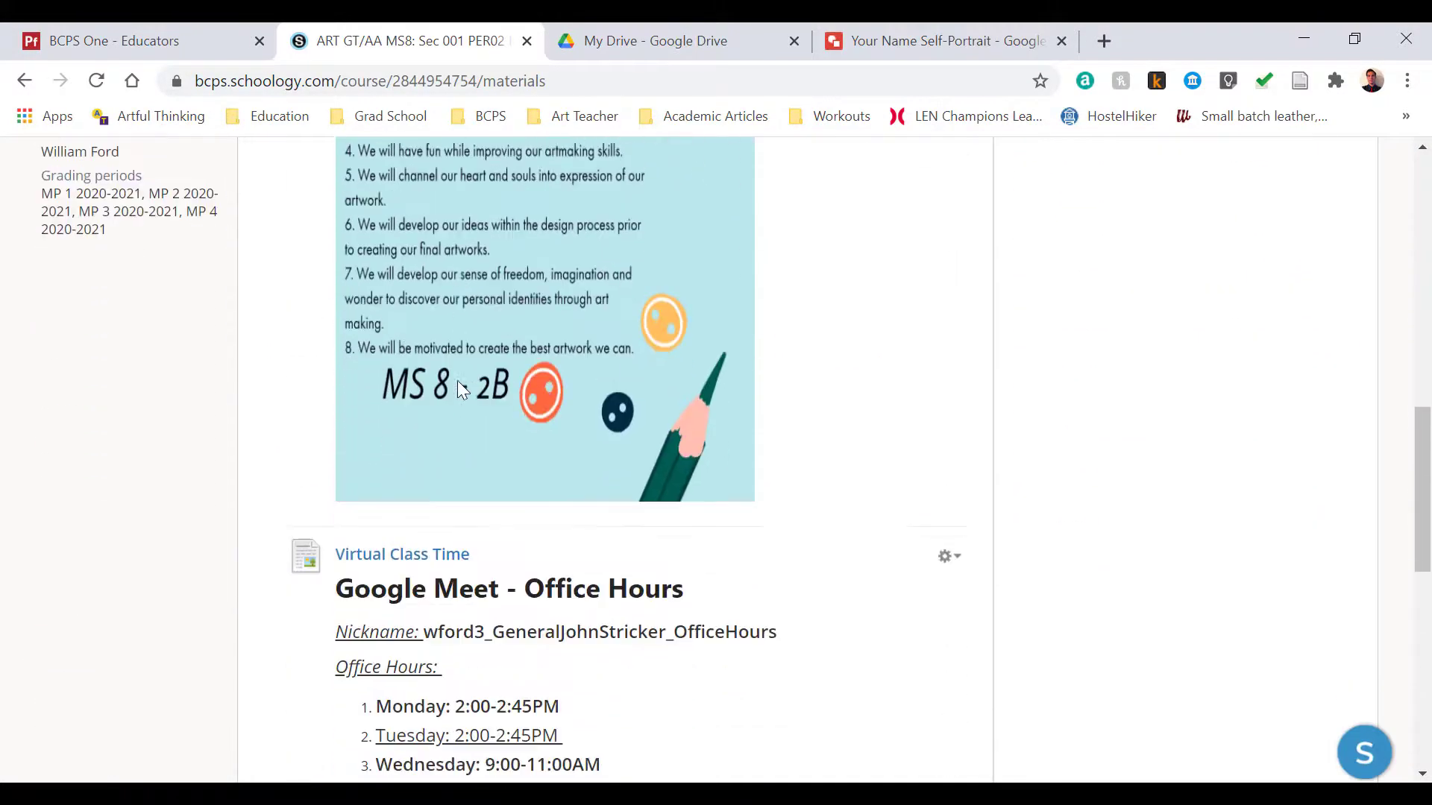
scroll("down", 3)
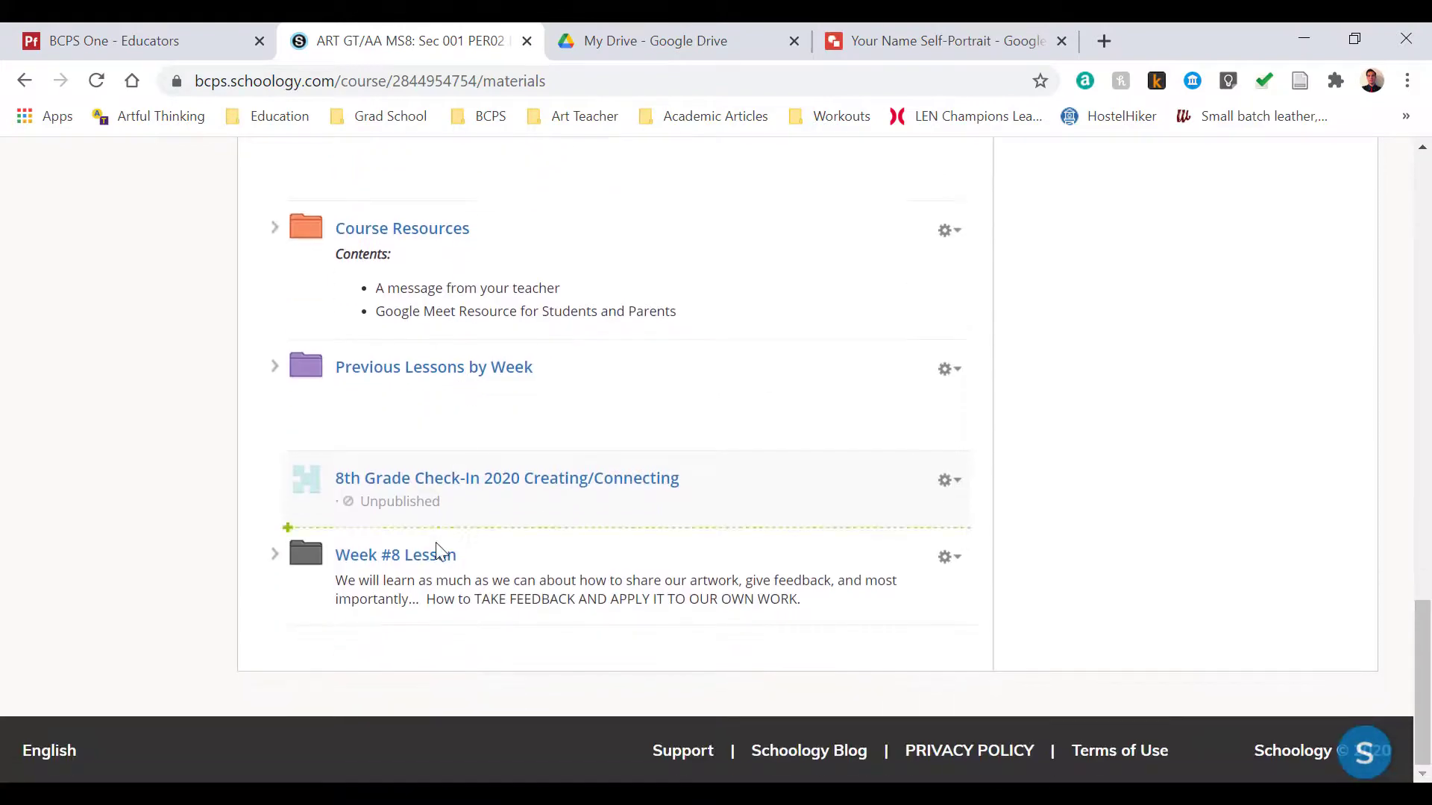
left_click(395, 554)
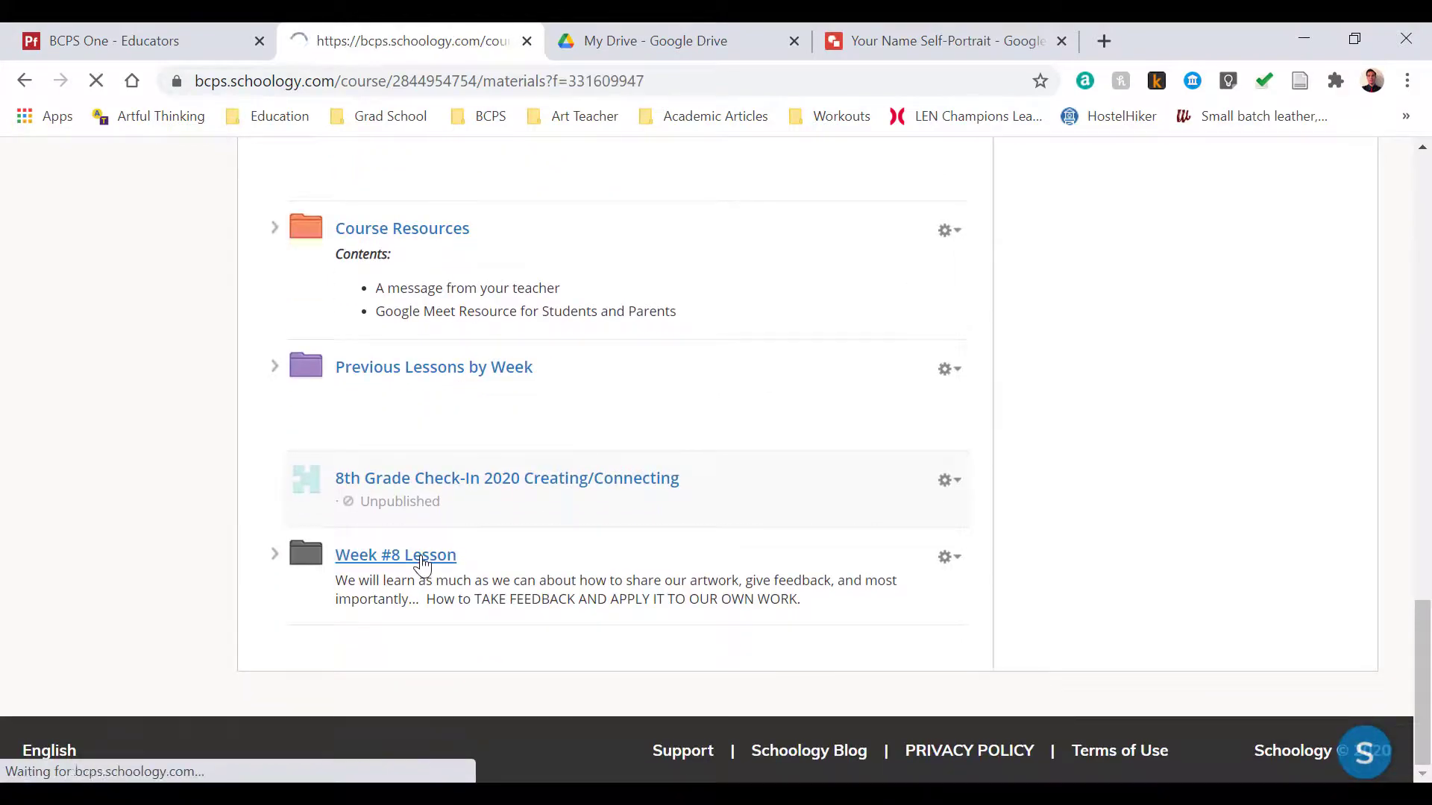
left_click(395, 554)
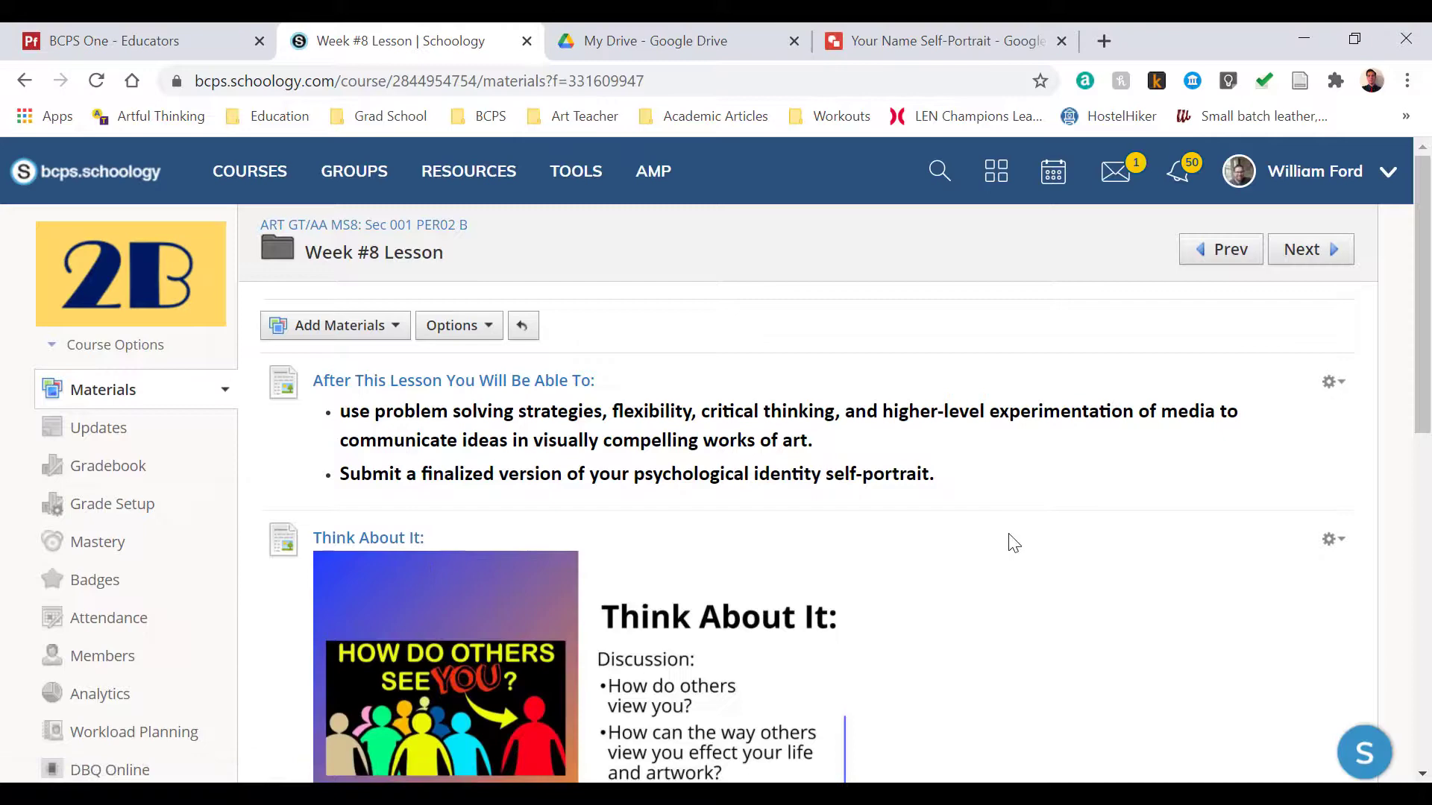
scroll("down", 3)
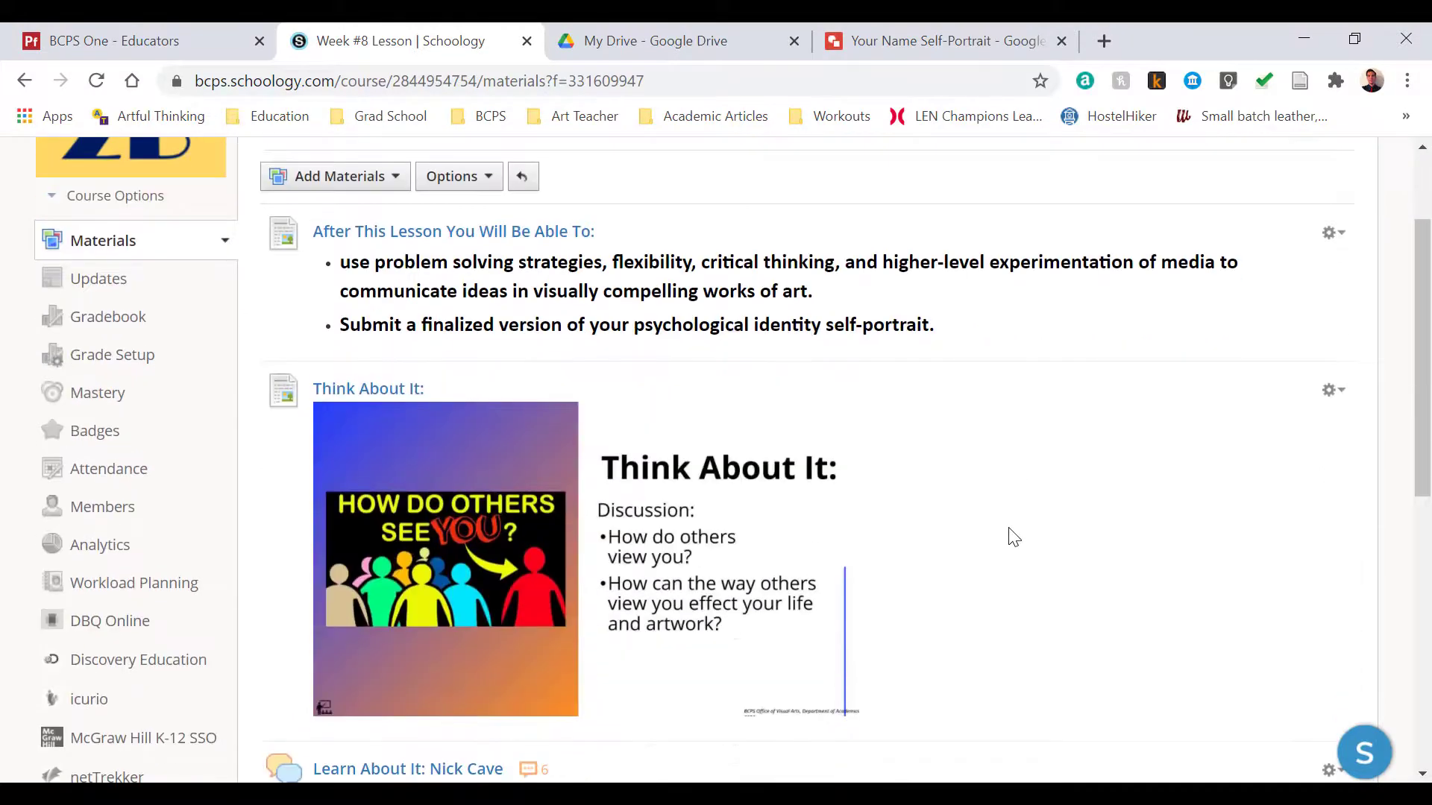
scroll("down", 3)
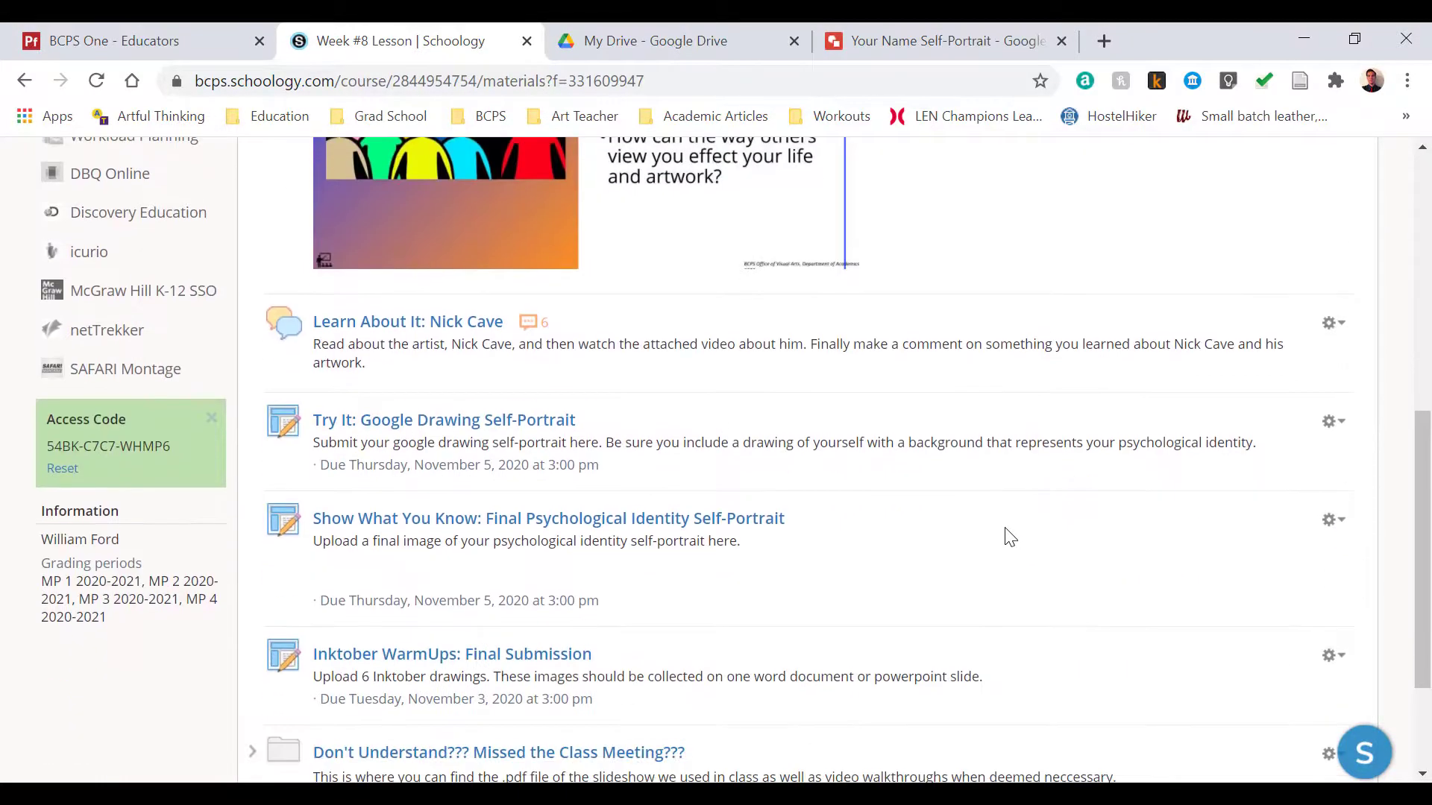
mouse_move(922, 468)
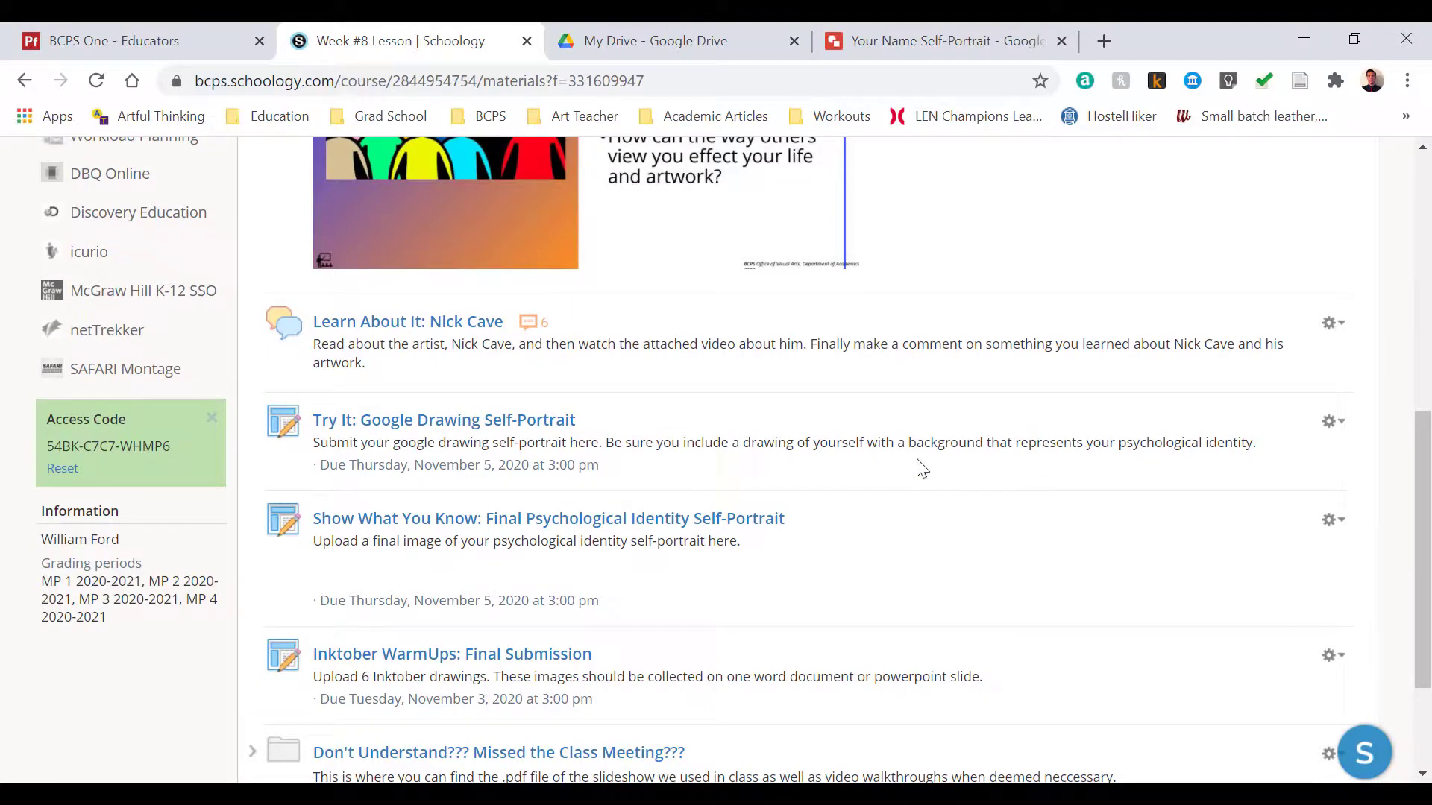
mouse_move(444, 419)
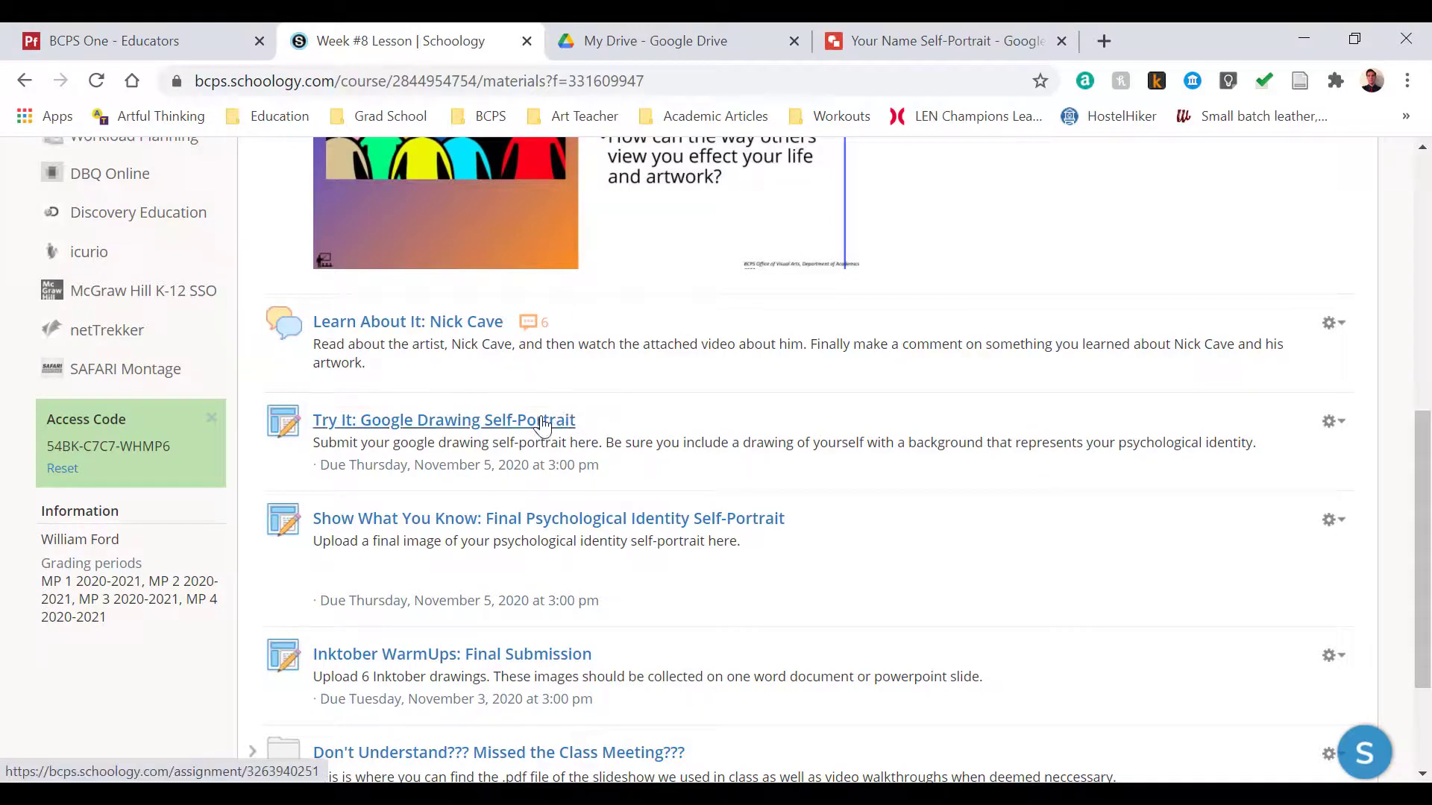
left_click(444, 419)
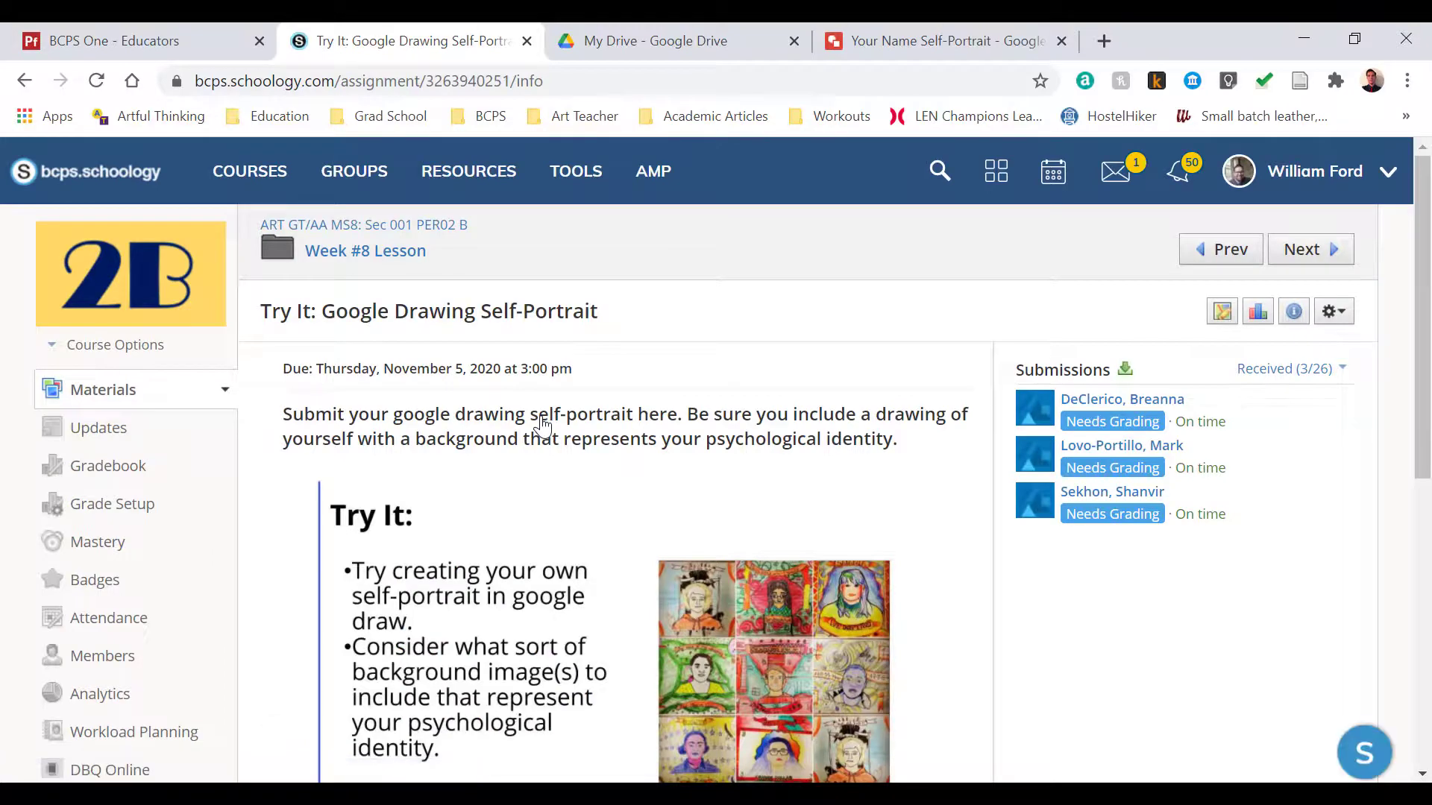
mouse_move(1054, 395)
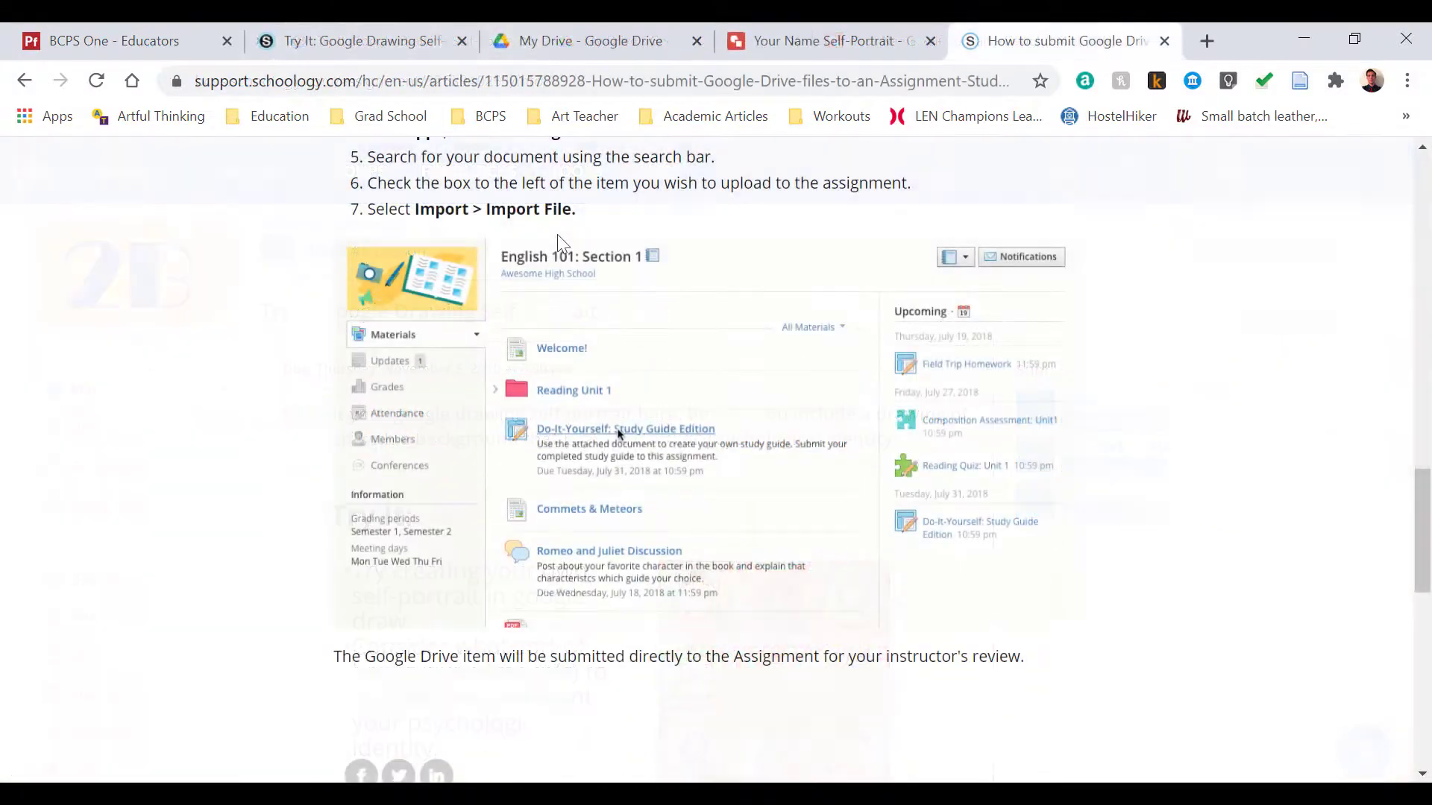
Step: Open the Support article on submitting Google Drive files, reaching step 7, Import > Import File
left_click(625, 428)
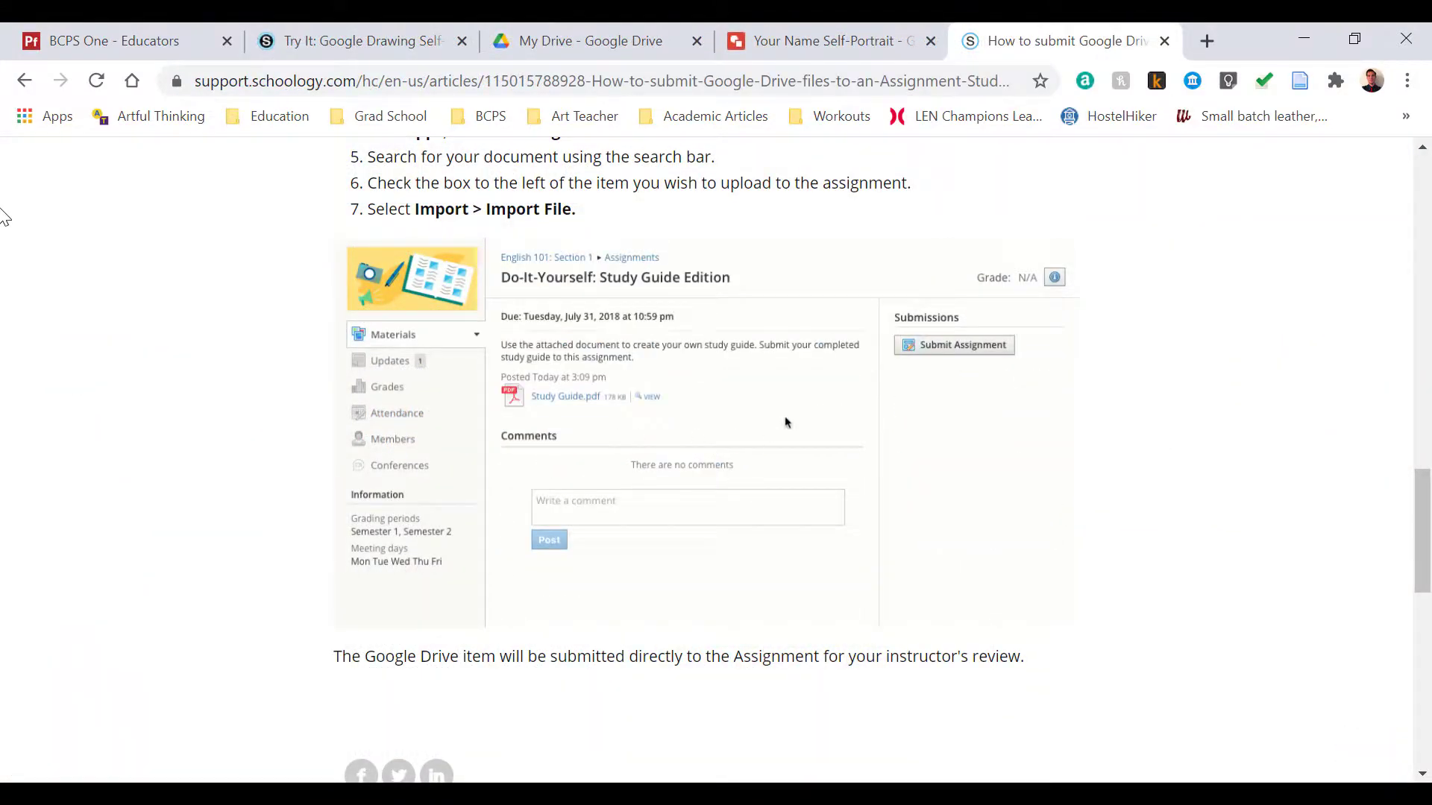
left_click(961, 344)
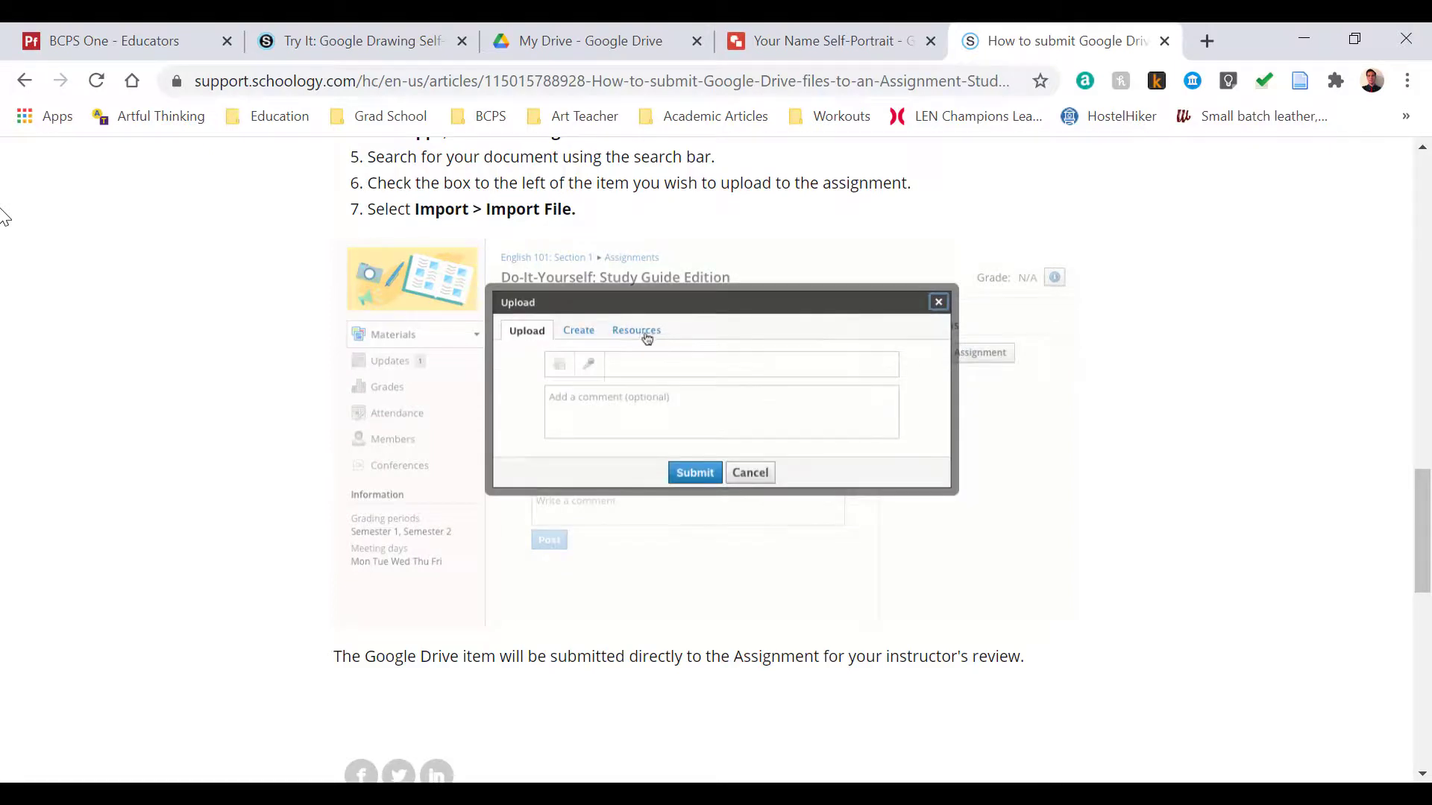
left_click(635, 329)
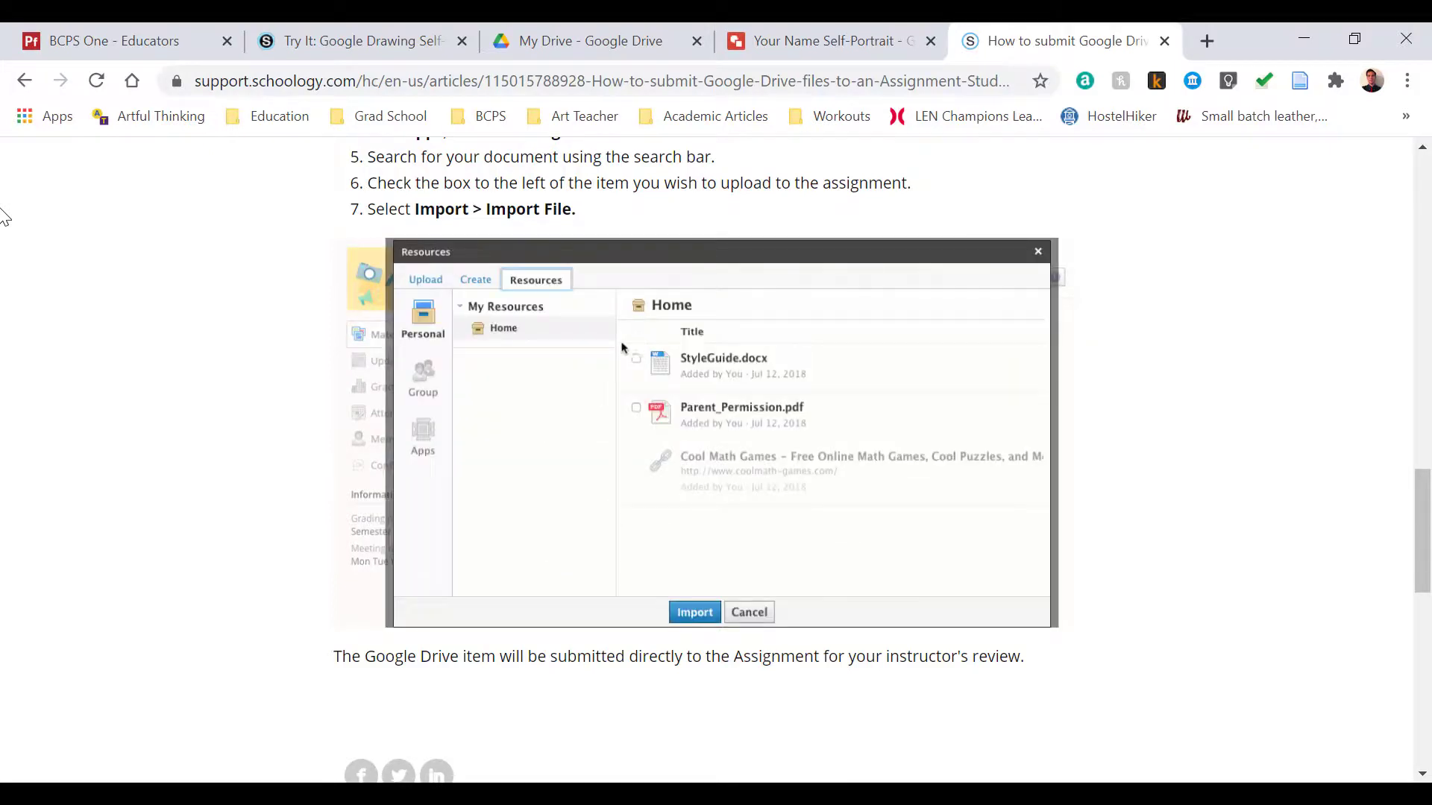
left_click(423, 434)
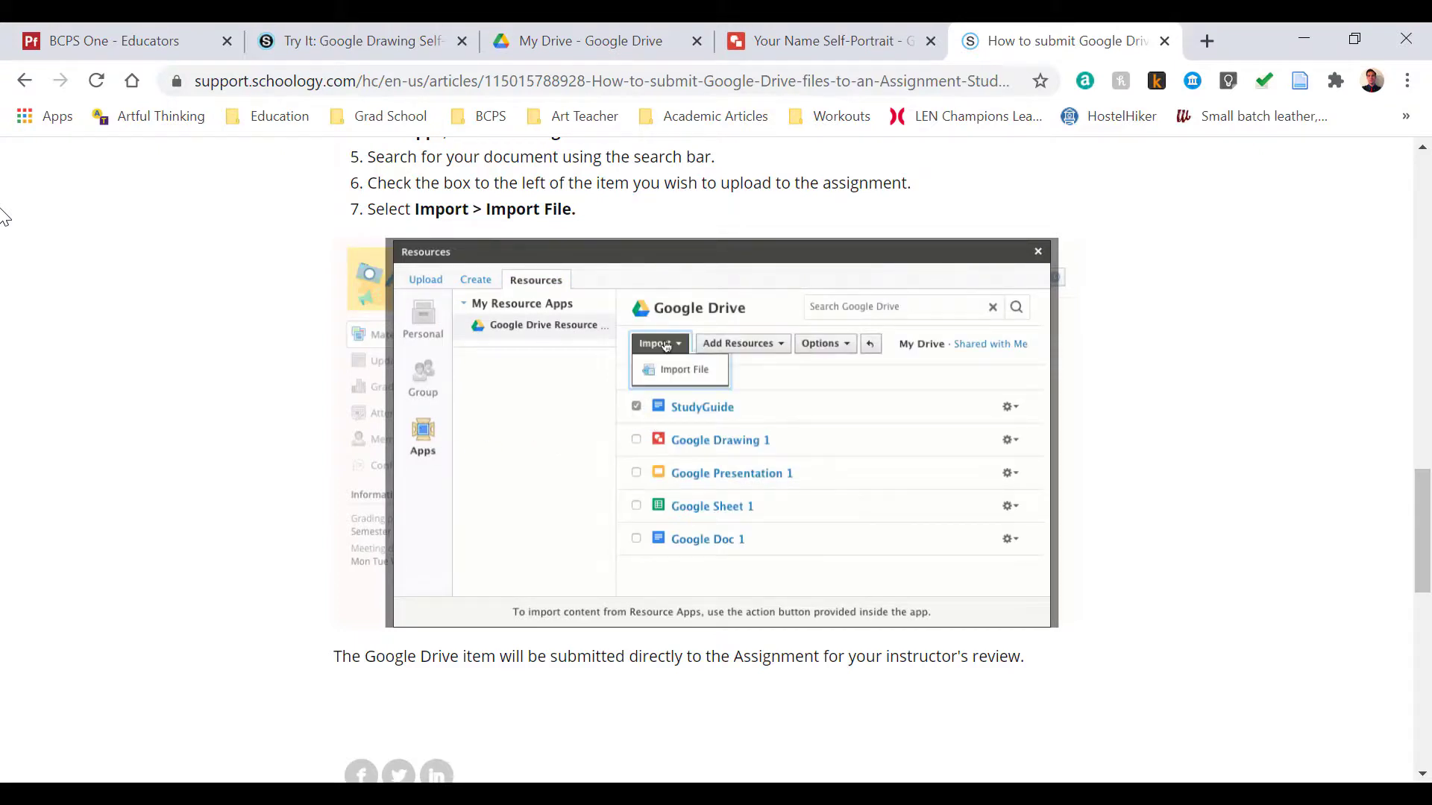
left_click(681, 369)
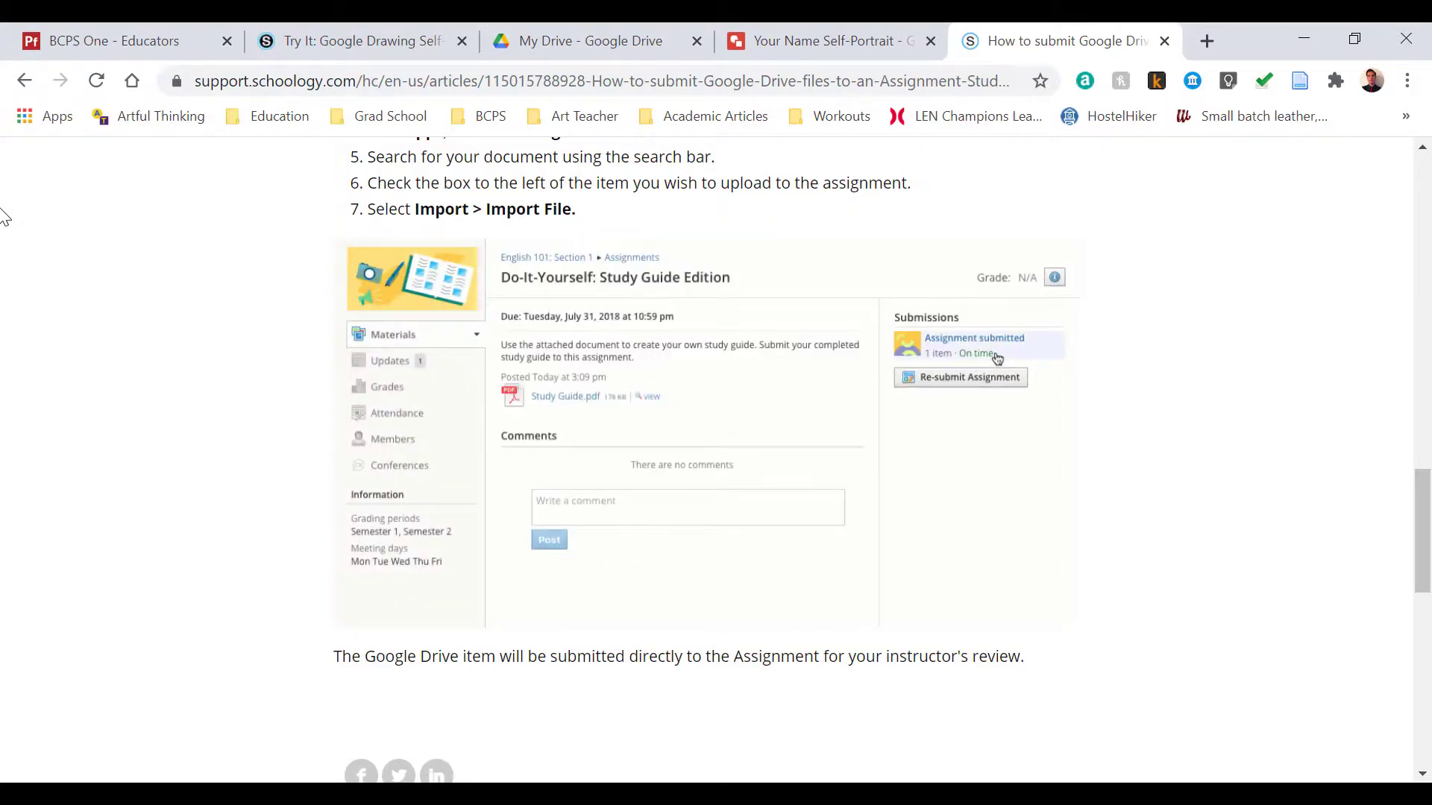
mouse_move(976, 354)
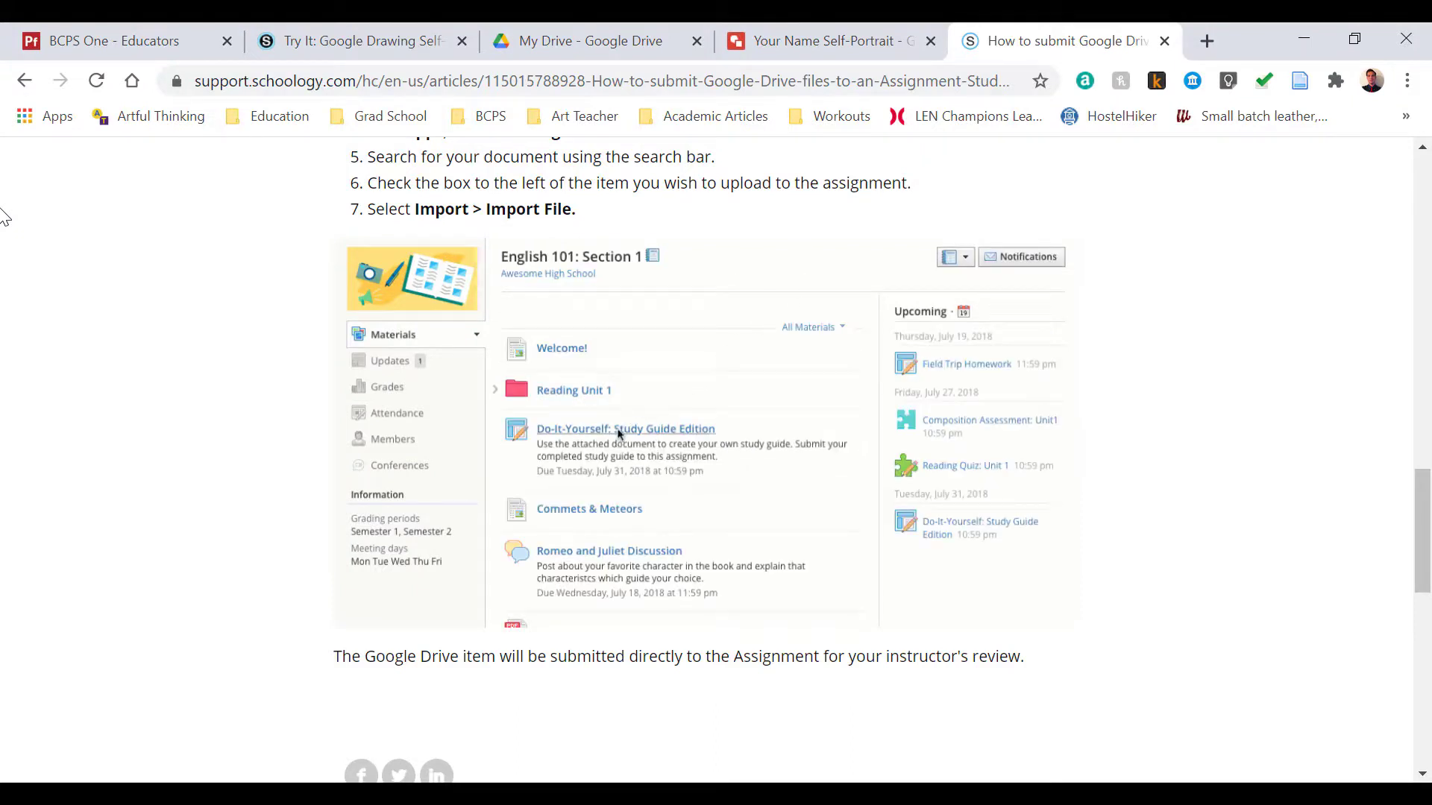
left_click(626, 429)
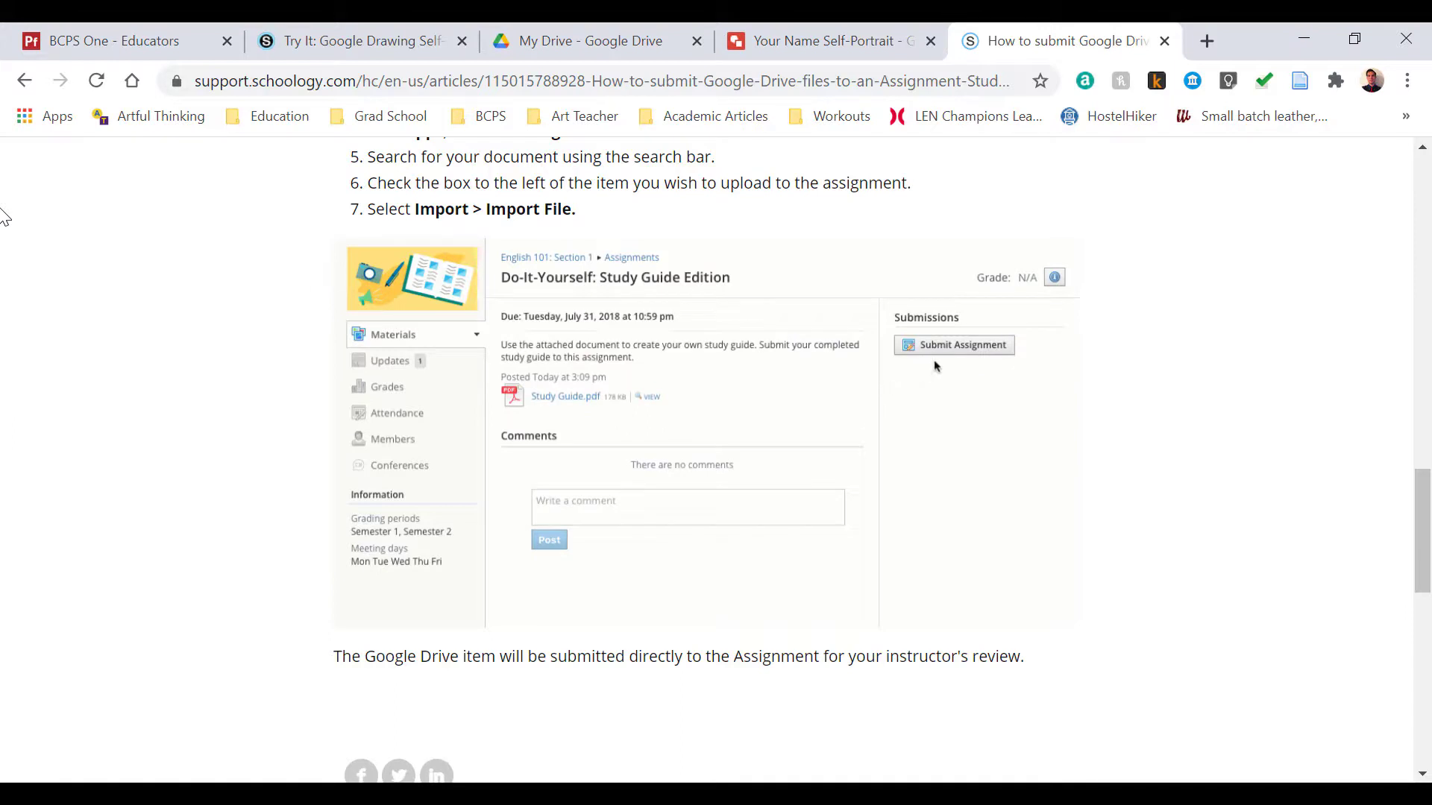
left_click(953, 344)
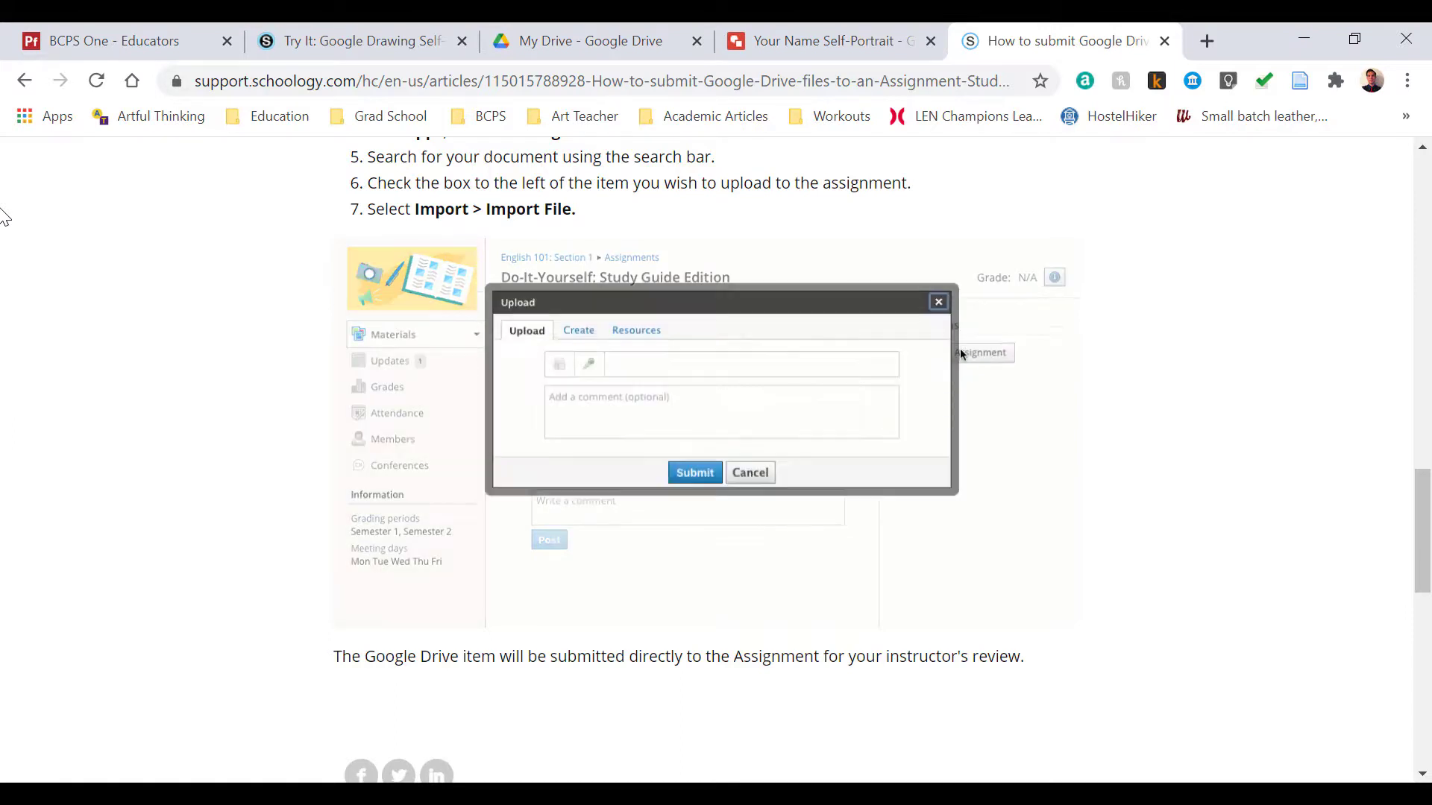
mouse_move(640, 338)
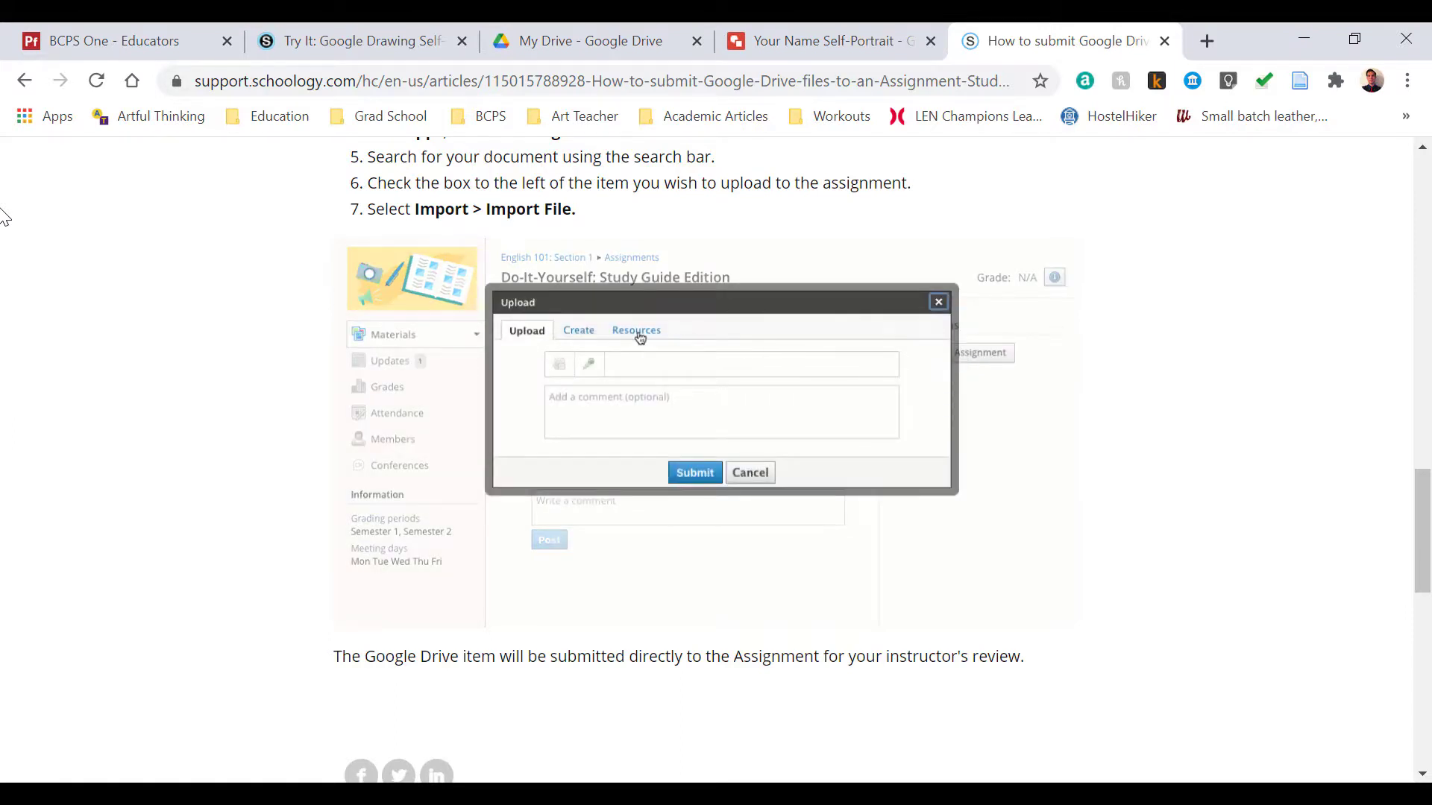
left_click(636, 329)
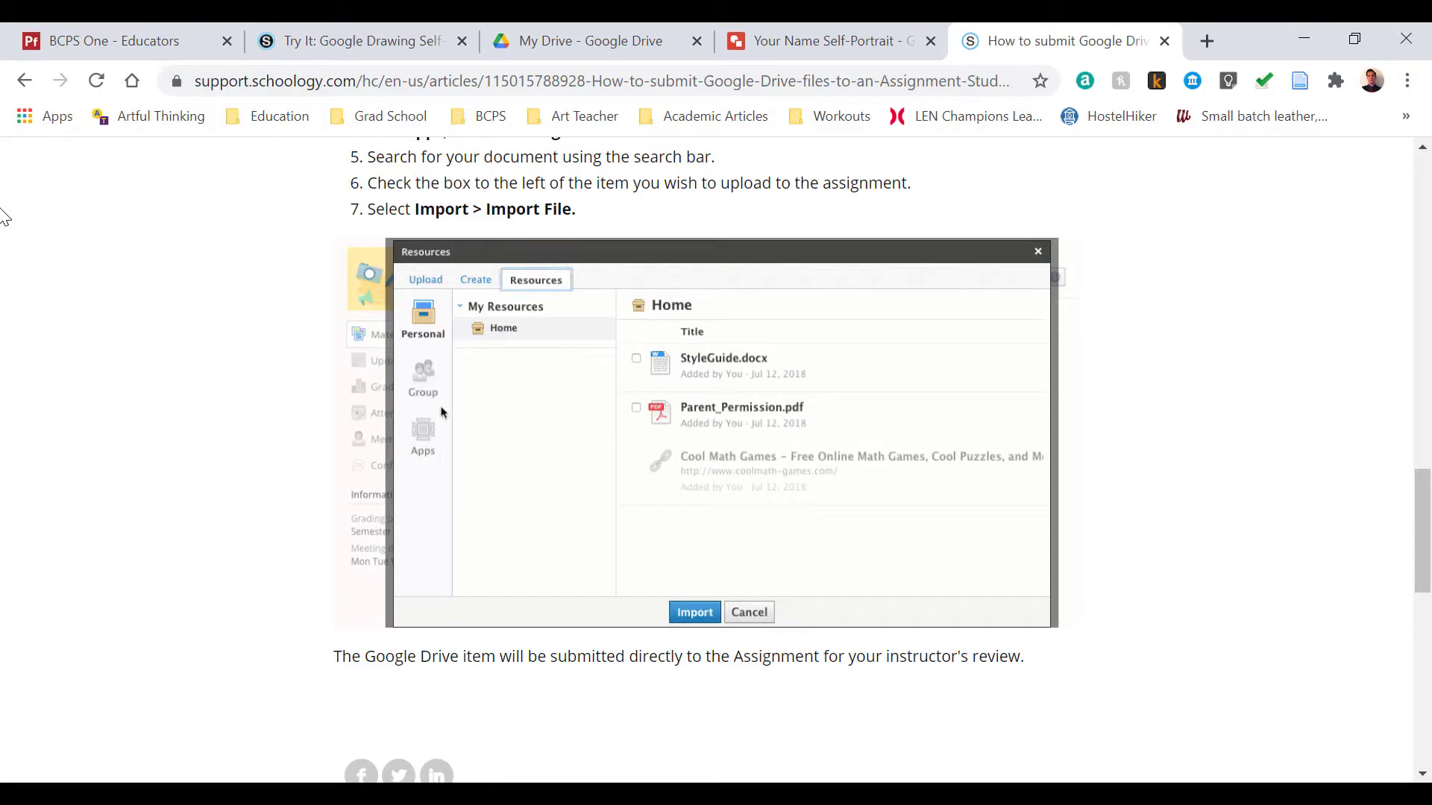
left_click(422, 436)
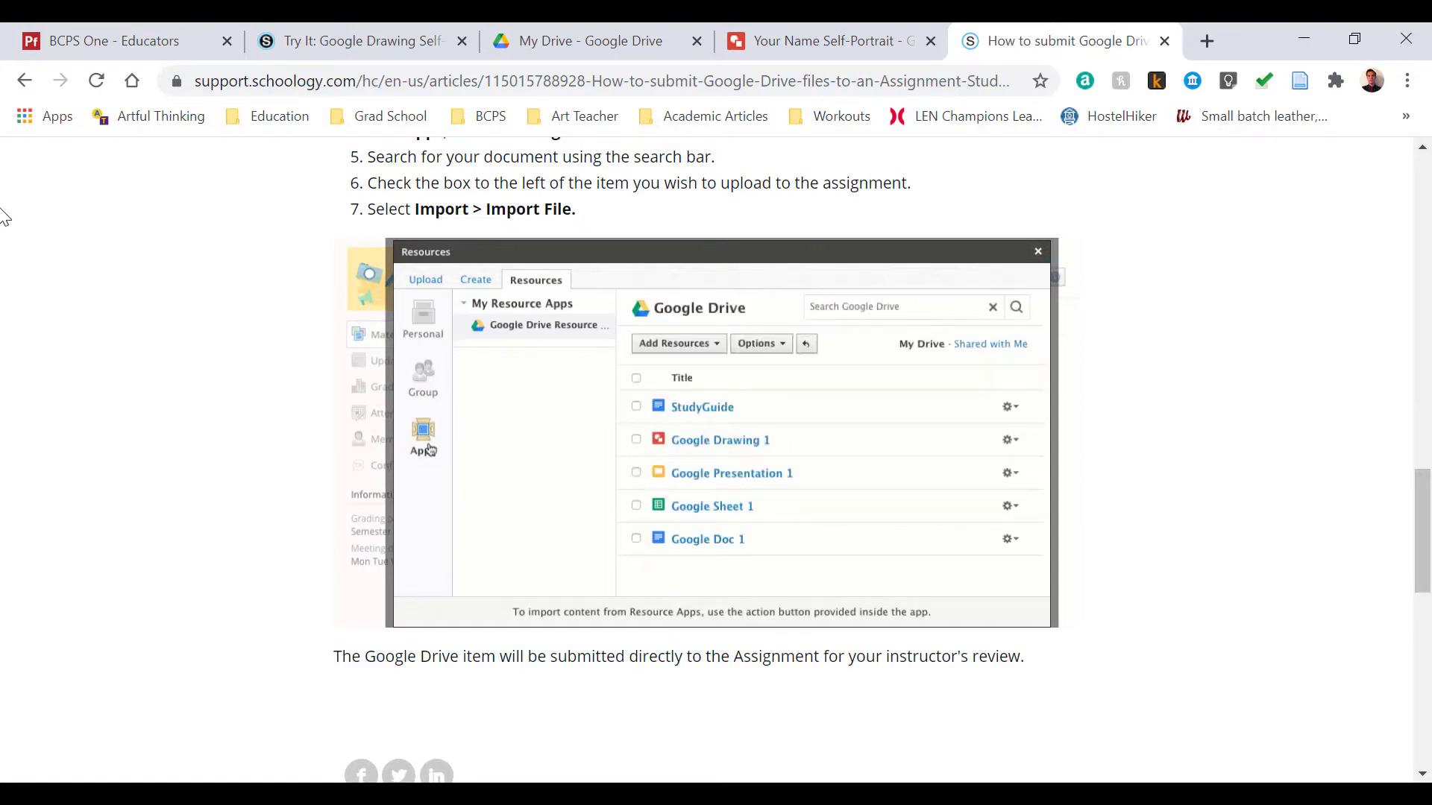
left_click(636, 407)
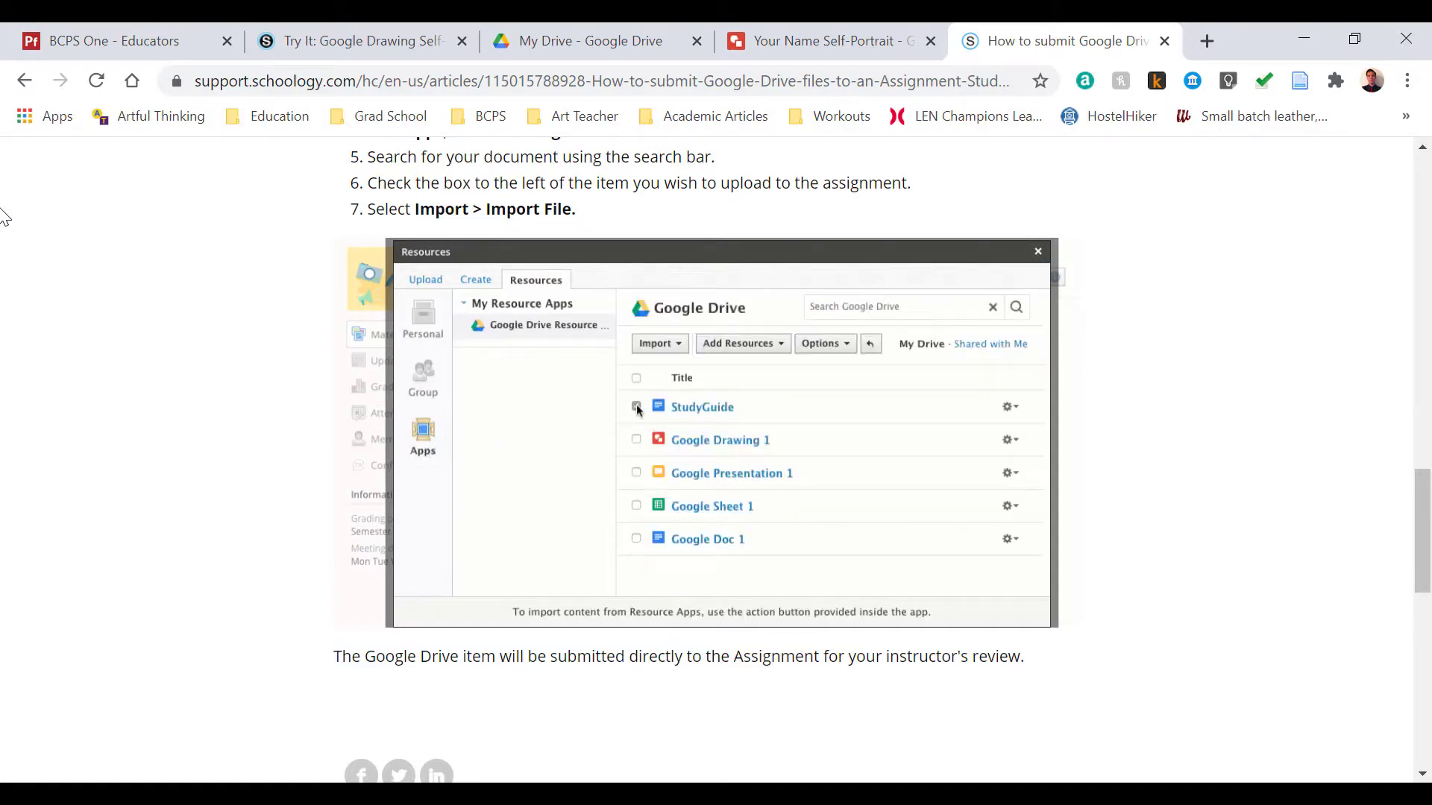
left_click(655, 343)
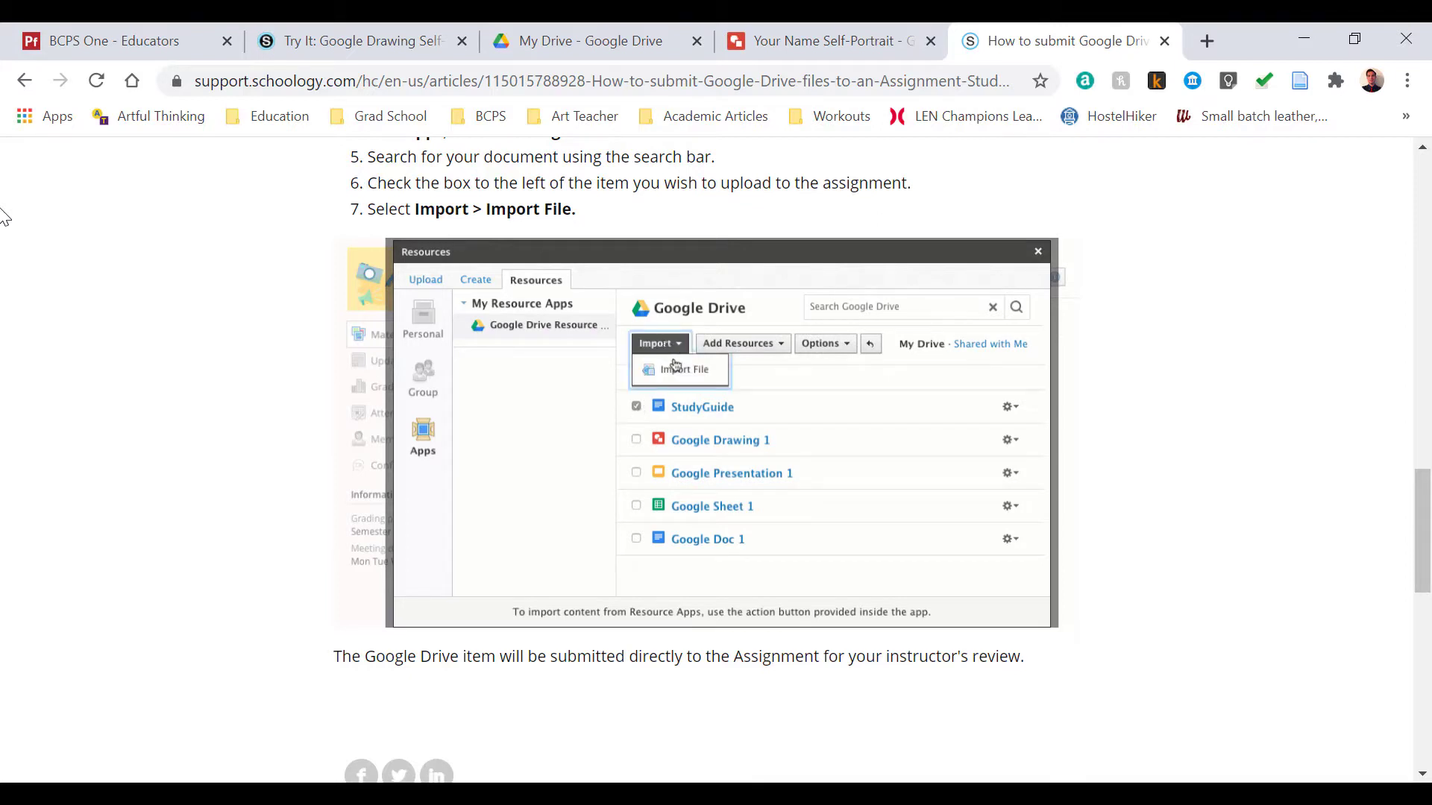
left_click(680, 370)
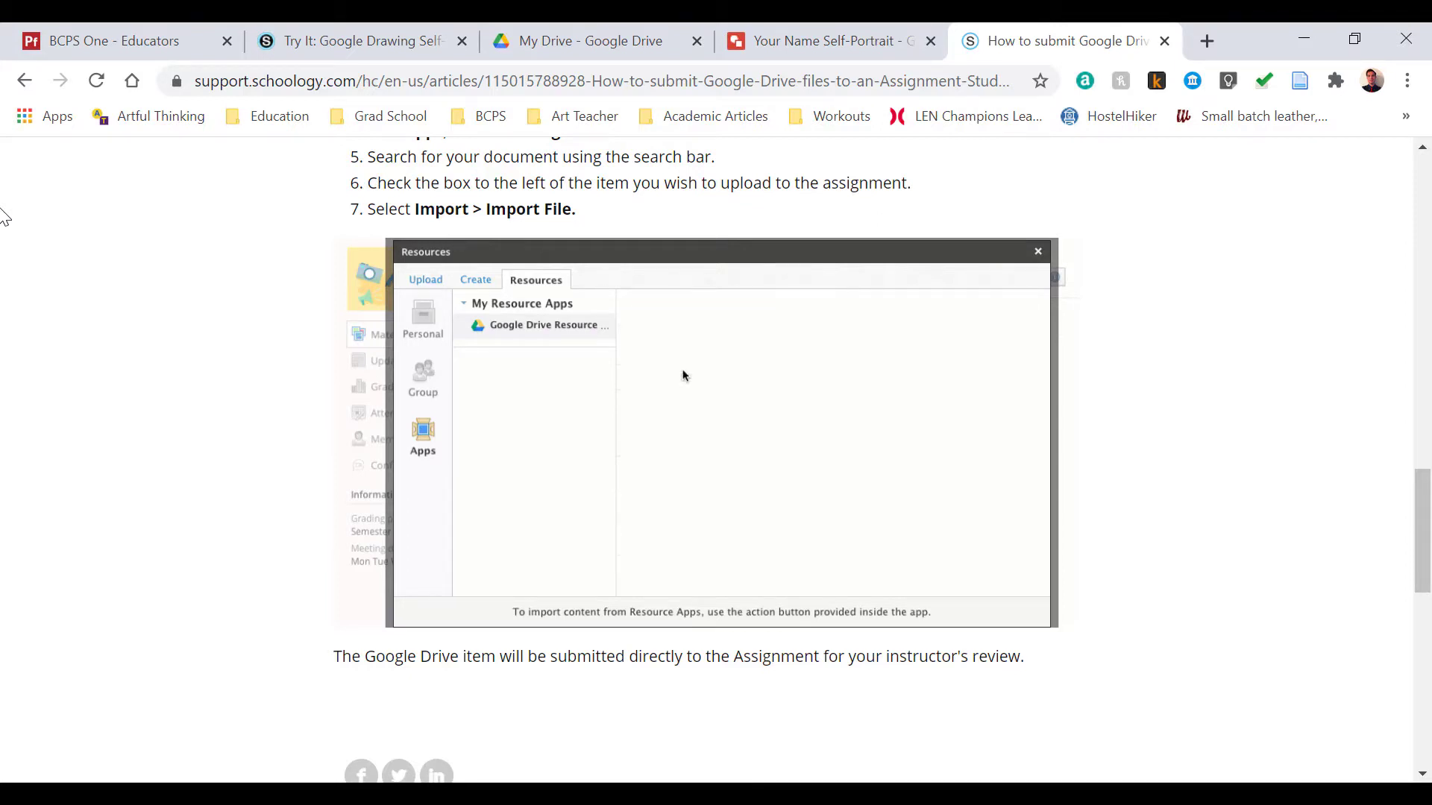